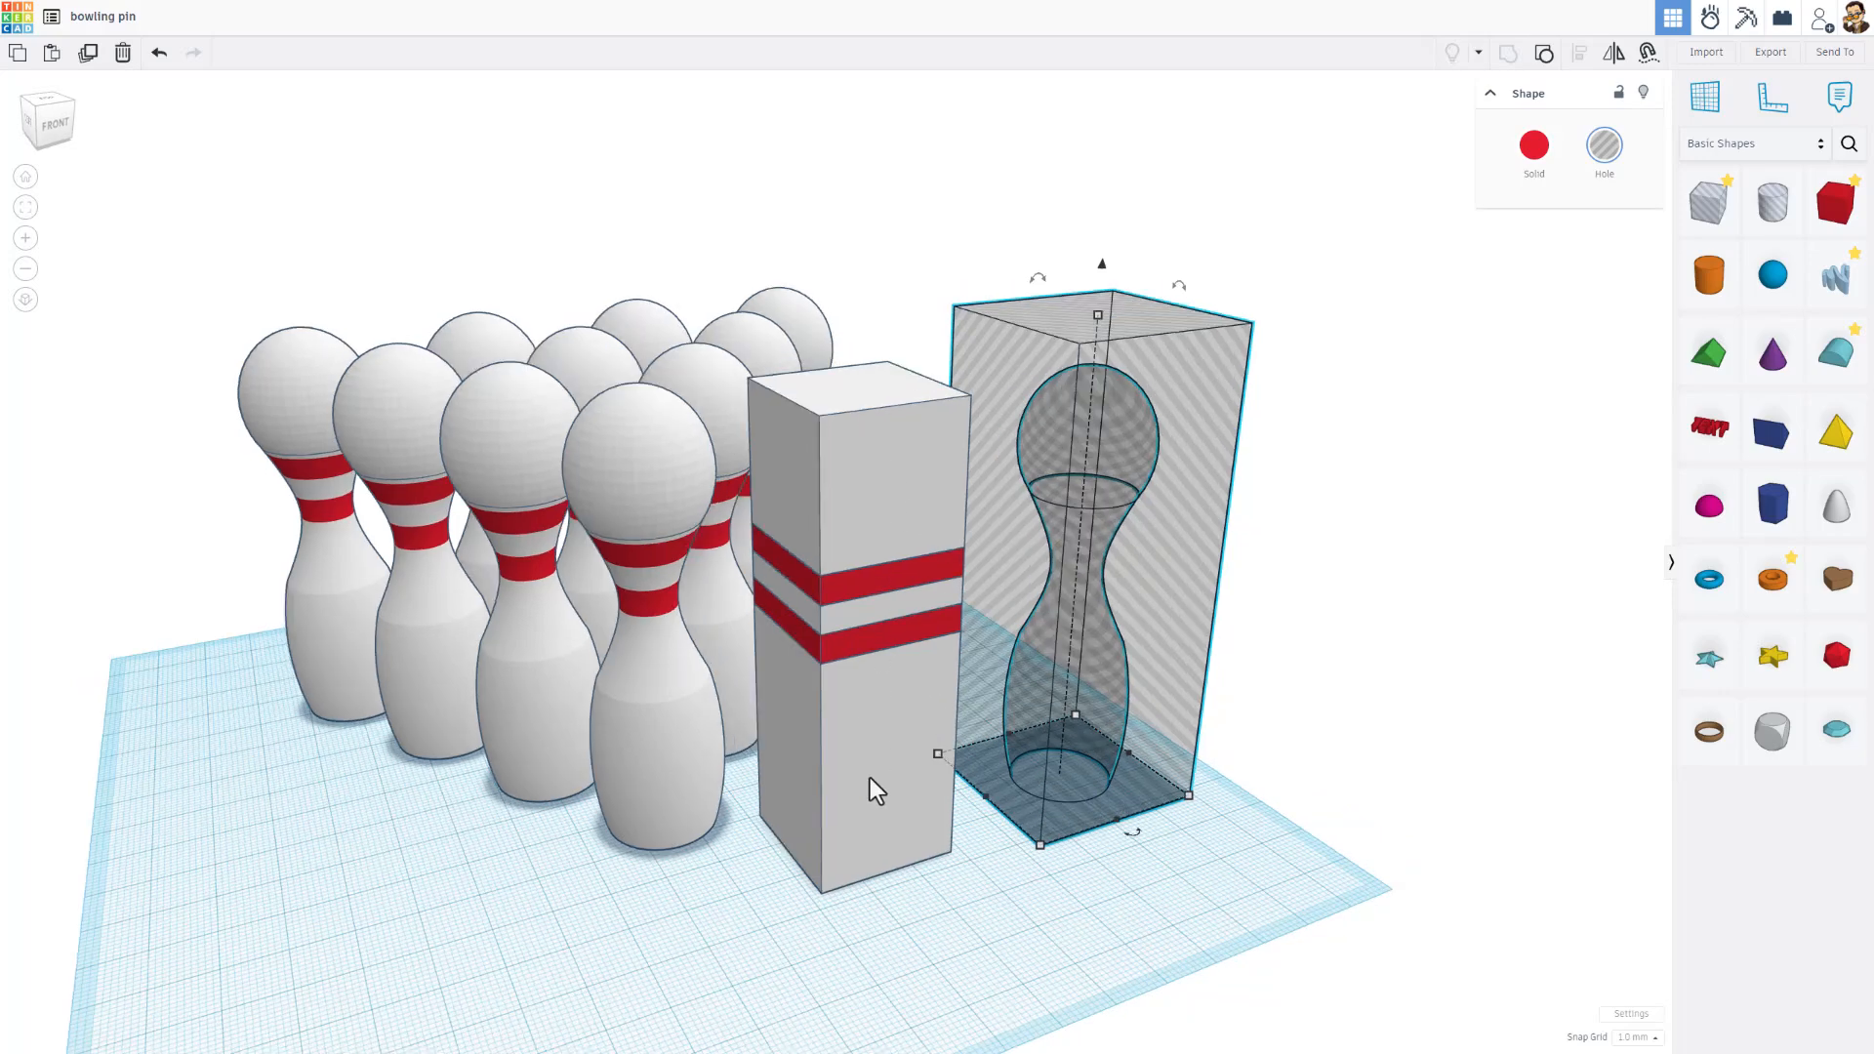
Duplicate the pin-shaped hole box and align both red stripes with the hole
key(ctrl+d)
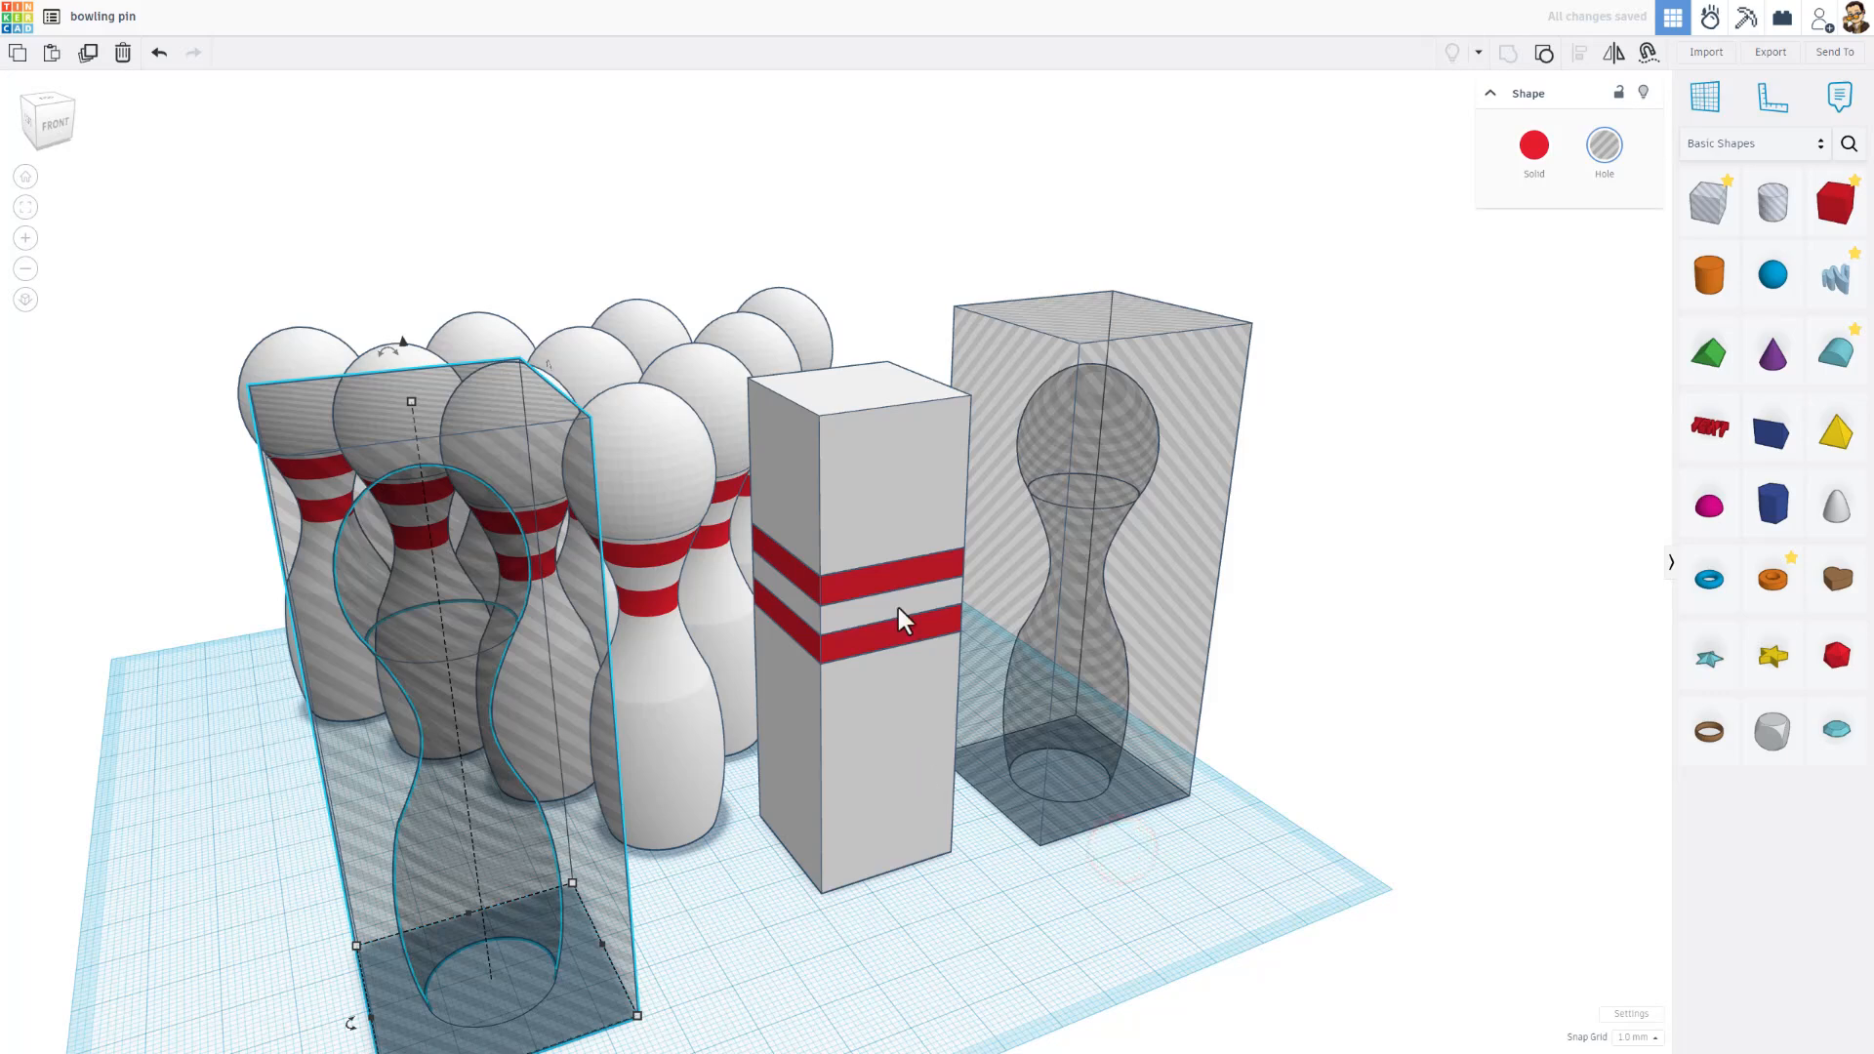
mouse_move(1129, 467)
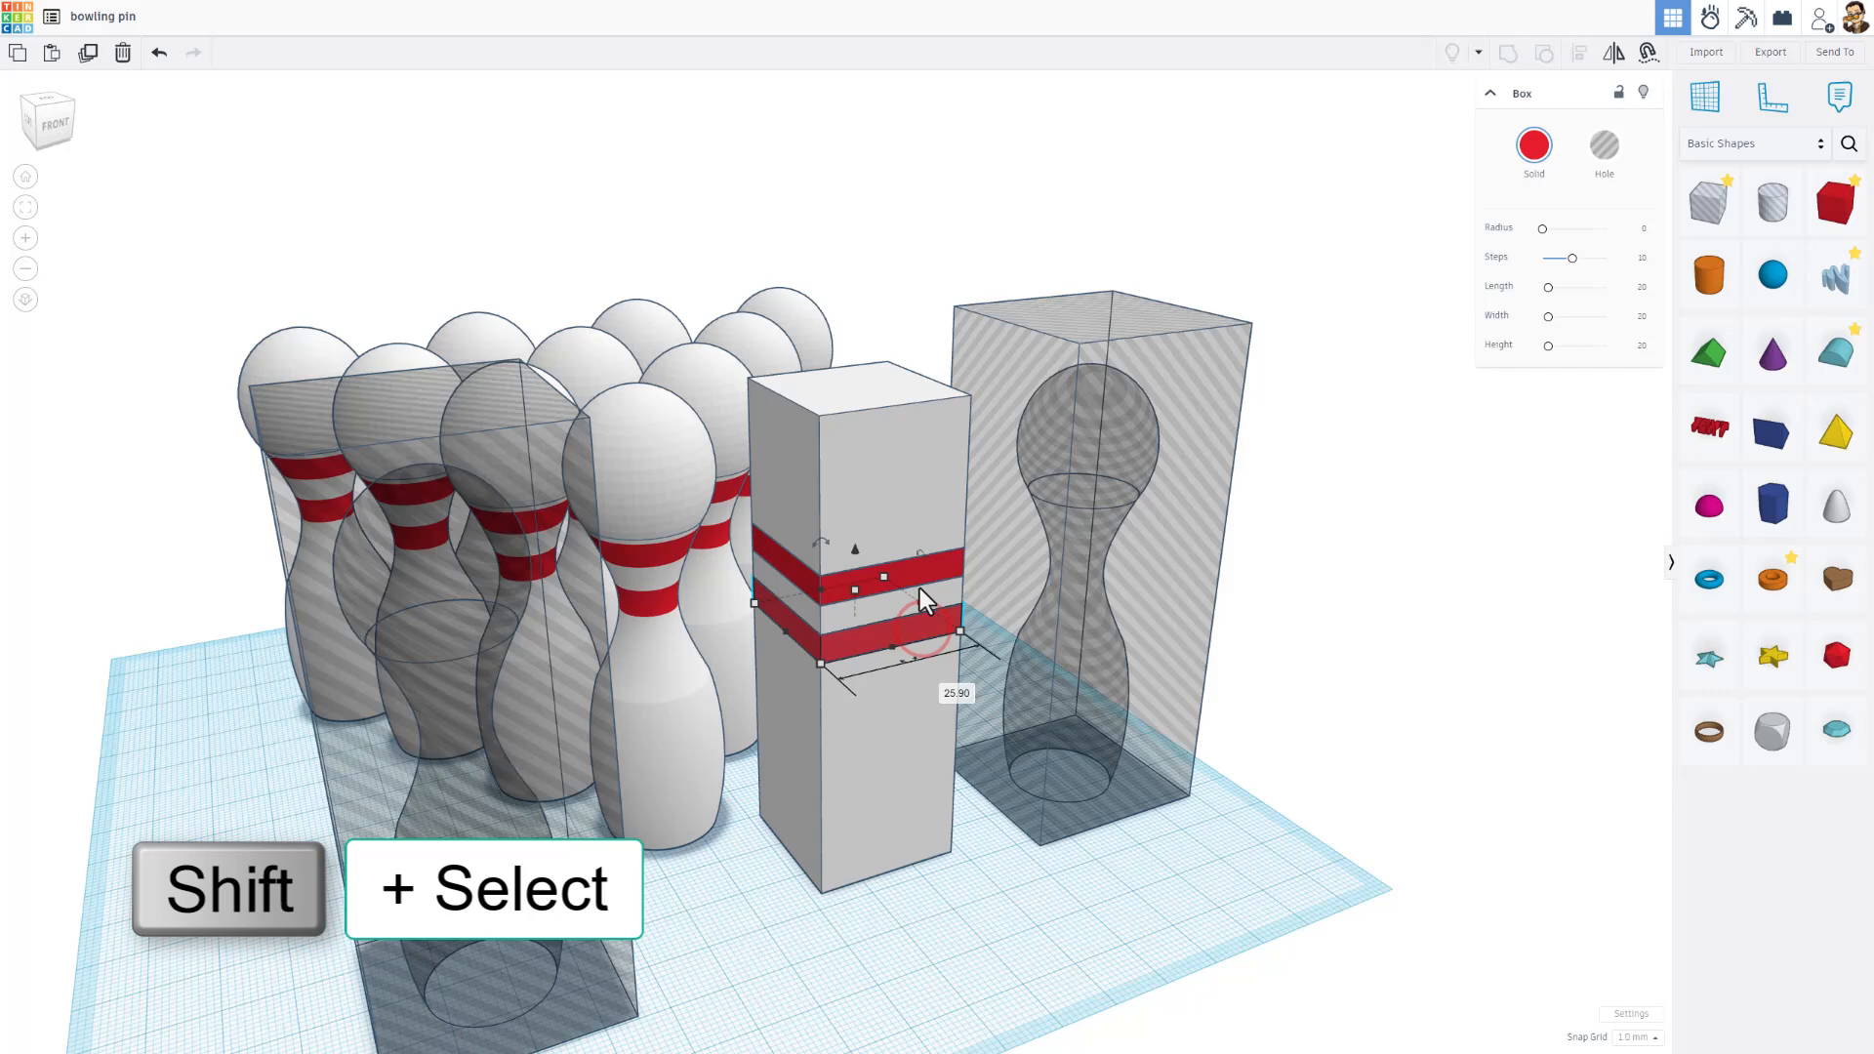
click(1123, 562)
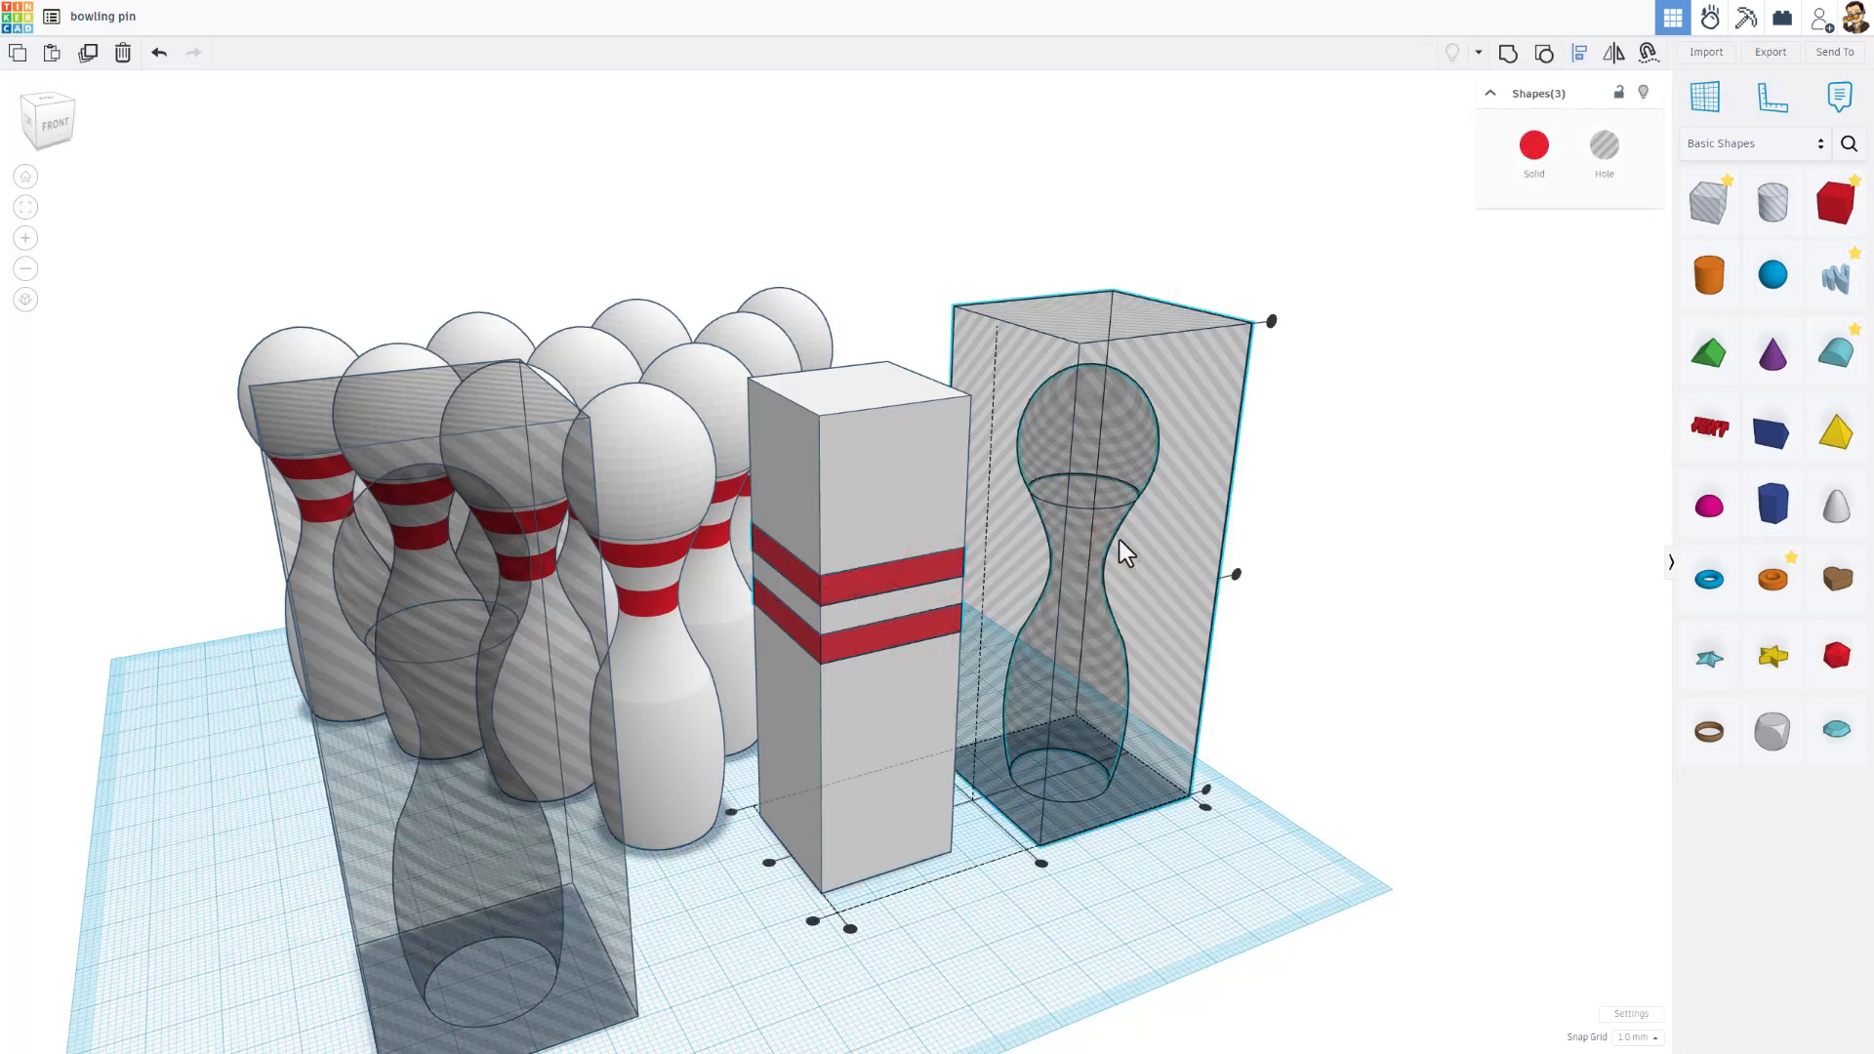
key(l)
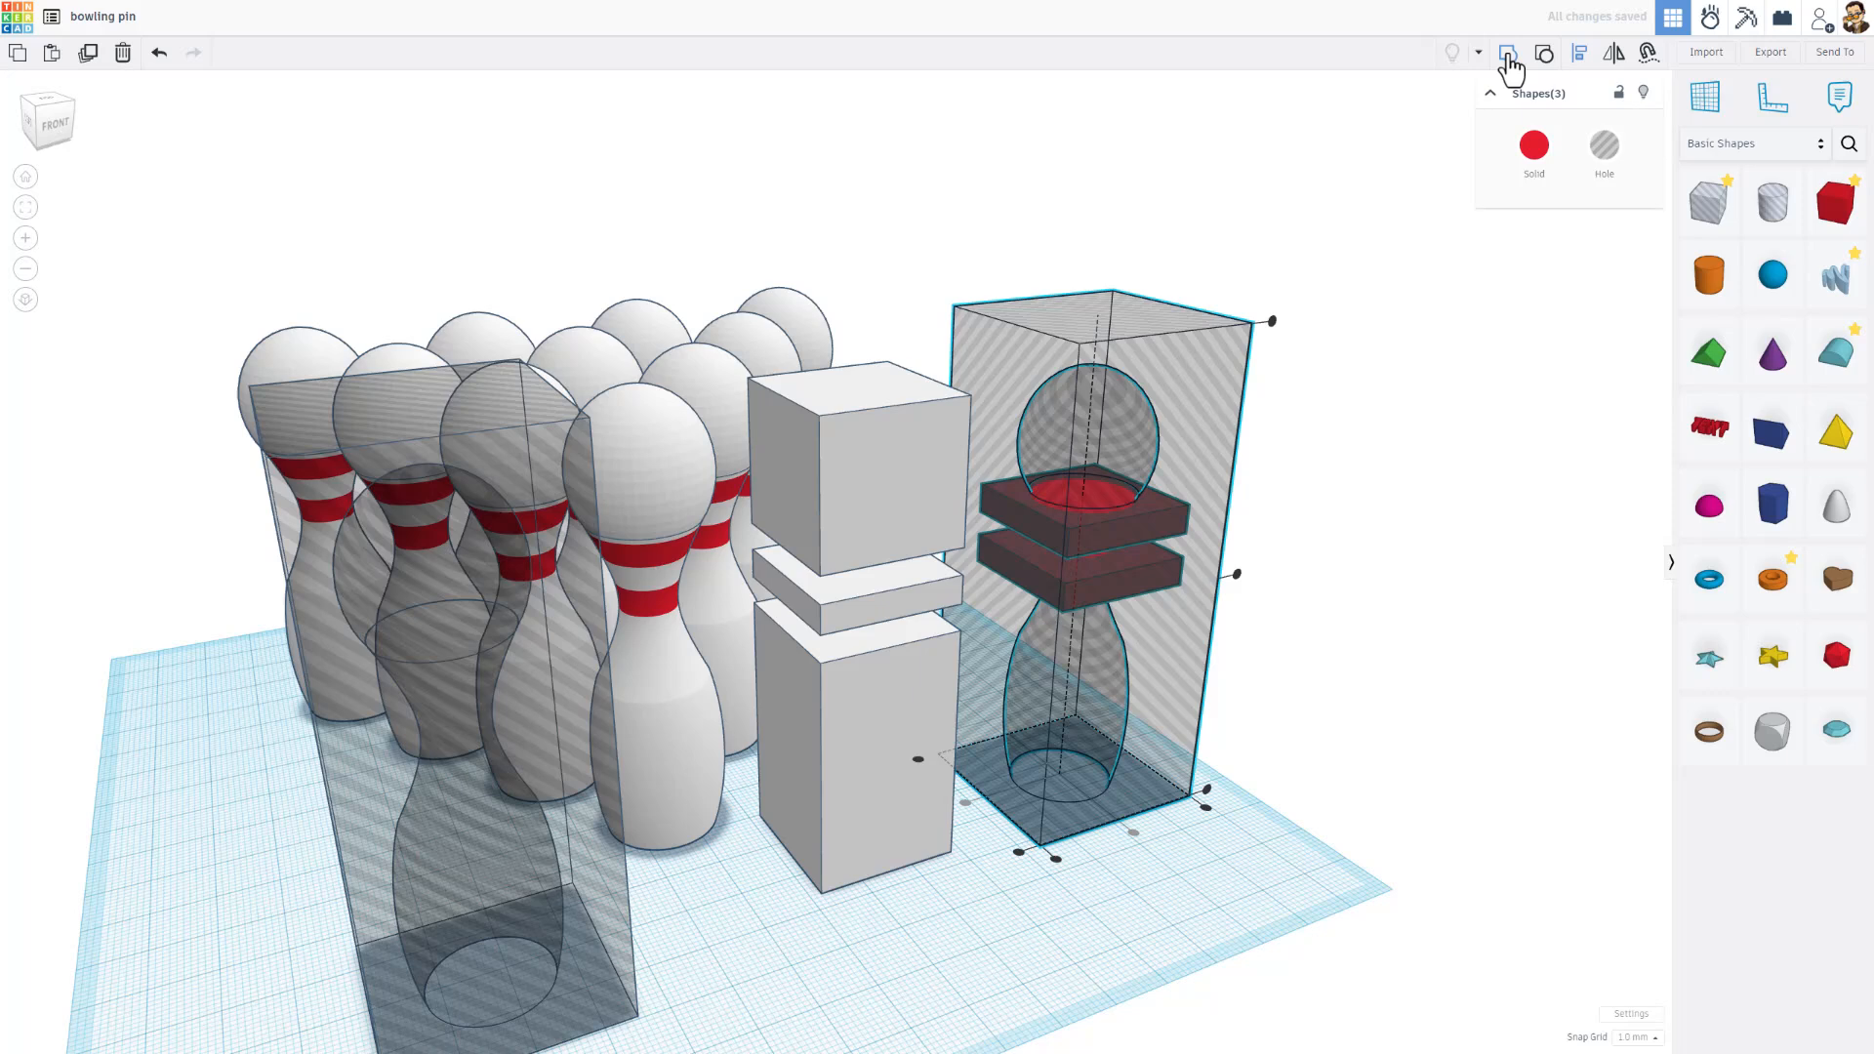
Group the stripes with the hole, carve the white column with the copy, then ungroup
click(1510, 53)
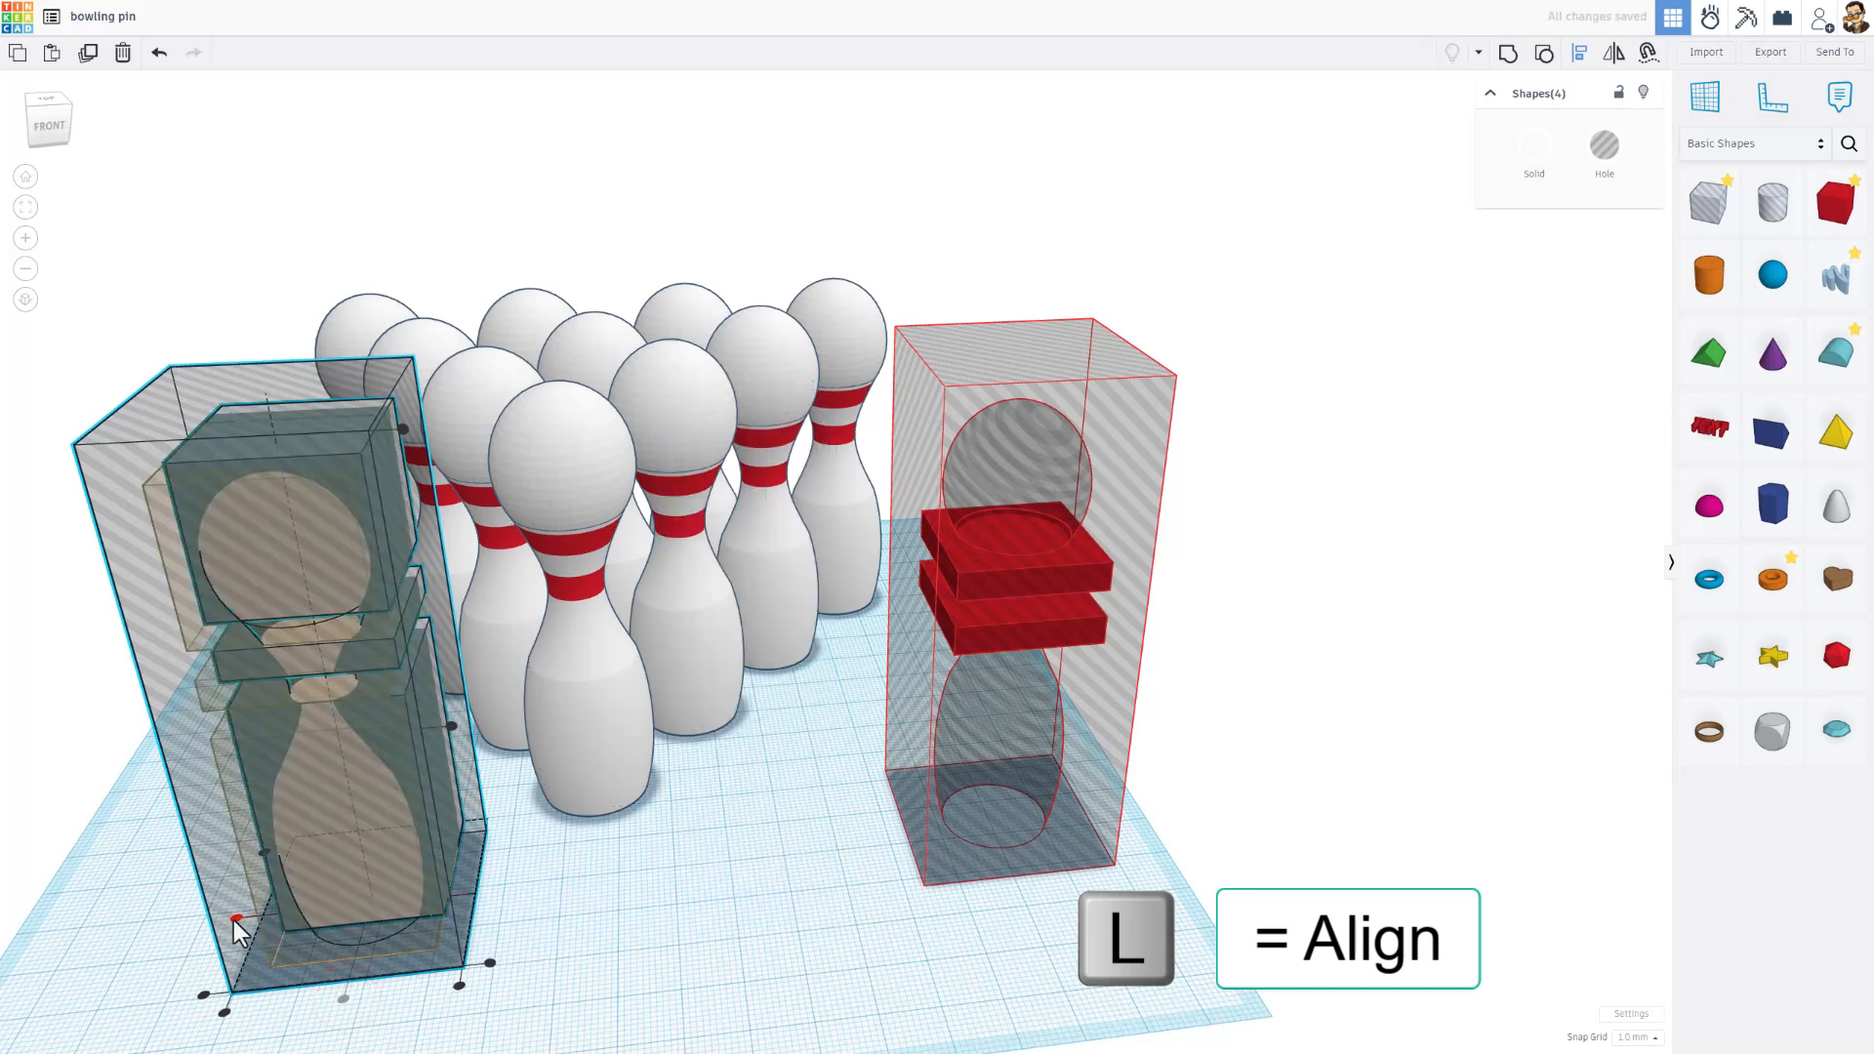
key(ctrl+g)
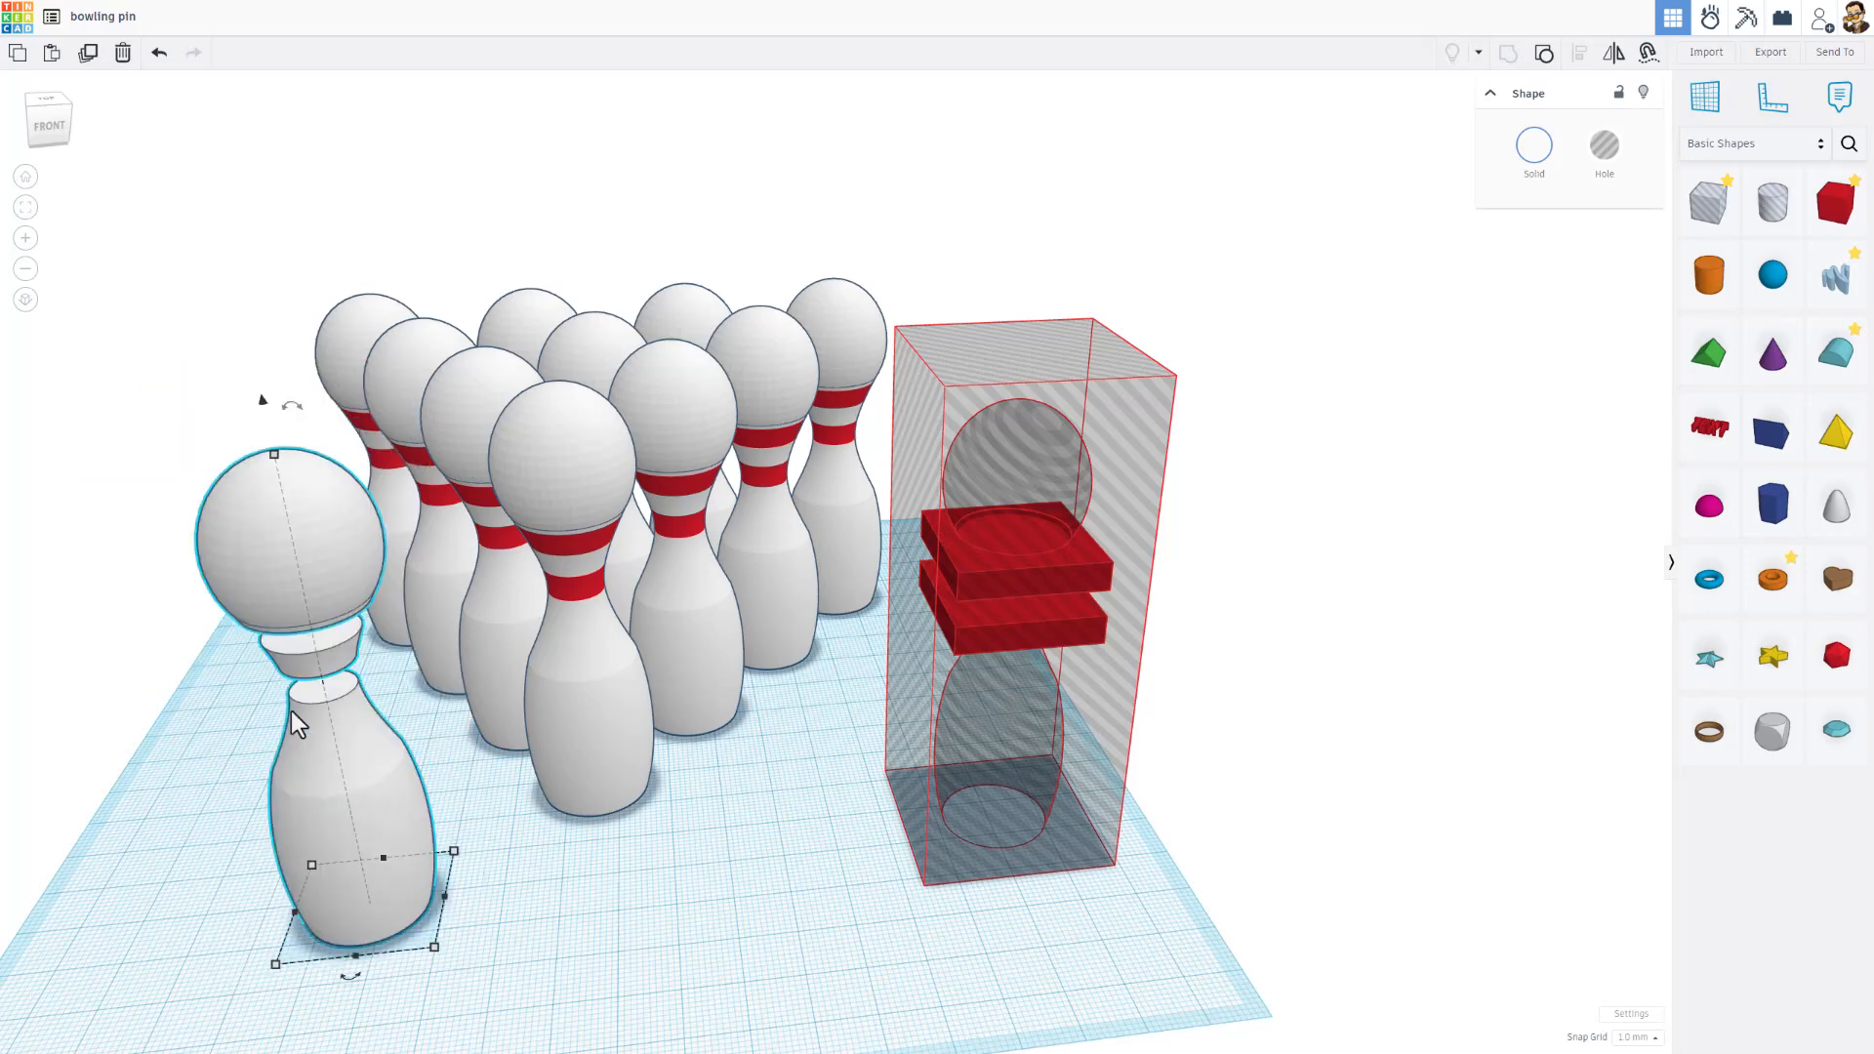
key(ctrl+shift+g)
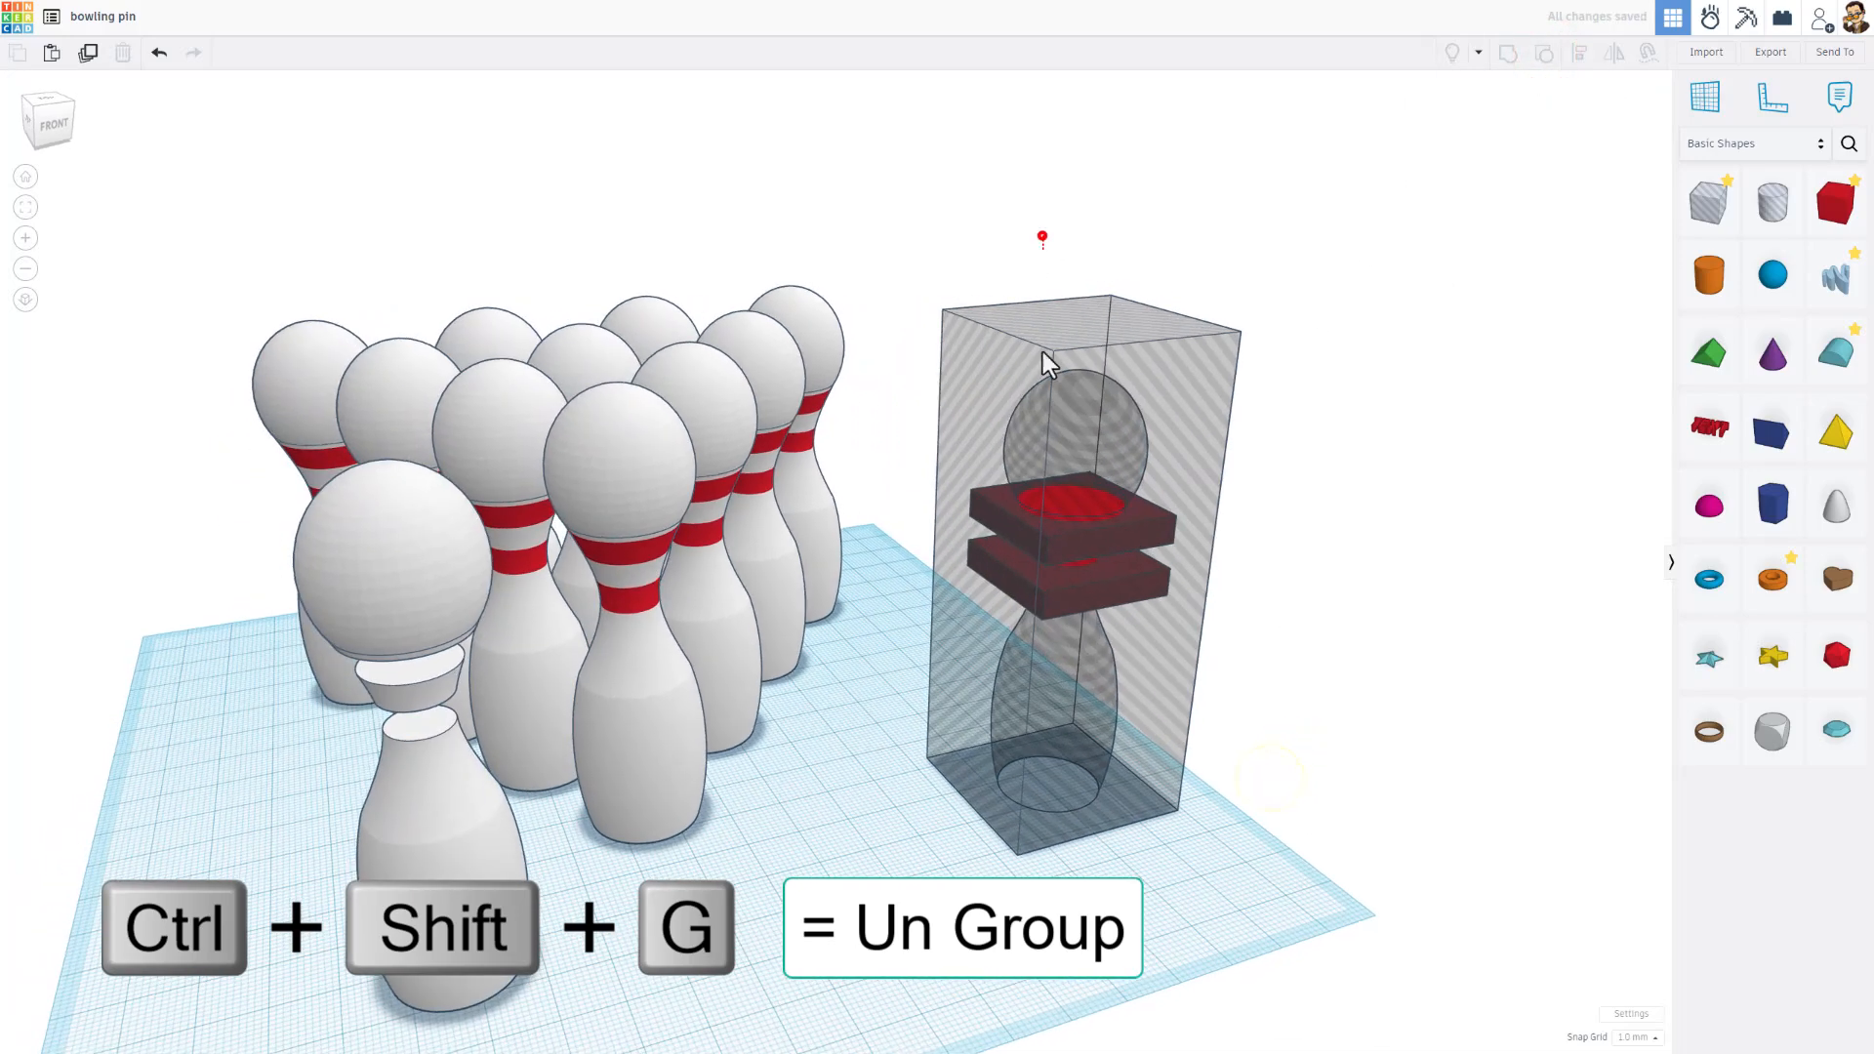
Group the red bands into the white pin and bring up Export
key(ctrl+g)
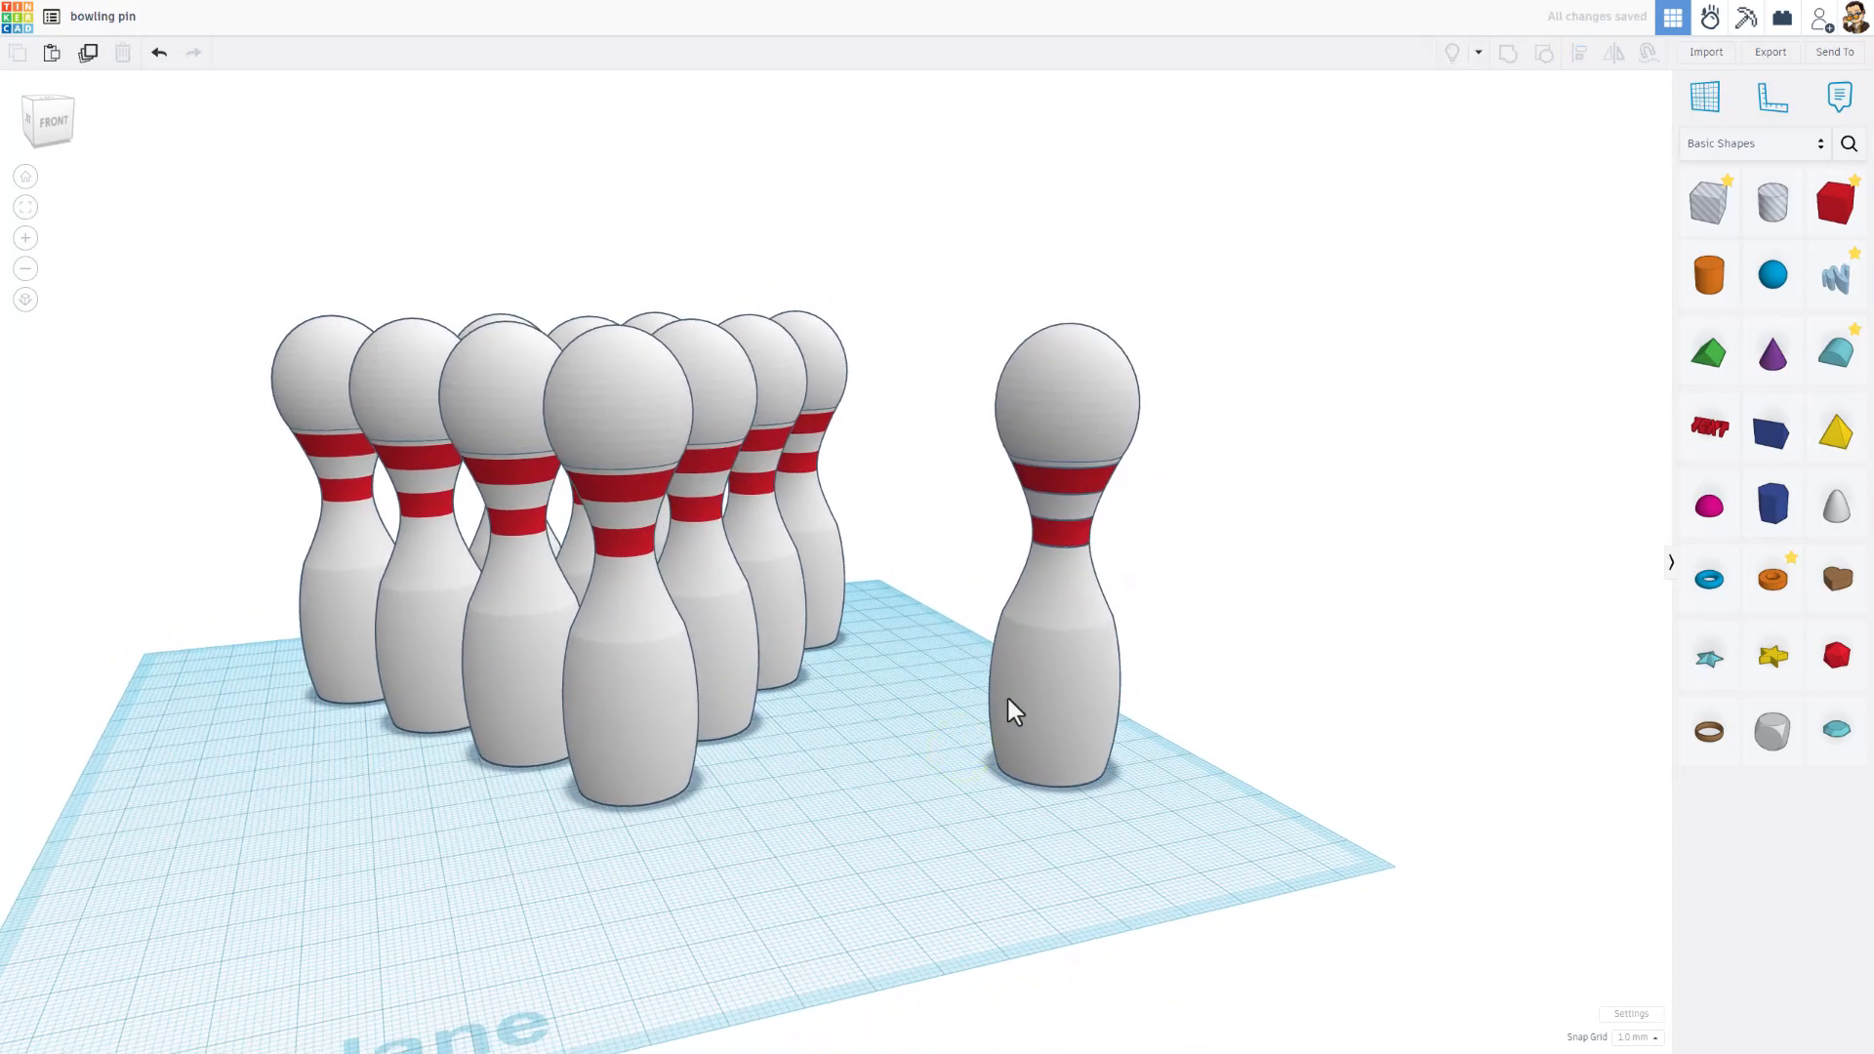
click(1769, 52)
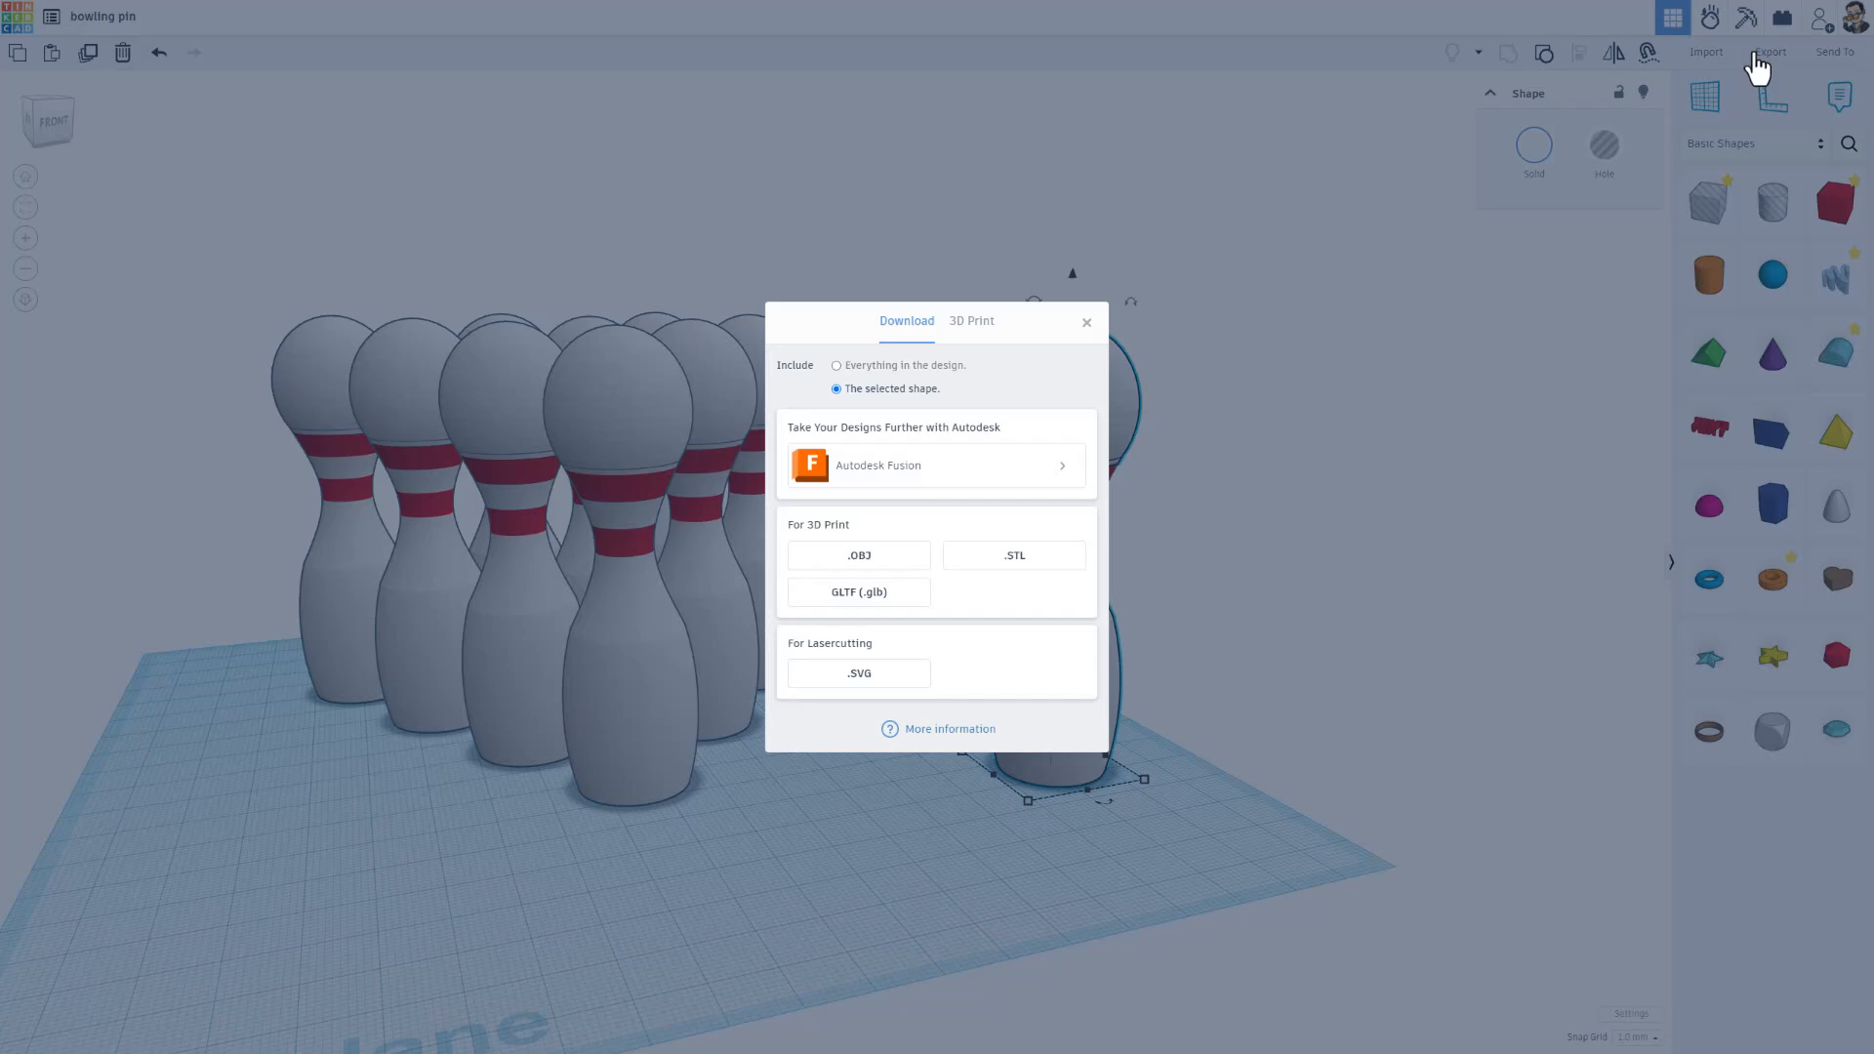
Export the white pin as STL, replacing the existing bowling pin w file
click(1013, 554)
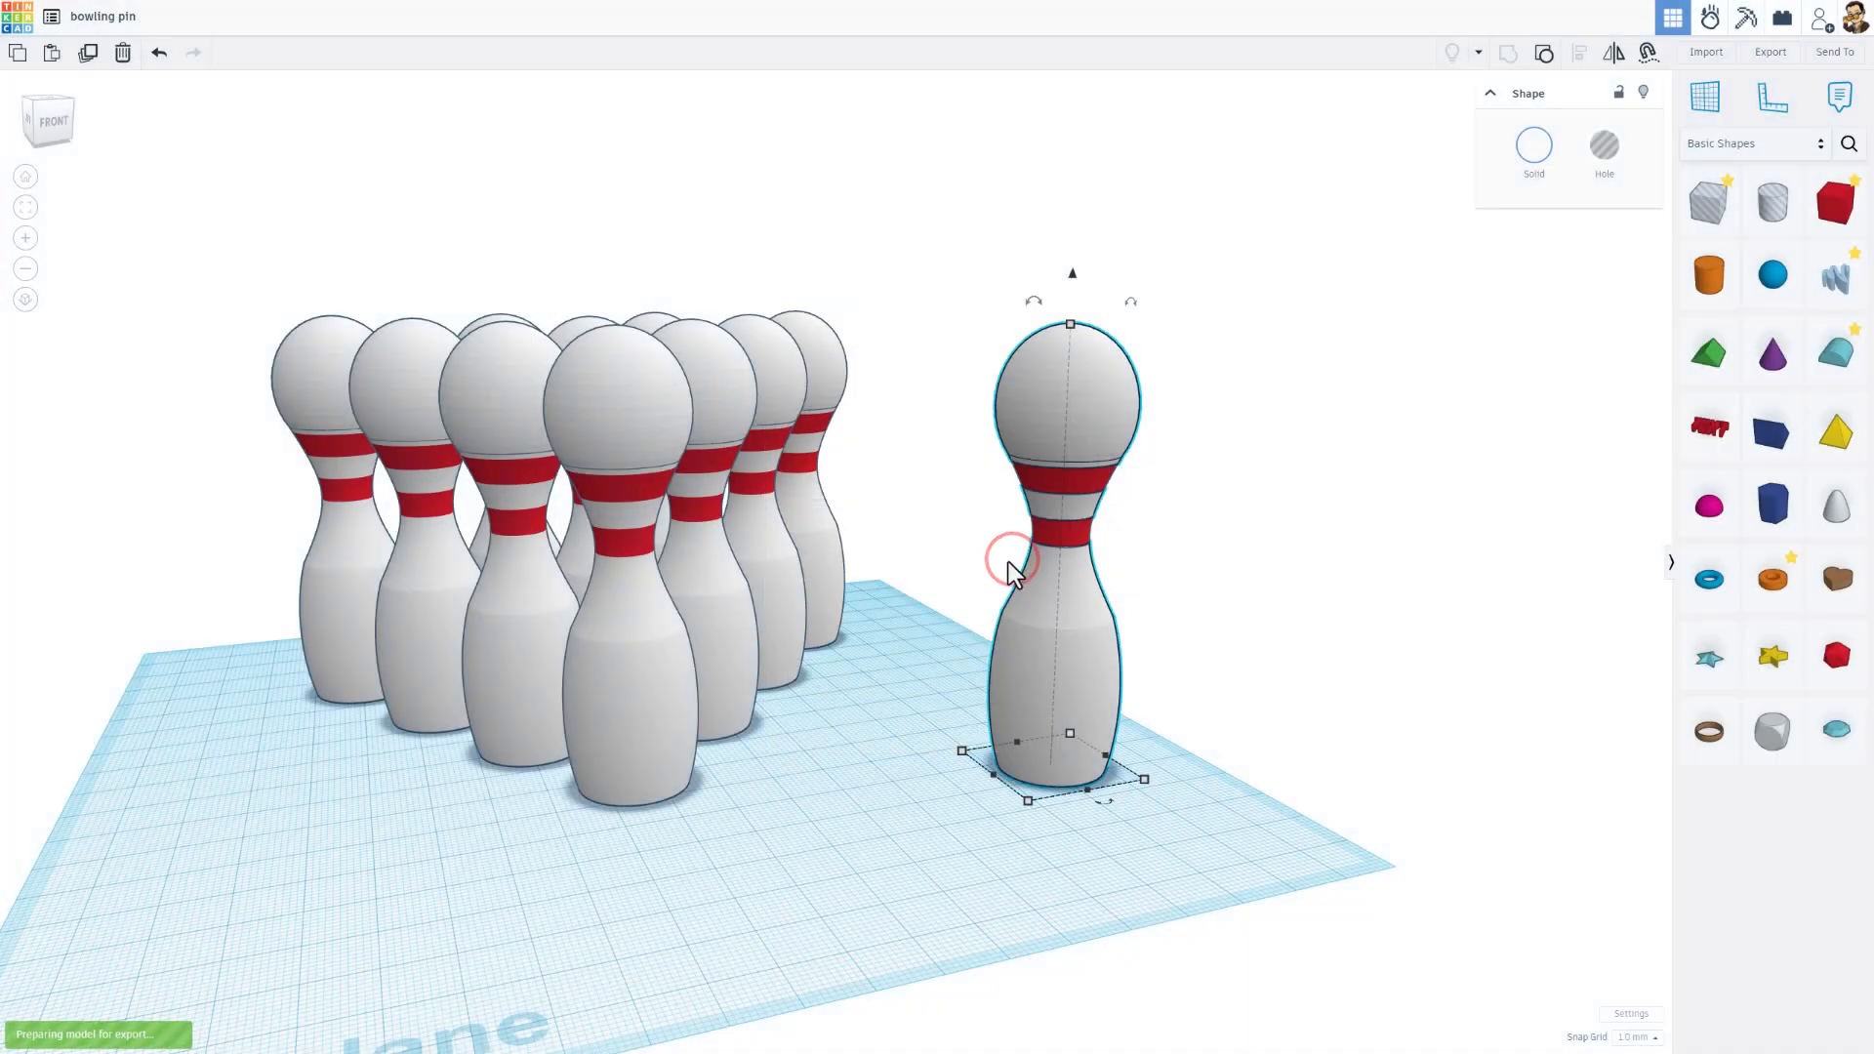
click(1769, 52)
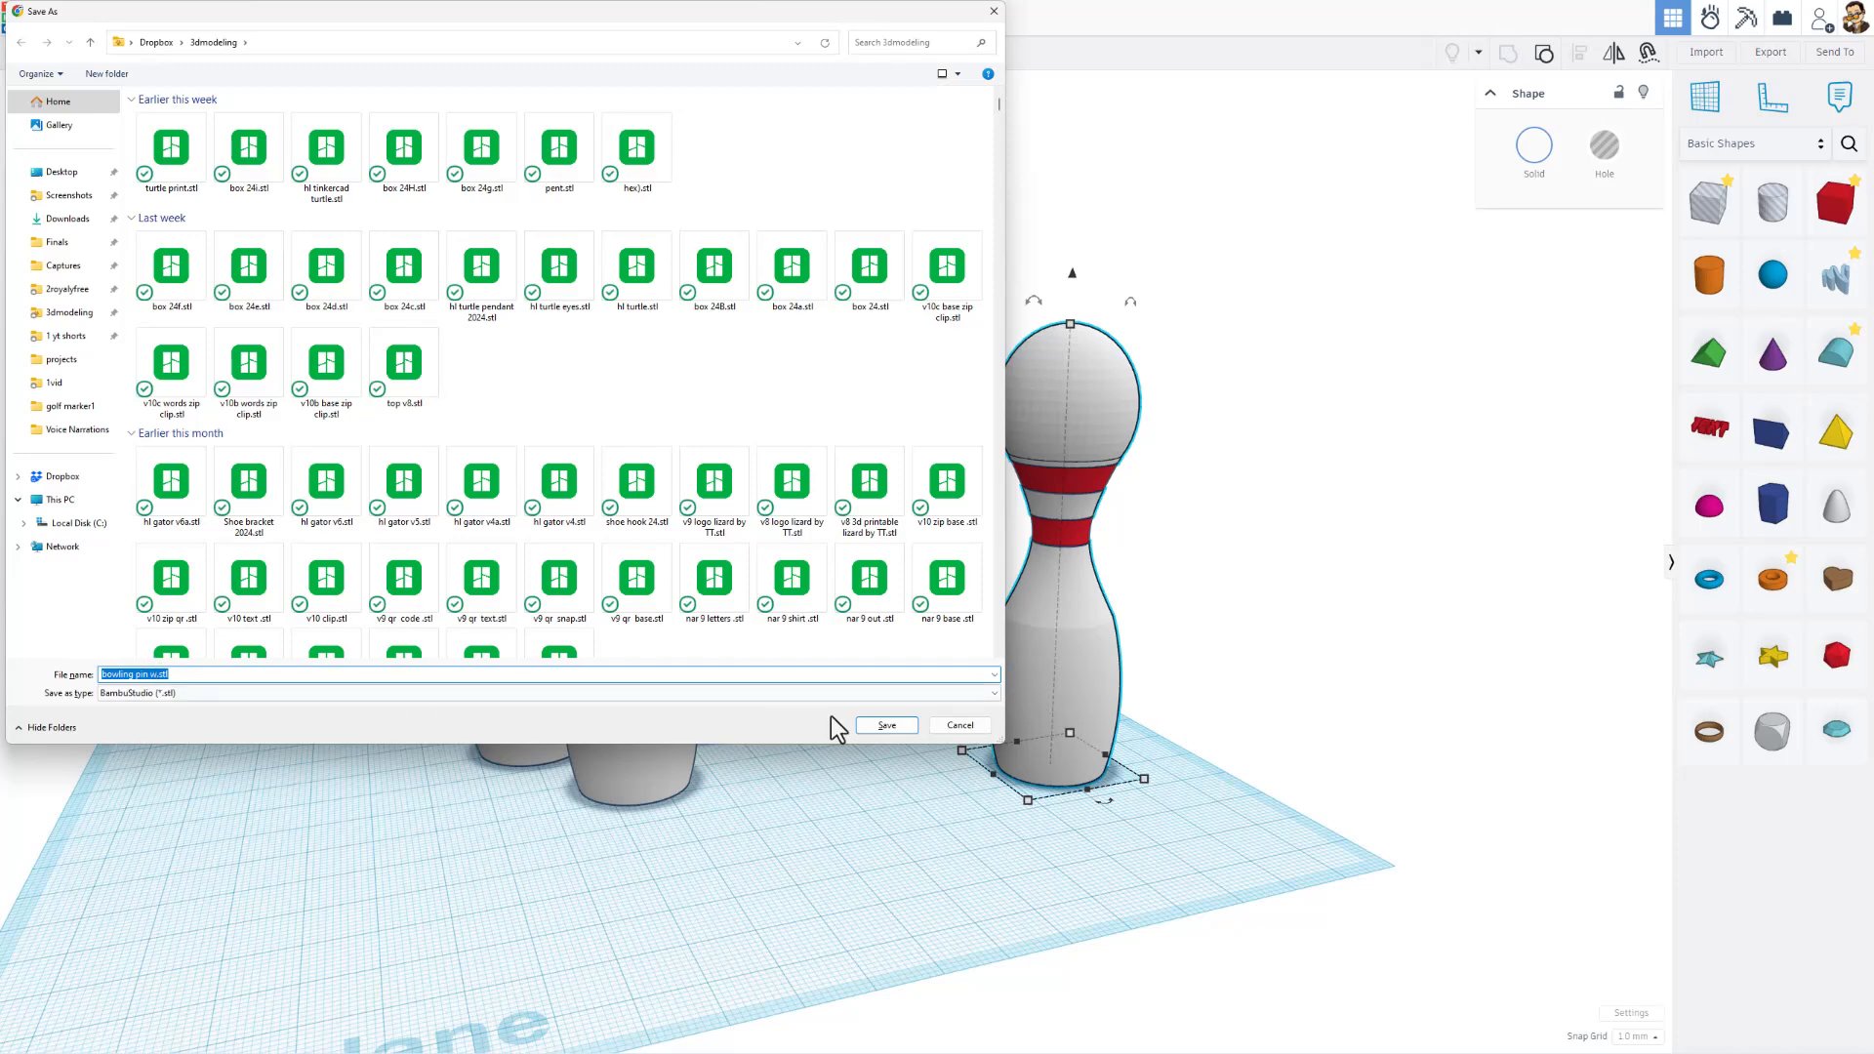
click(885, 725)
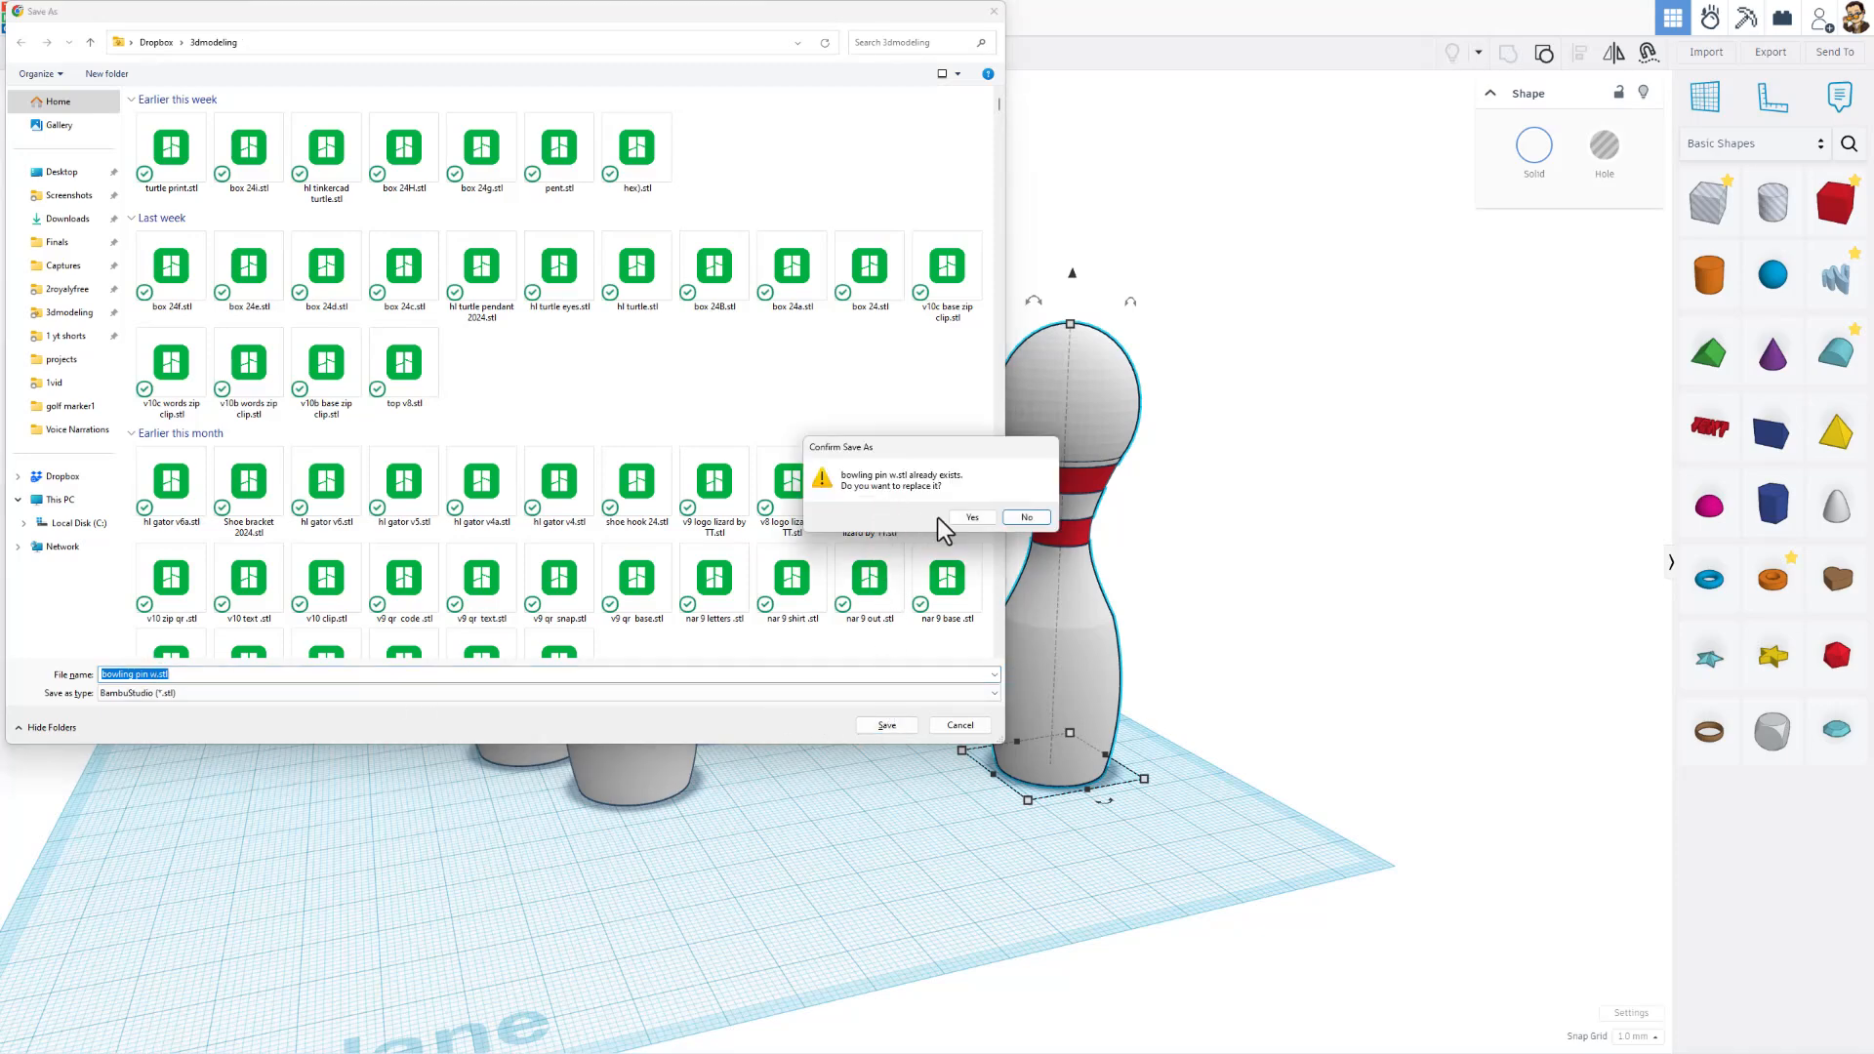
click(972, 516)
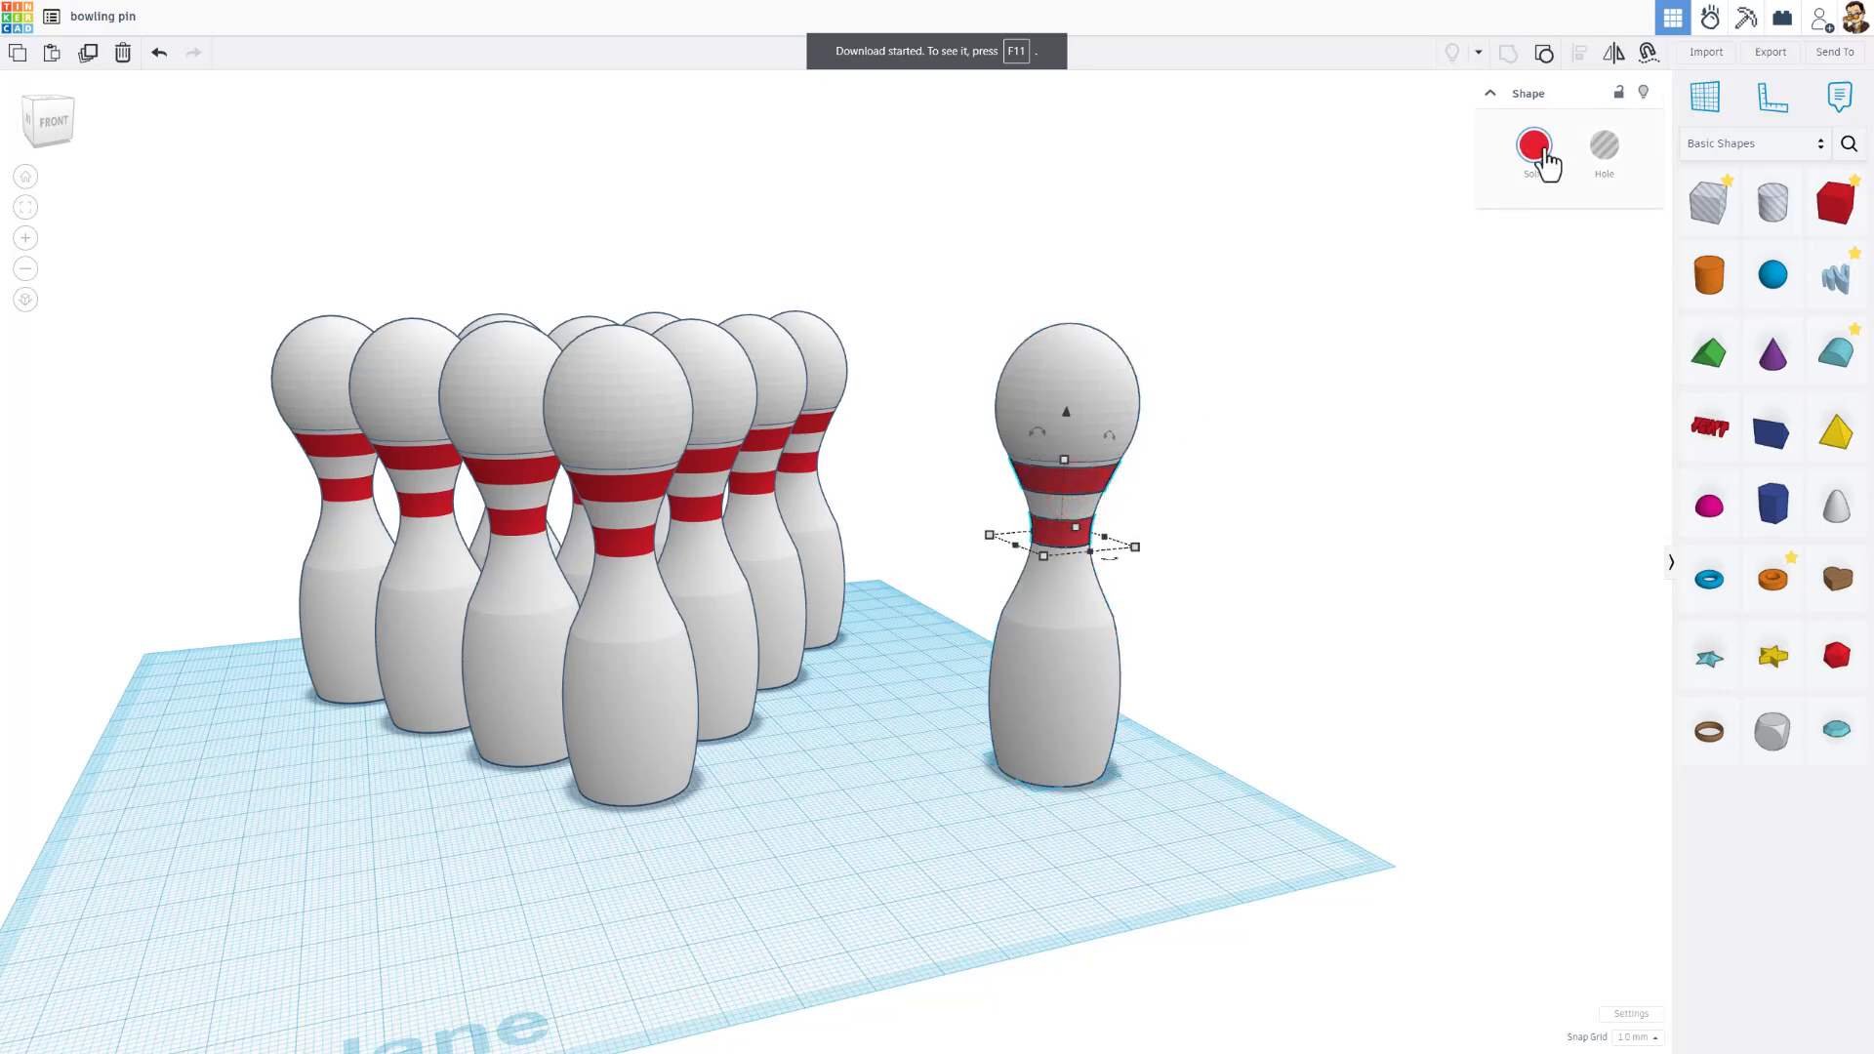
Export the red band as a separate STL, bowling pin r
click(1769, 52)
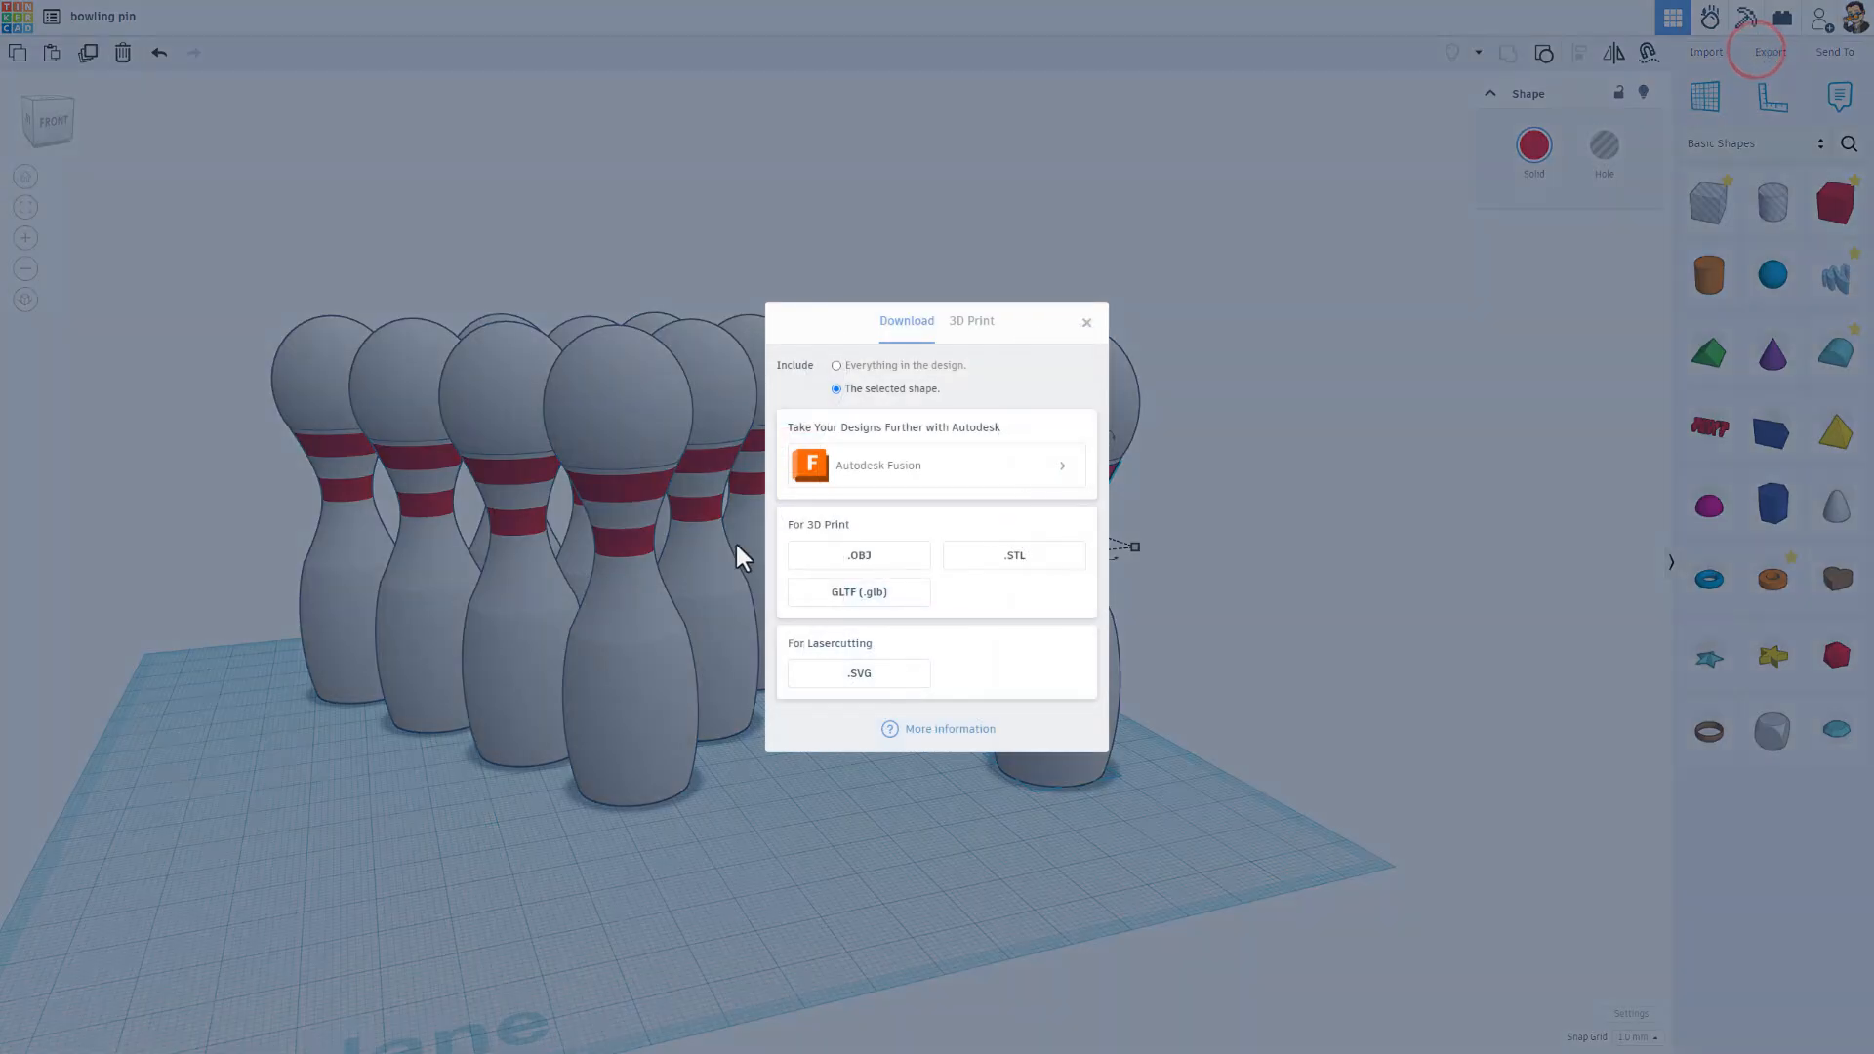
click(1012, 554)
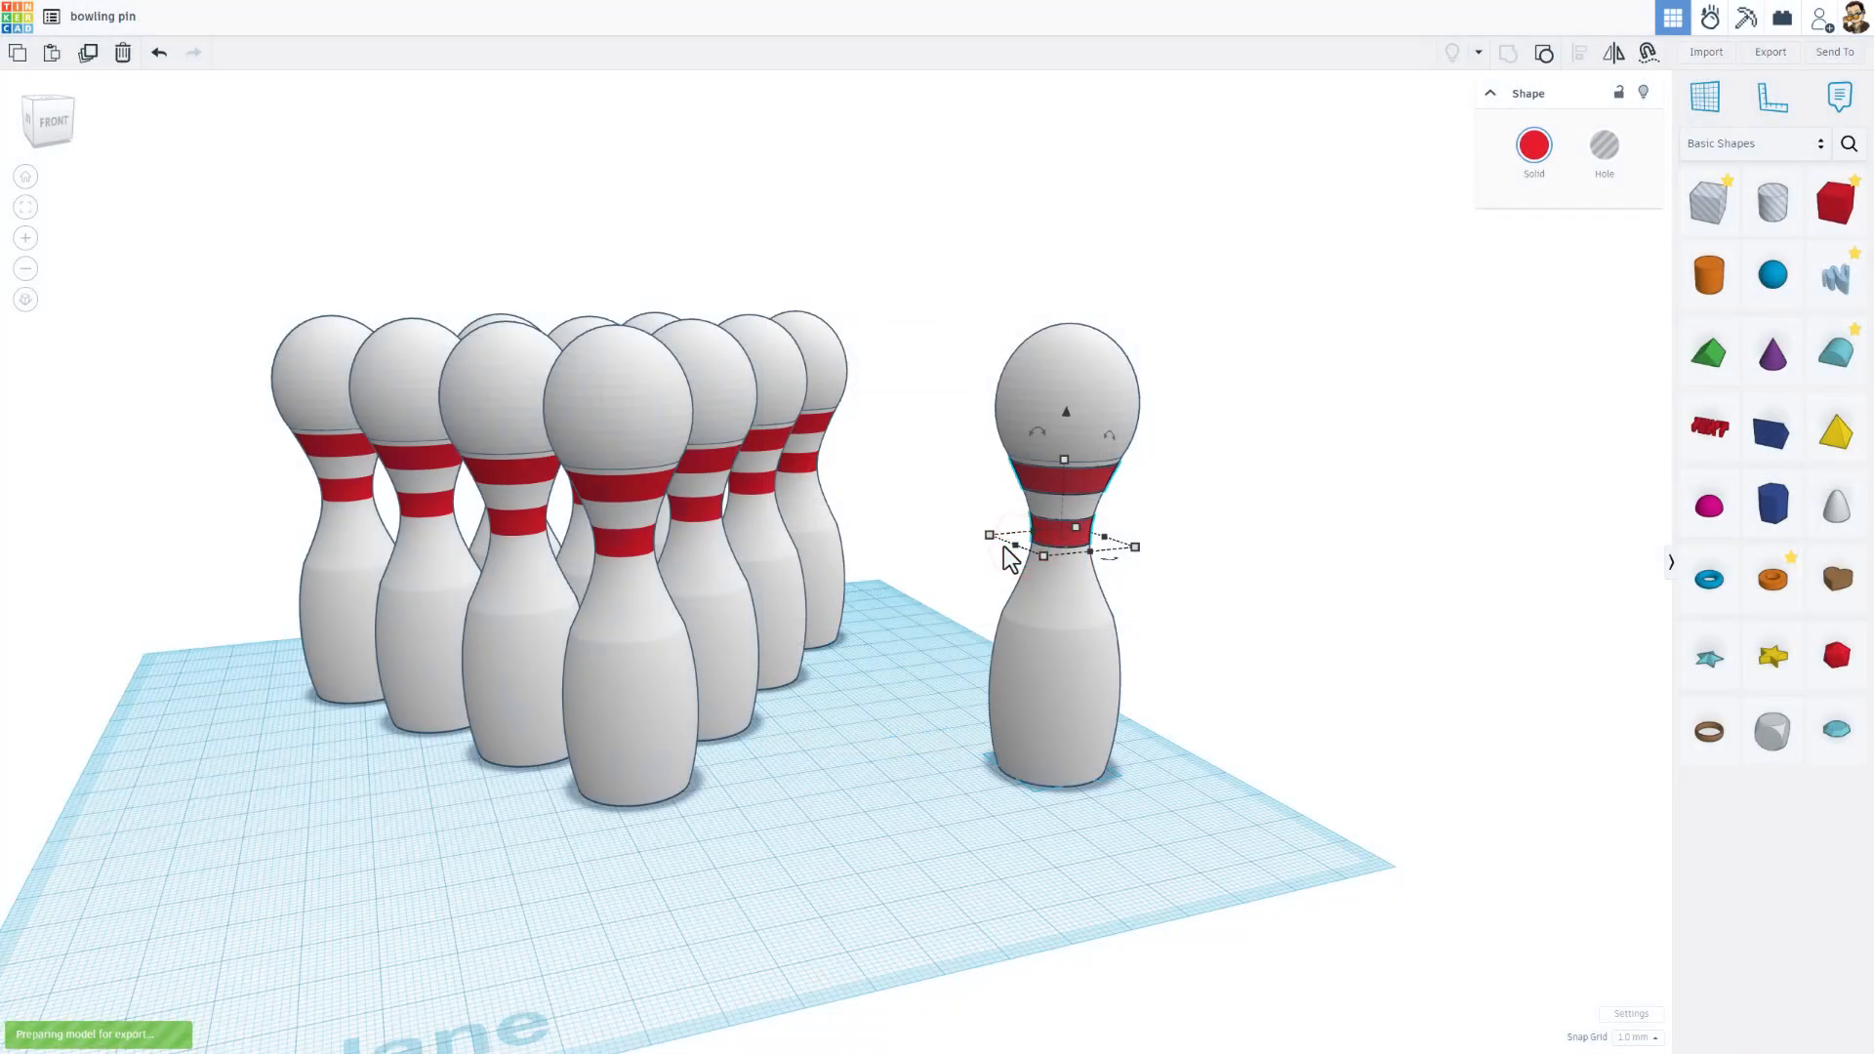
click(1769, 51)
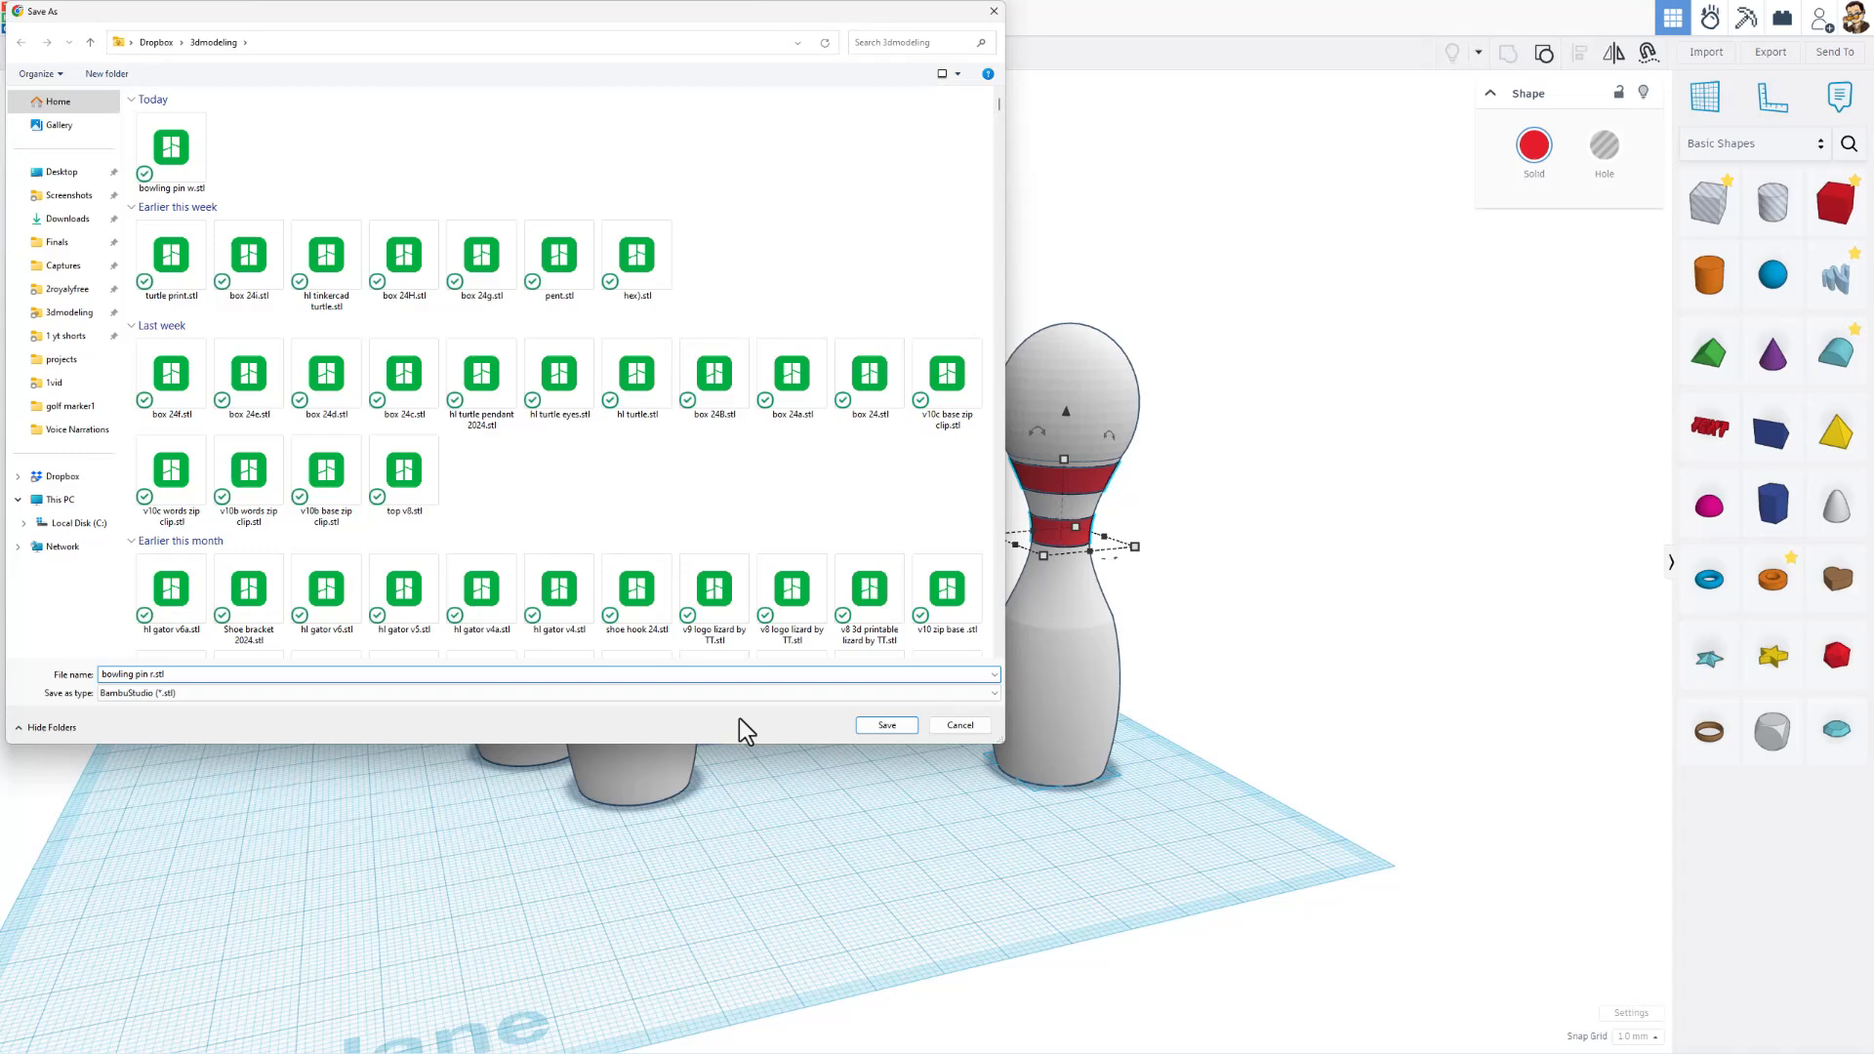
click(885, 724)
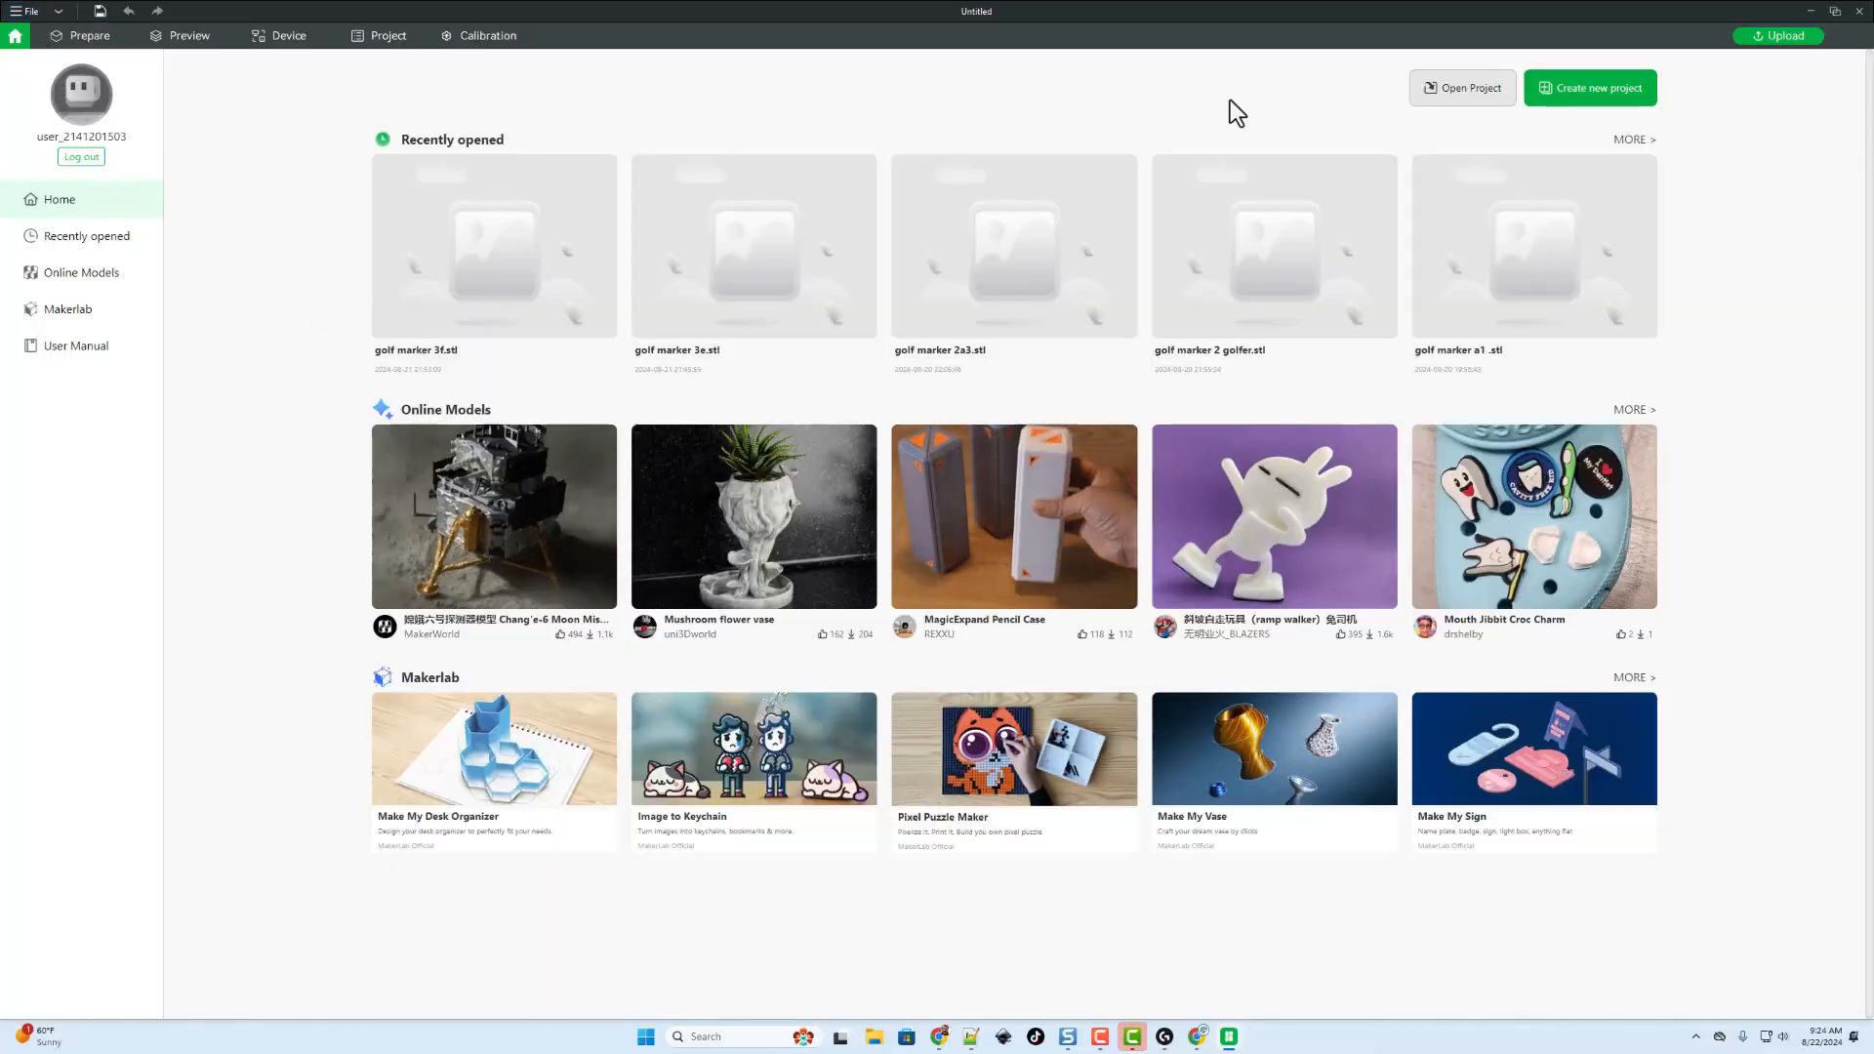
Create a new project and import both bowling pin STLs as one multi-part object
click(89, 35)
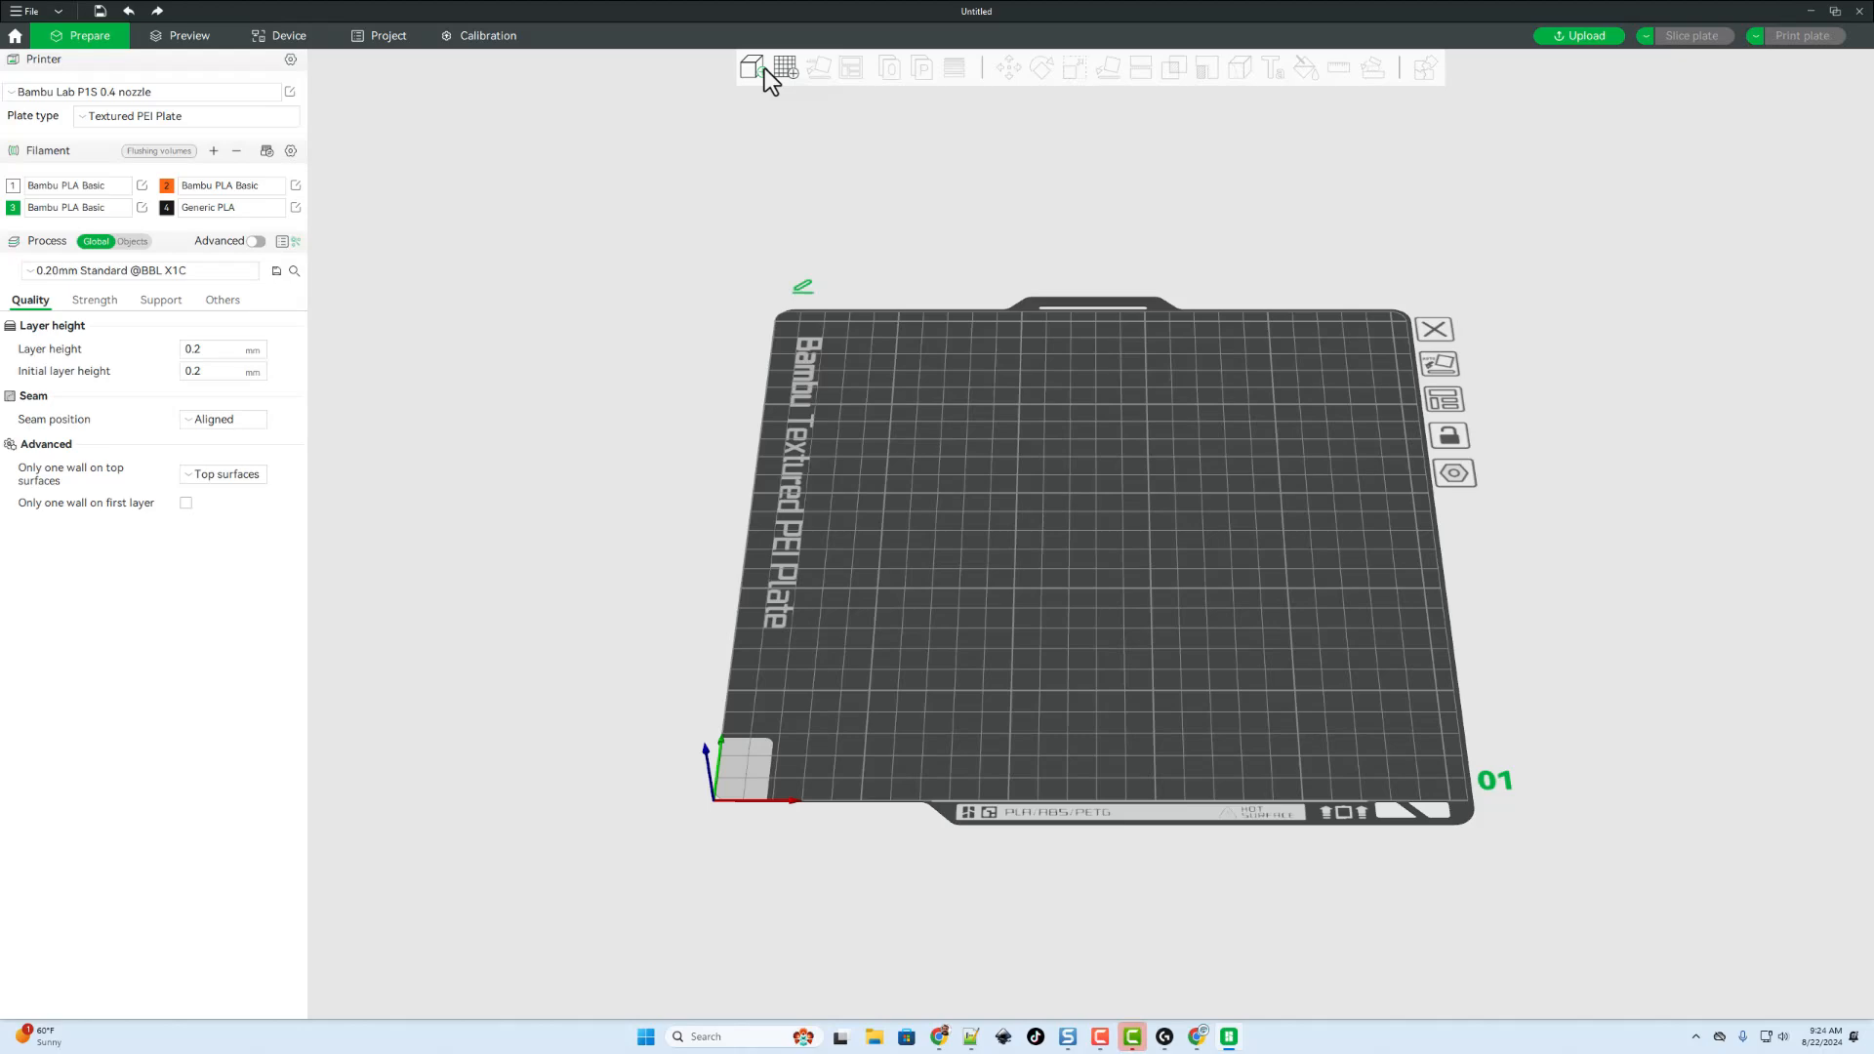
click(751, 68)
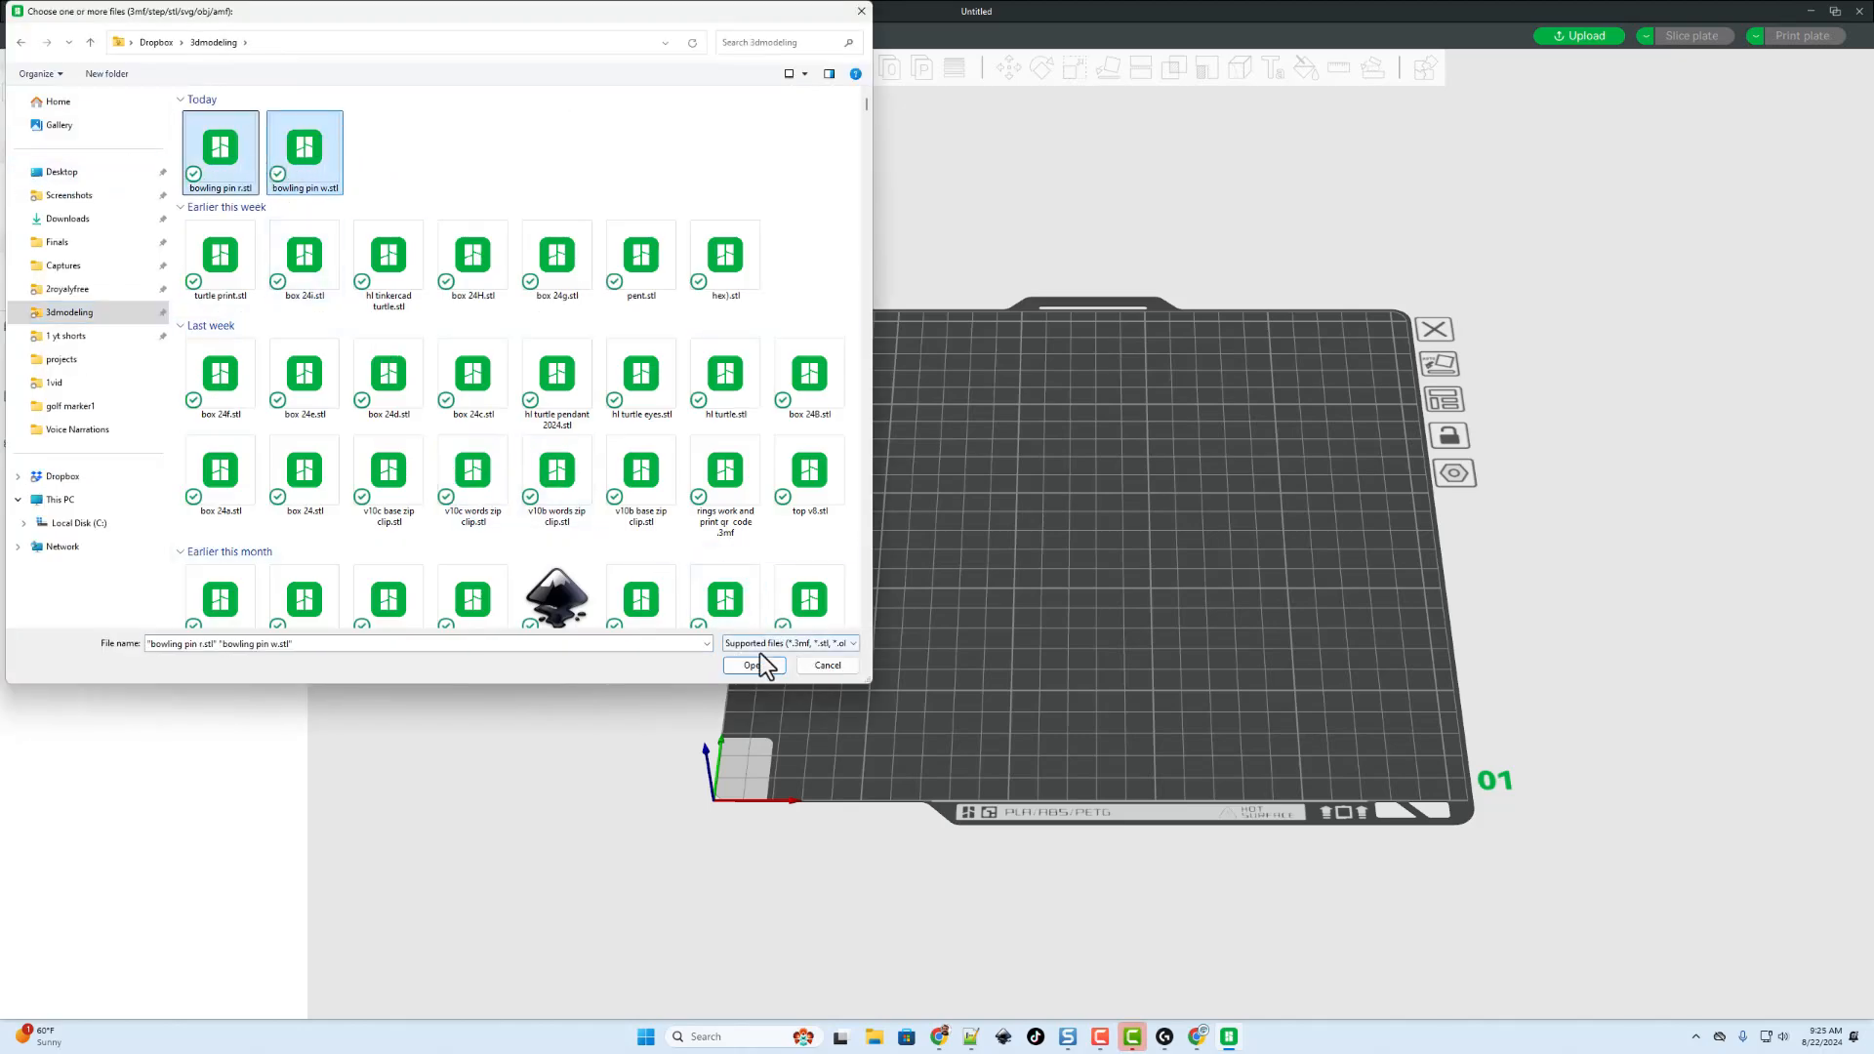
click(751, 665)
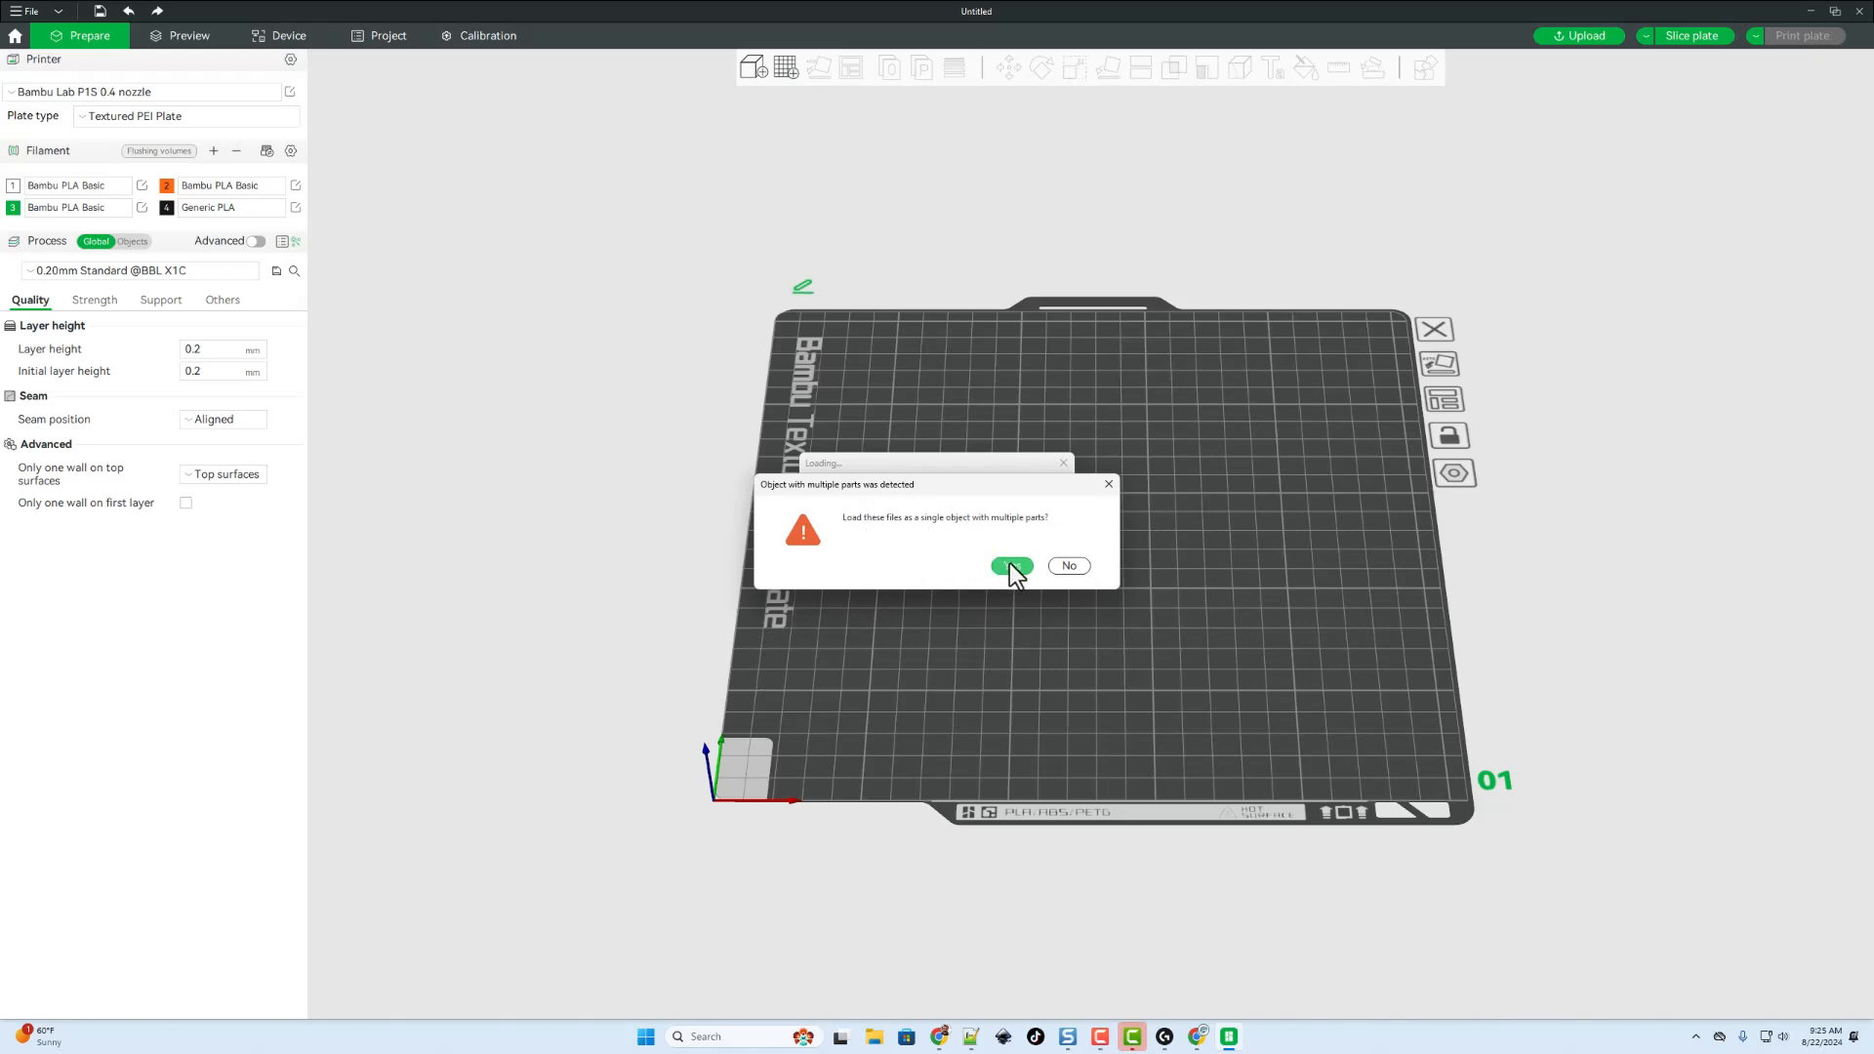
click(1010, 565)
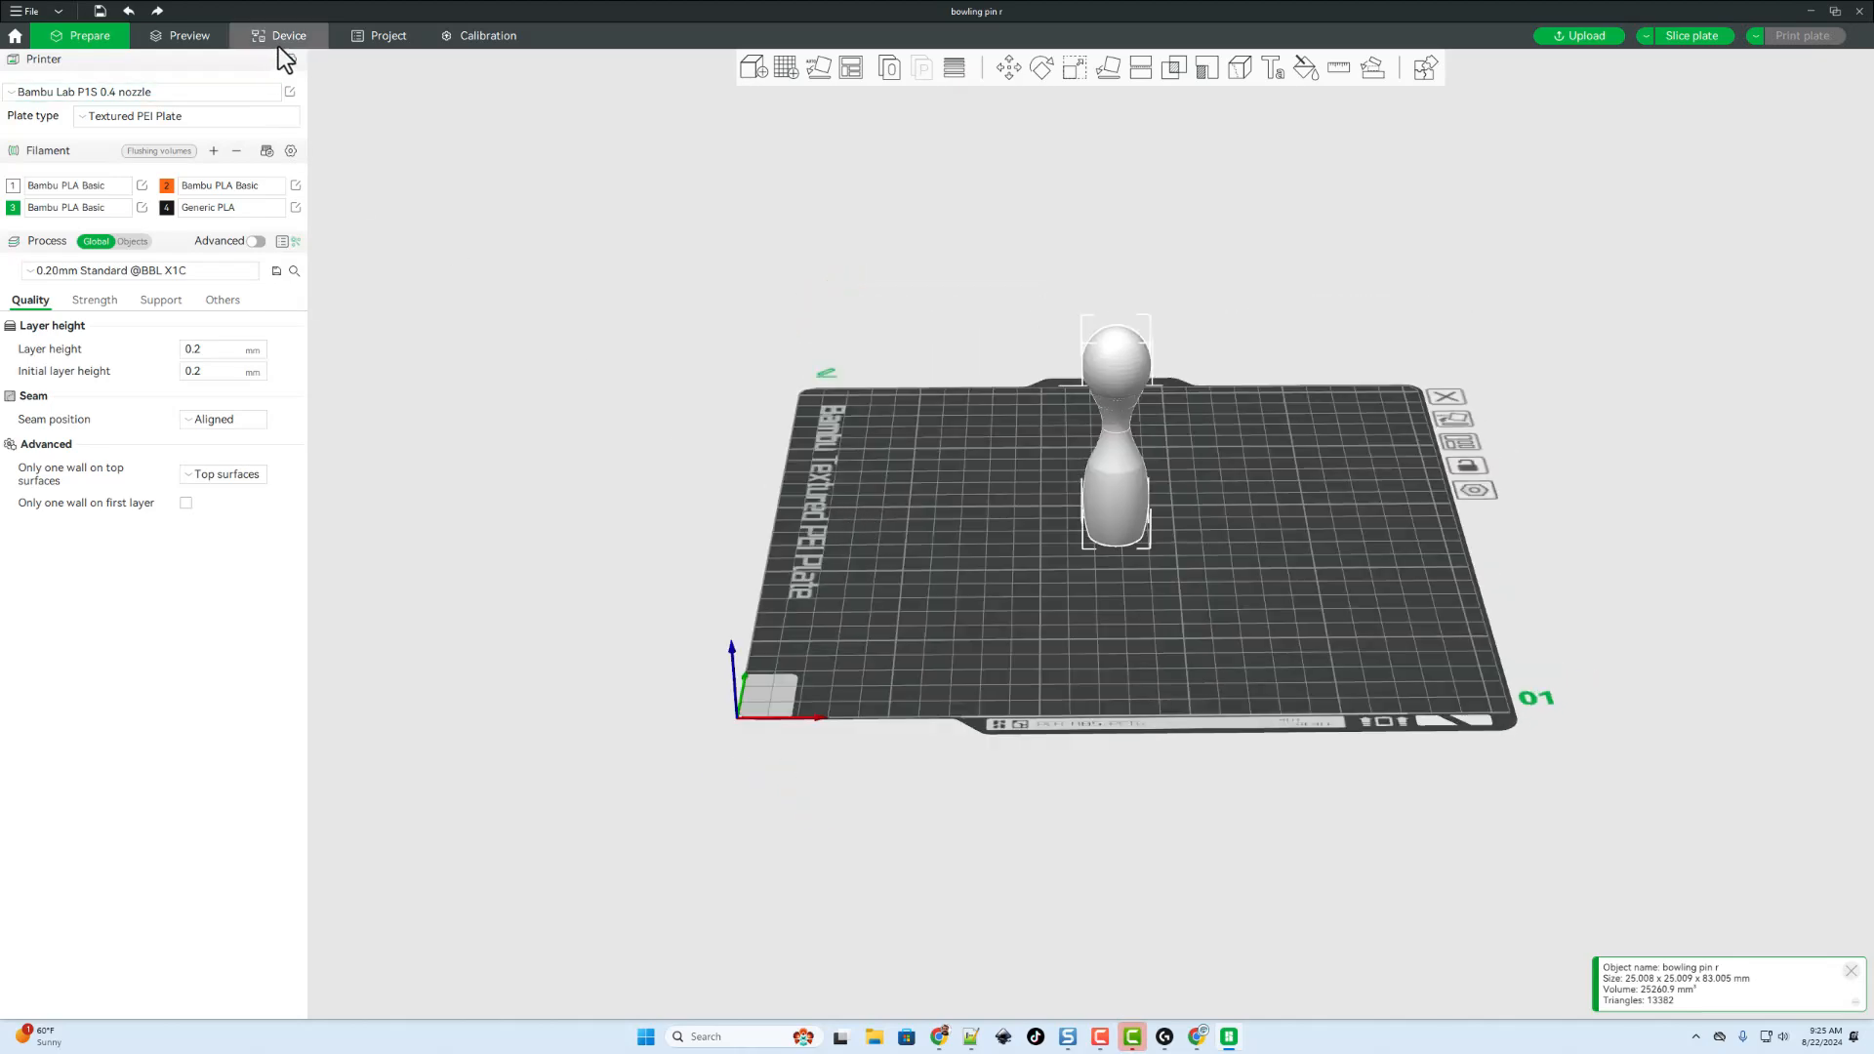
Check the printer status, resync all filament slots with the AMS, and select the pin
click(288, 35)
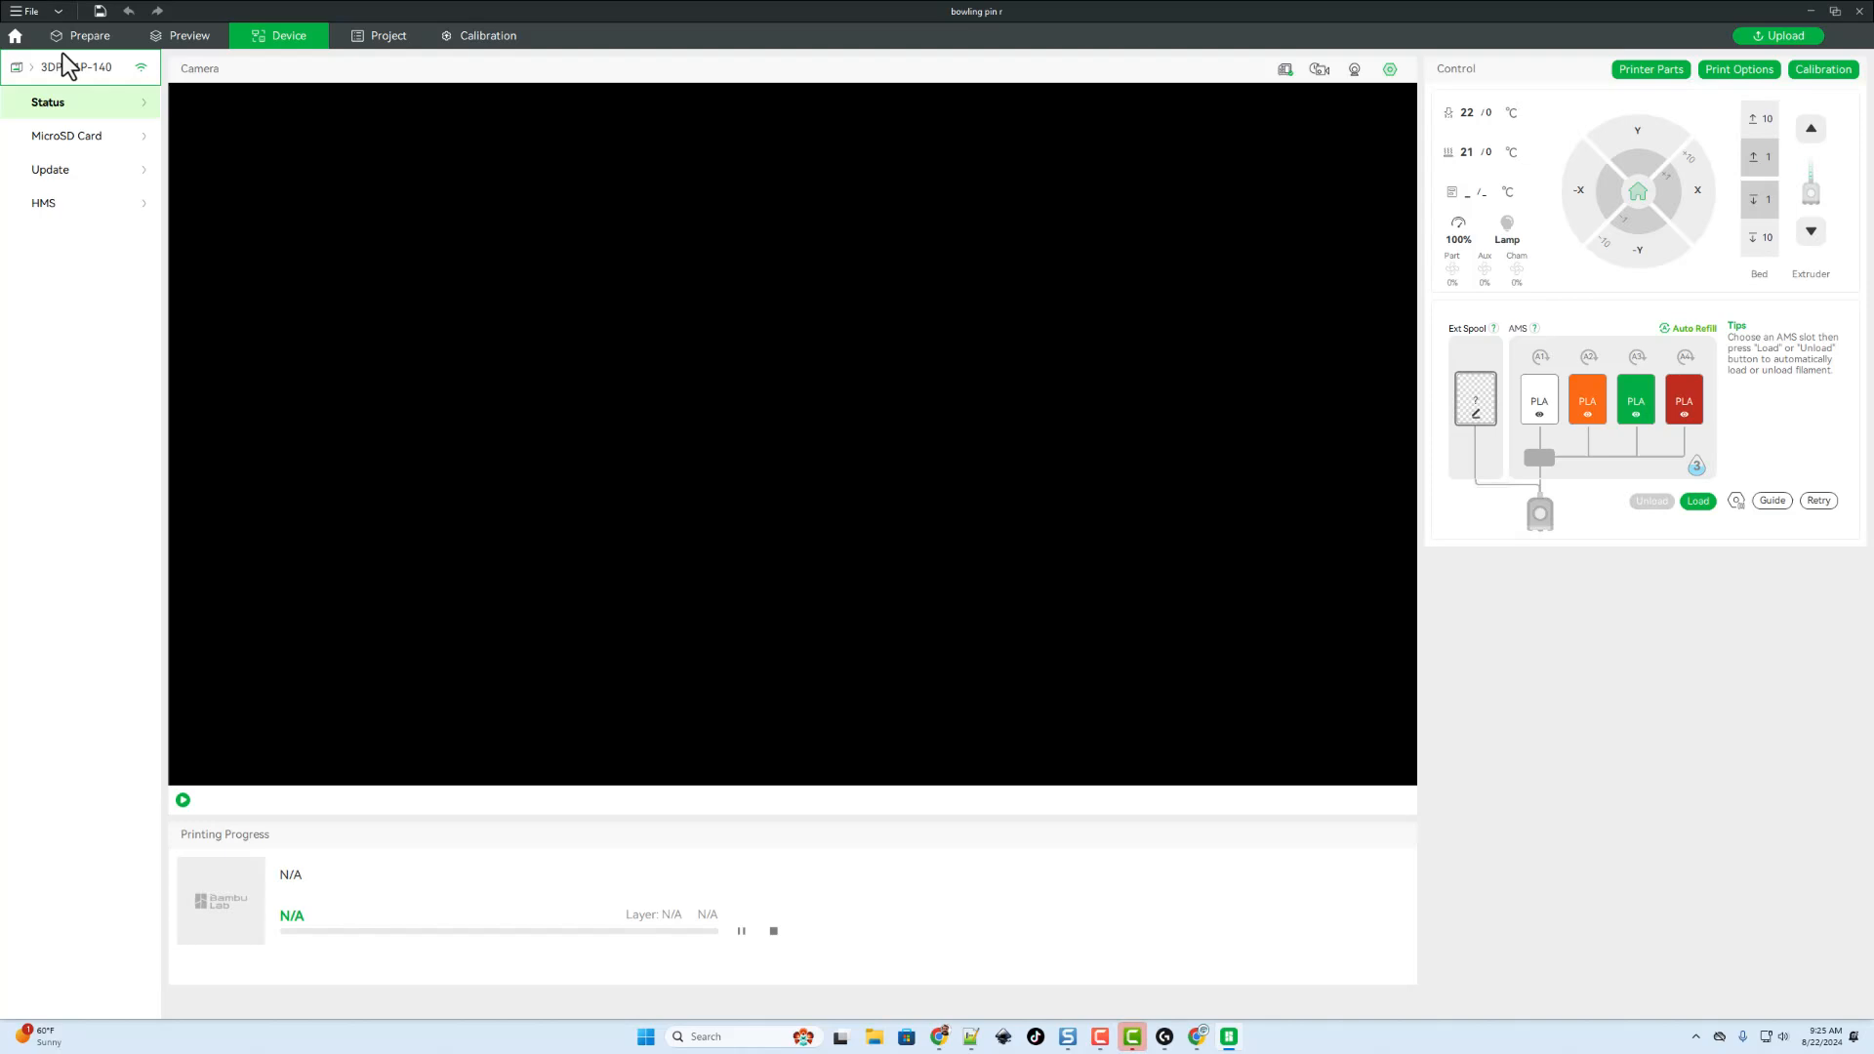
click(89, 35)
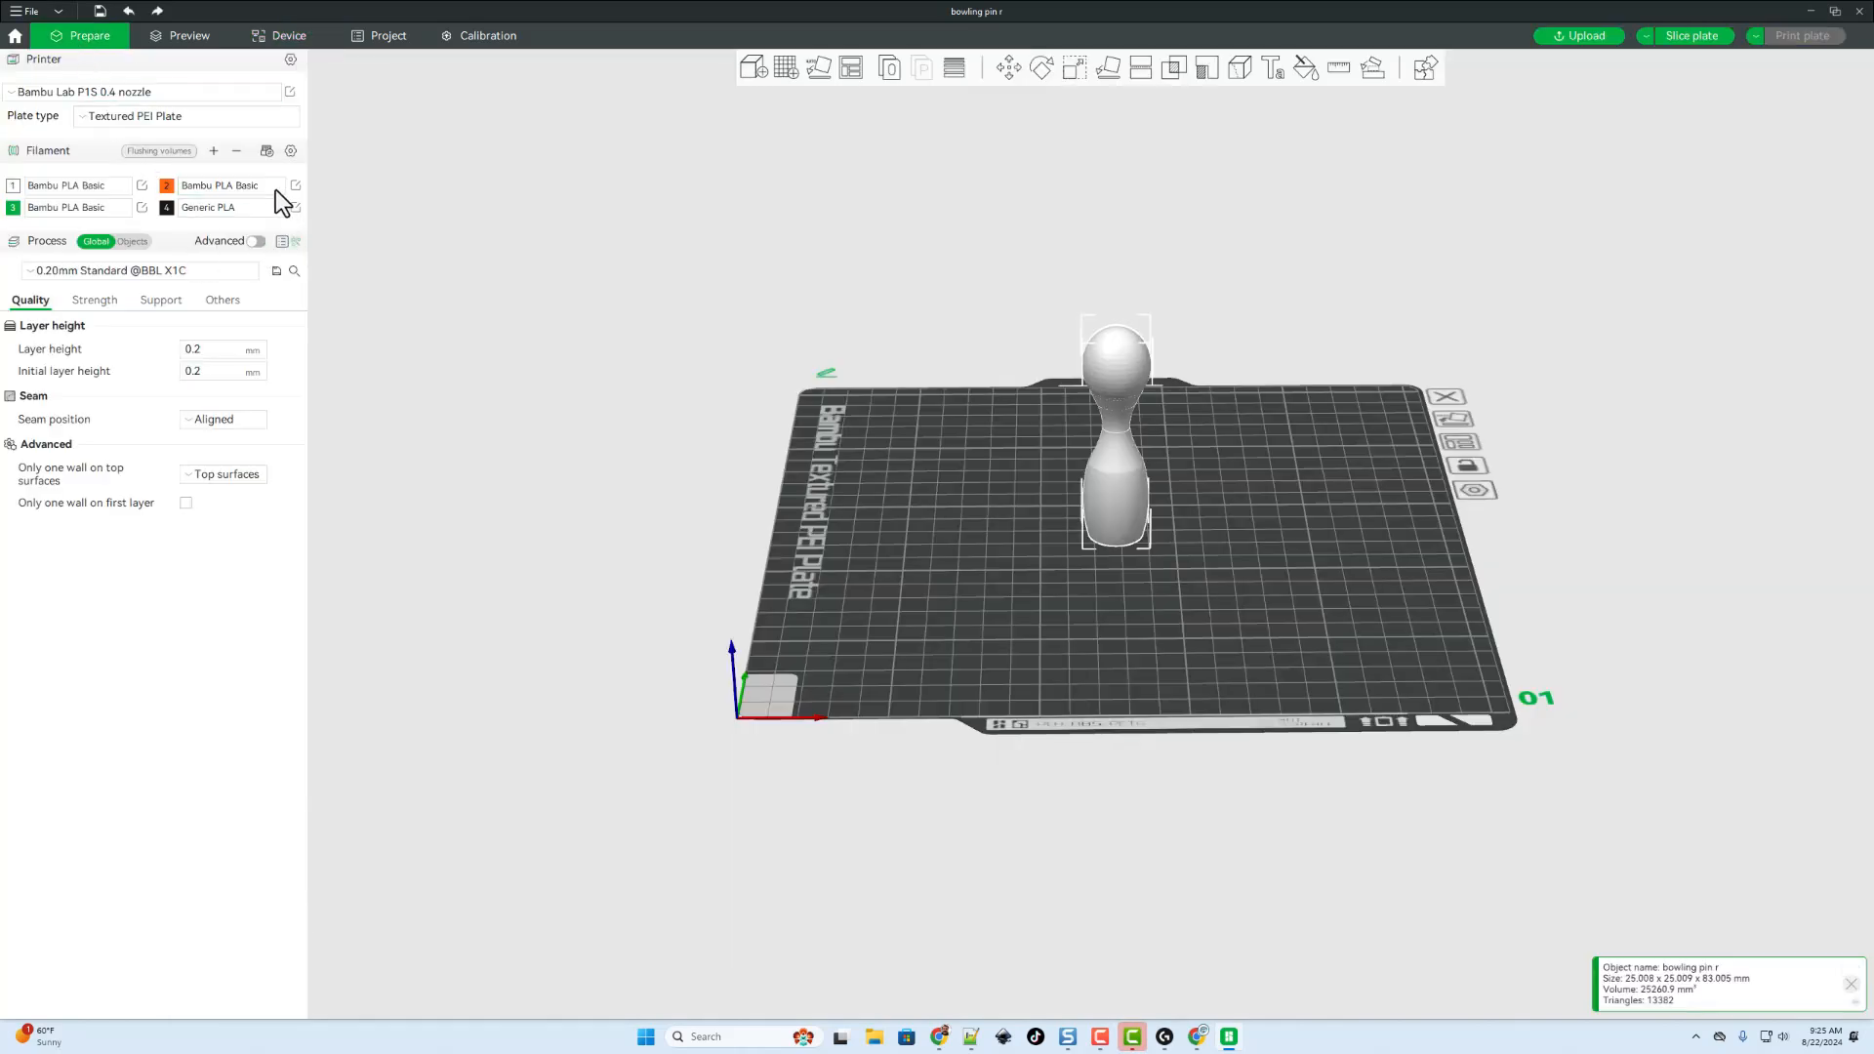
click(267, 150)
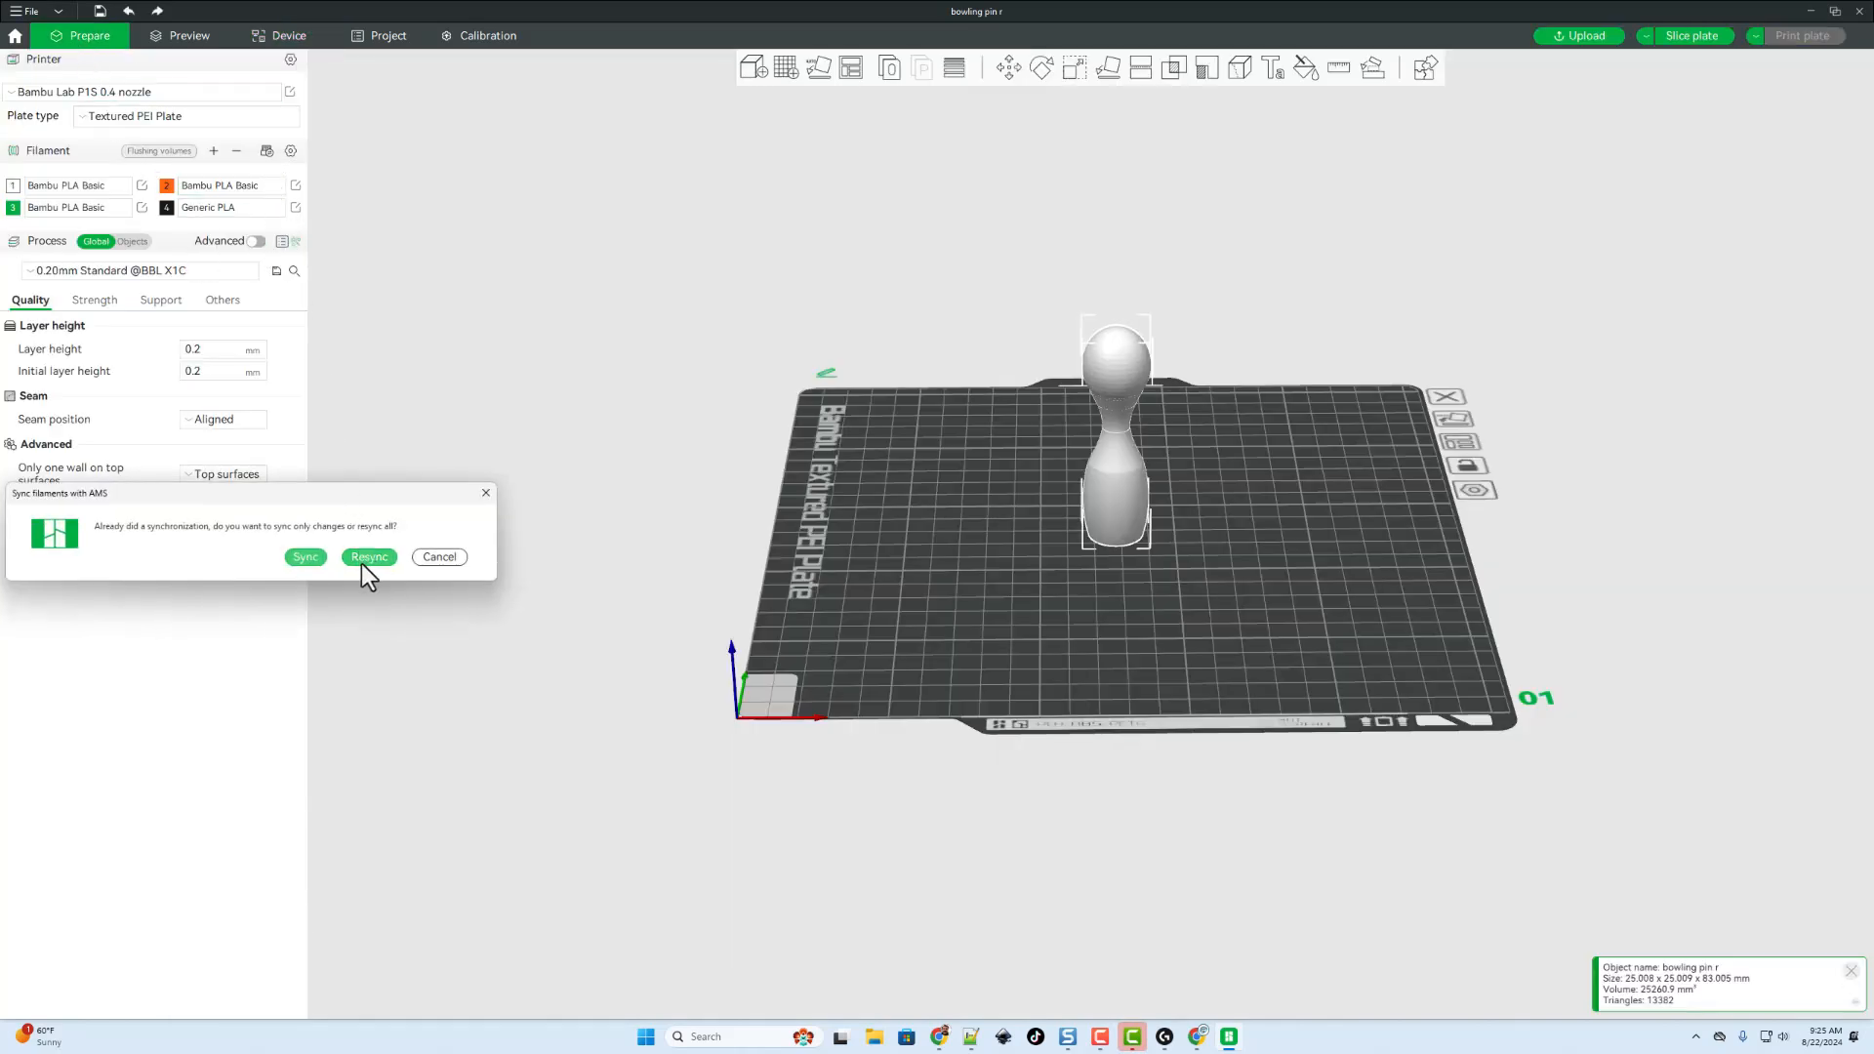
click(369, 563)
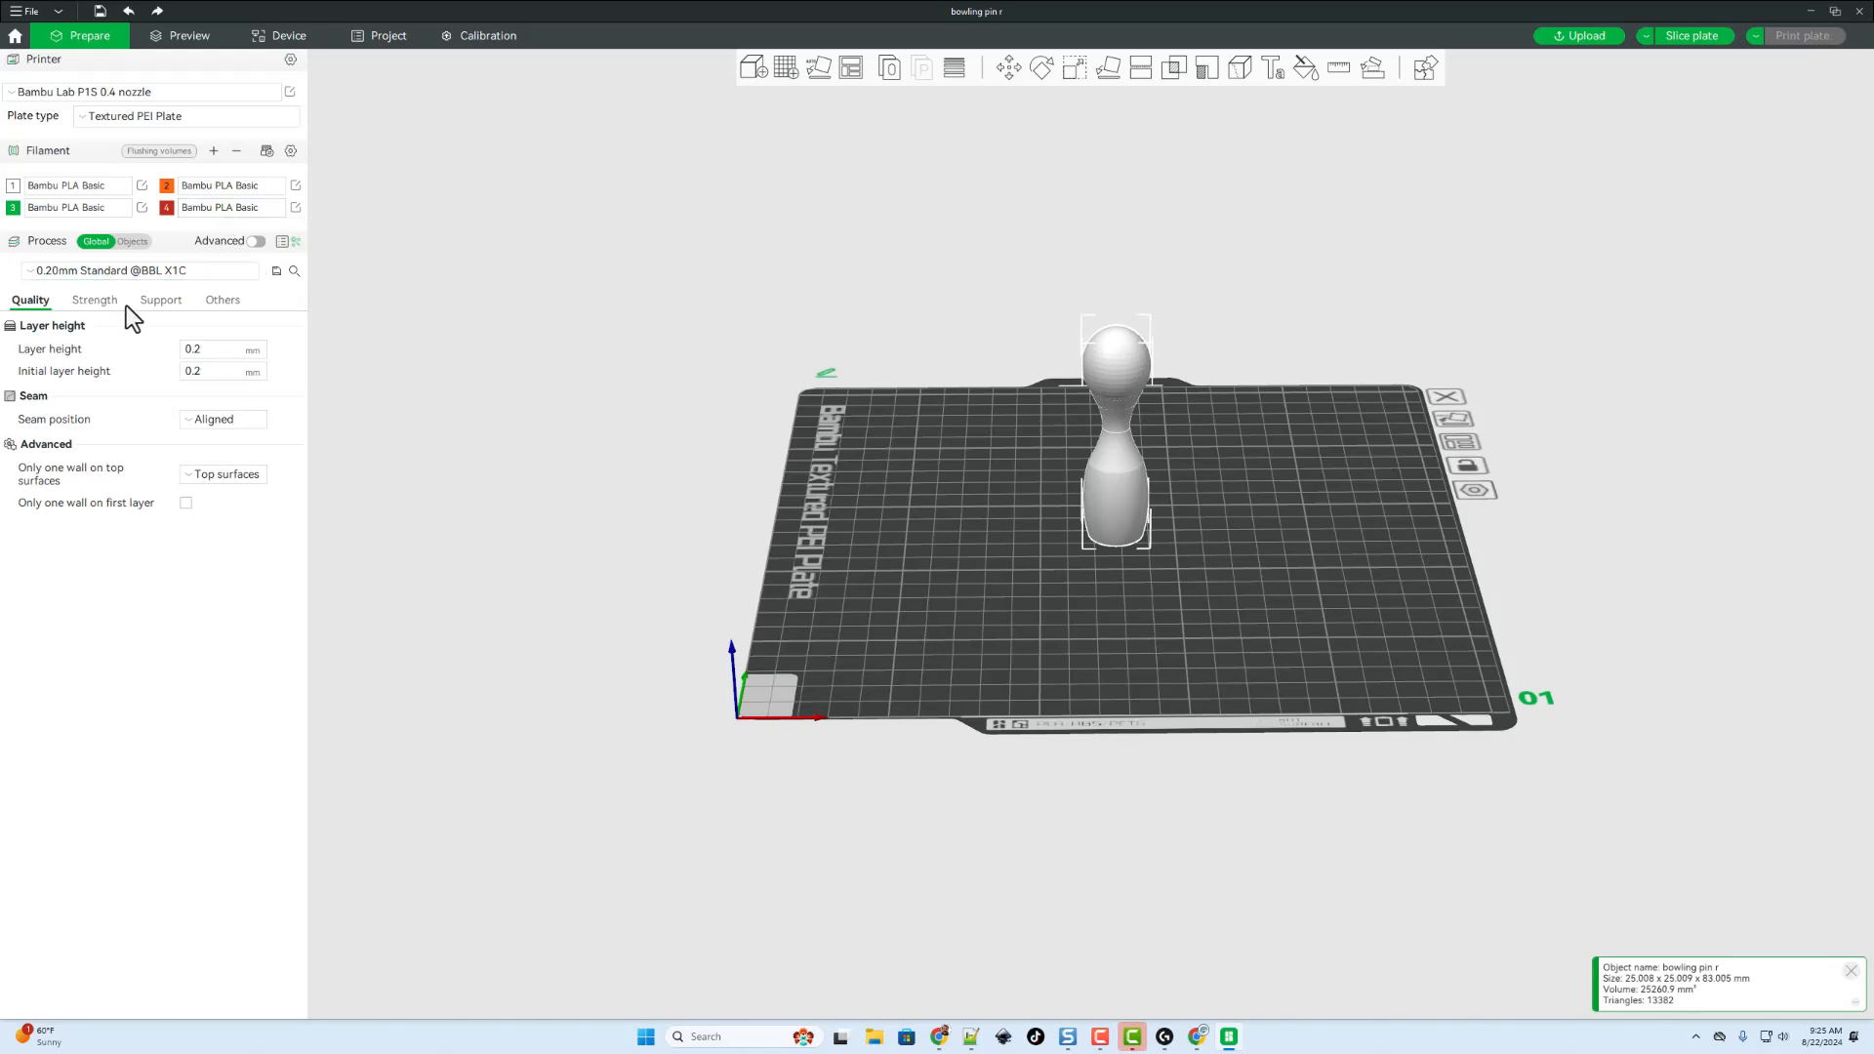
click(132, 241)
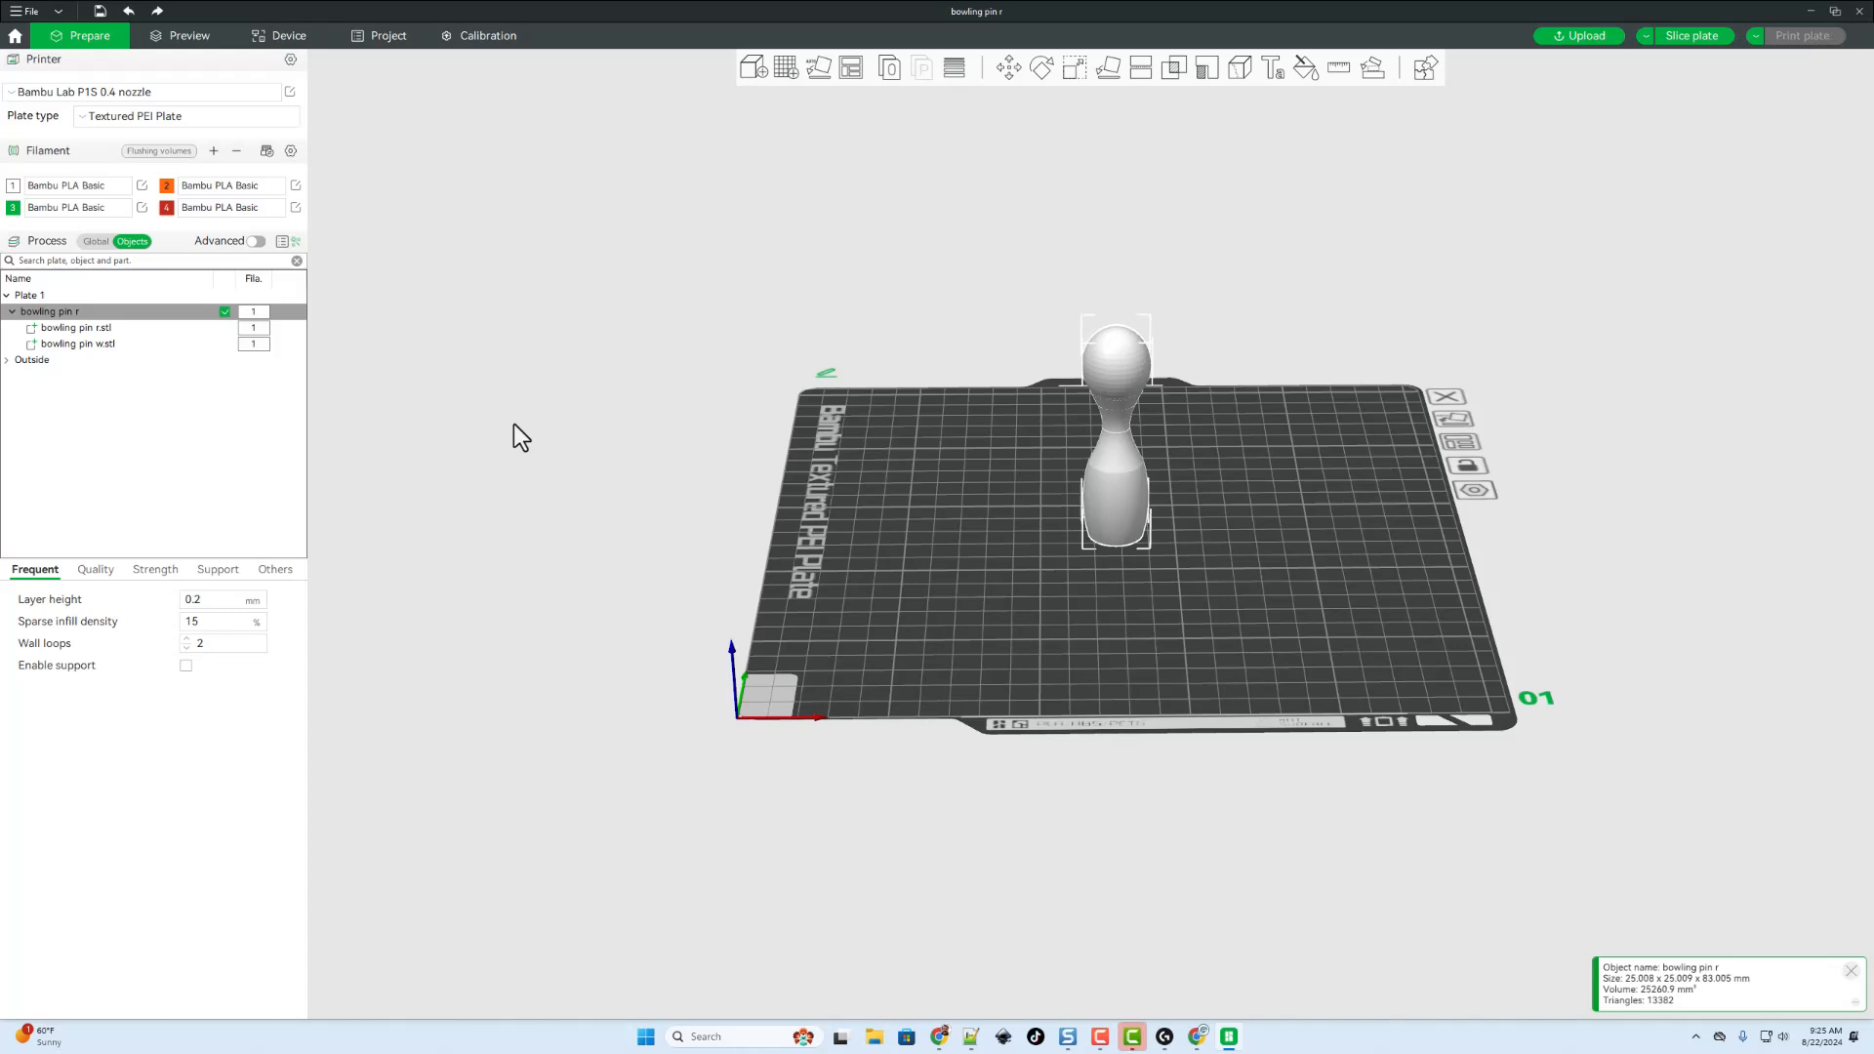
Assign bowling pin r.stl to red filament 4, then show plate-wide settings
click(76, 326)
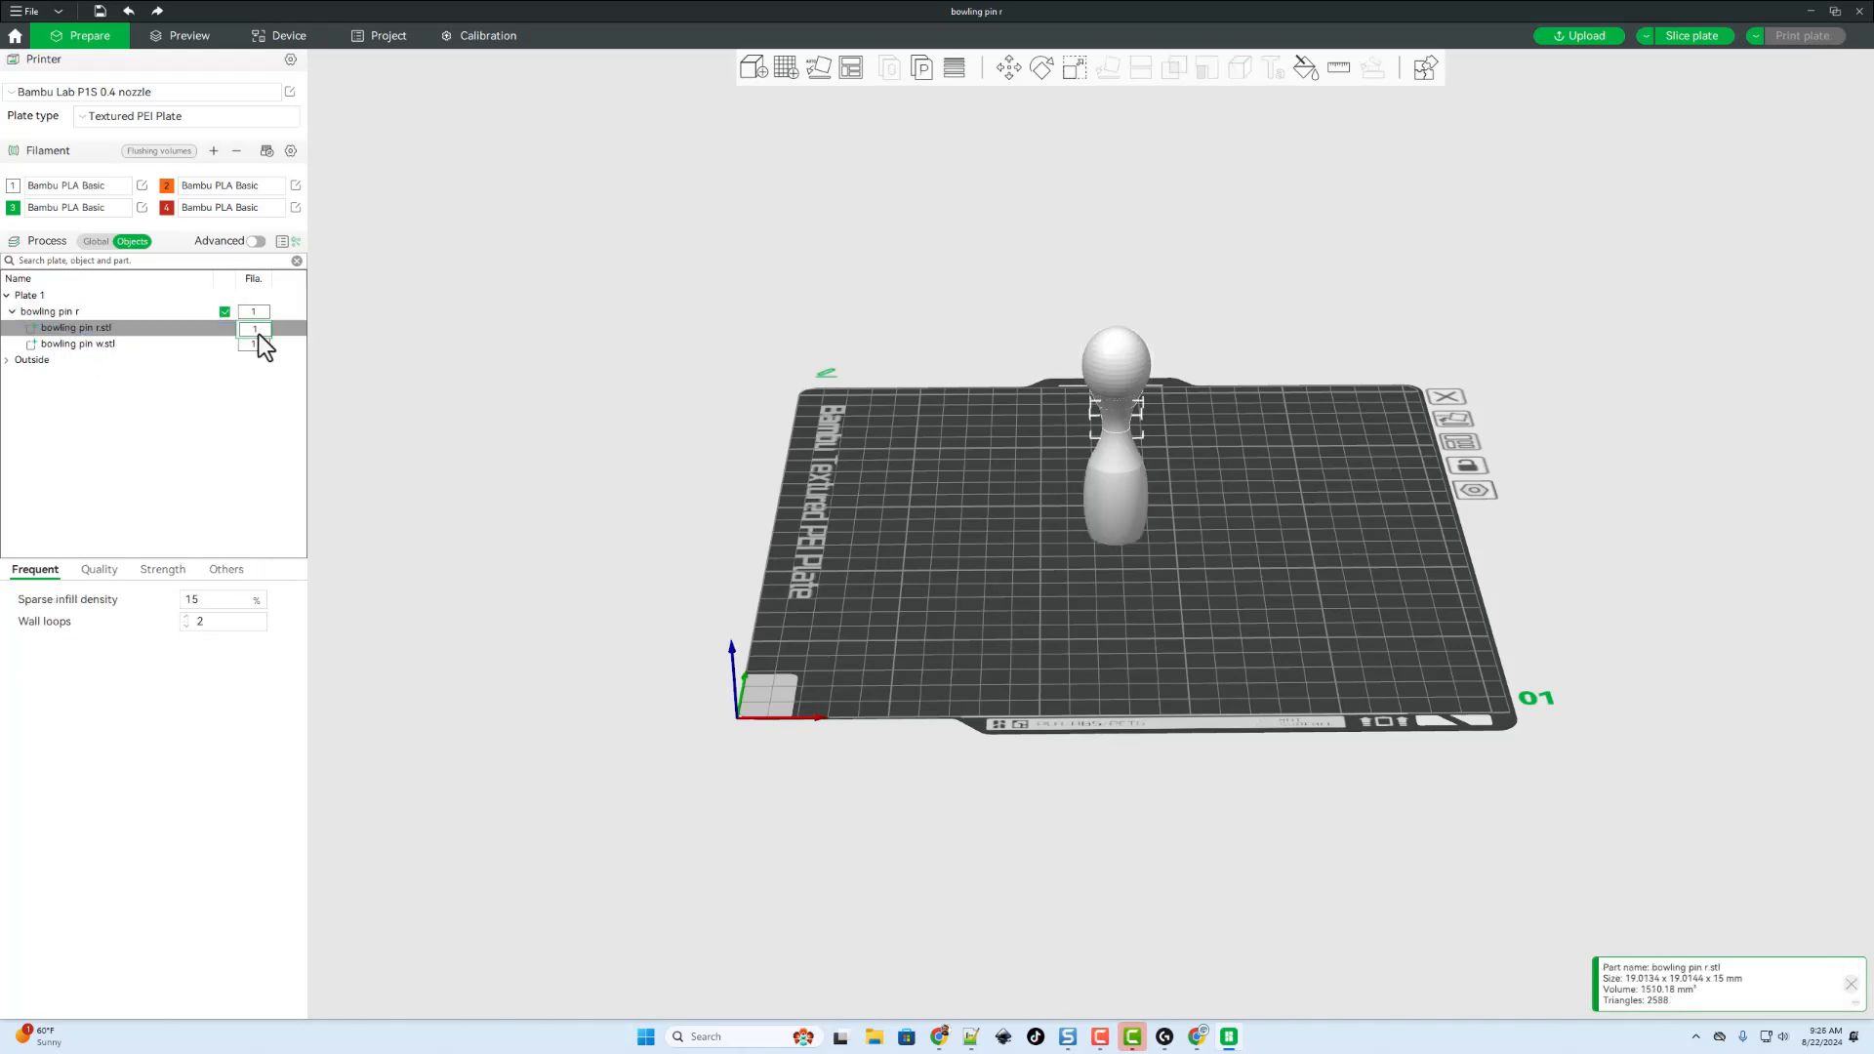
click(254, 329)
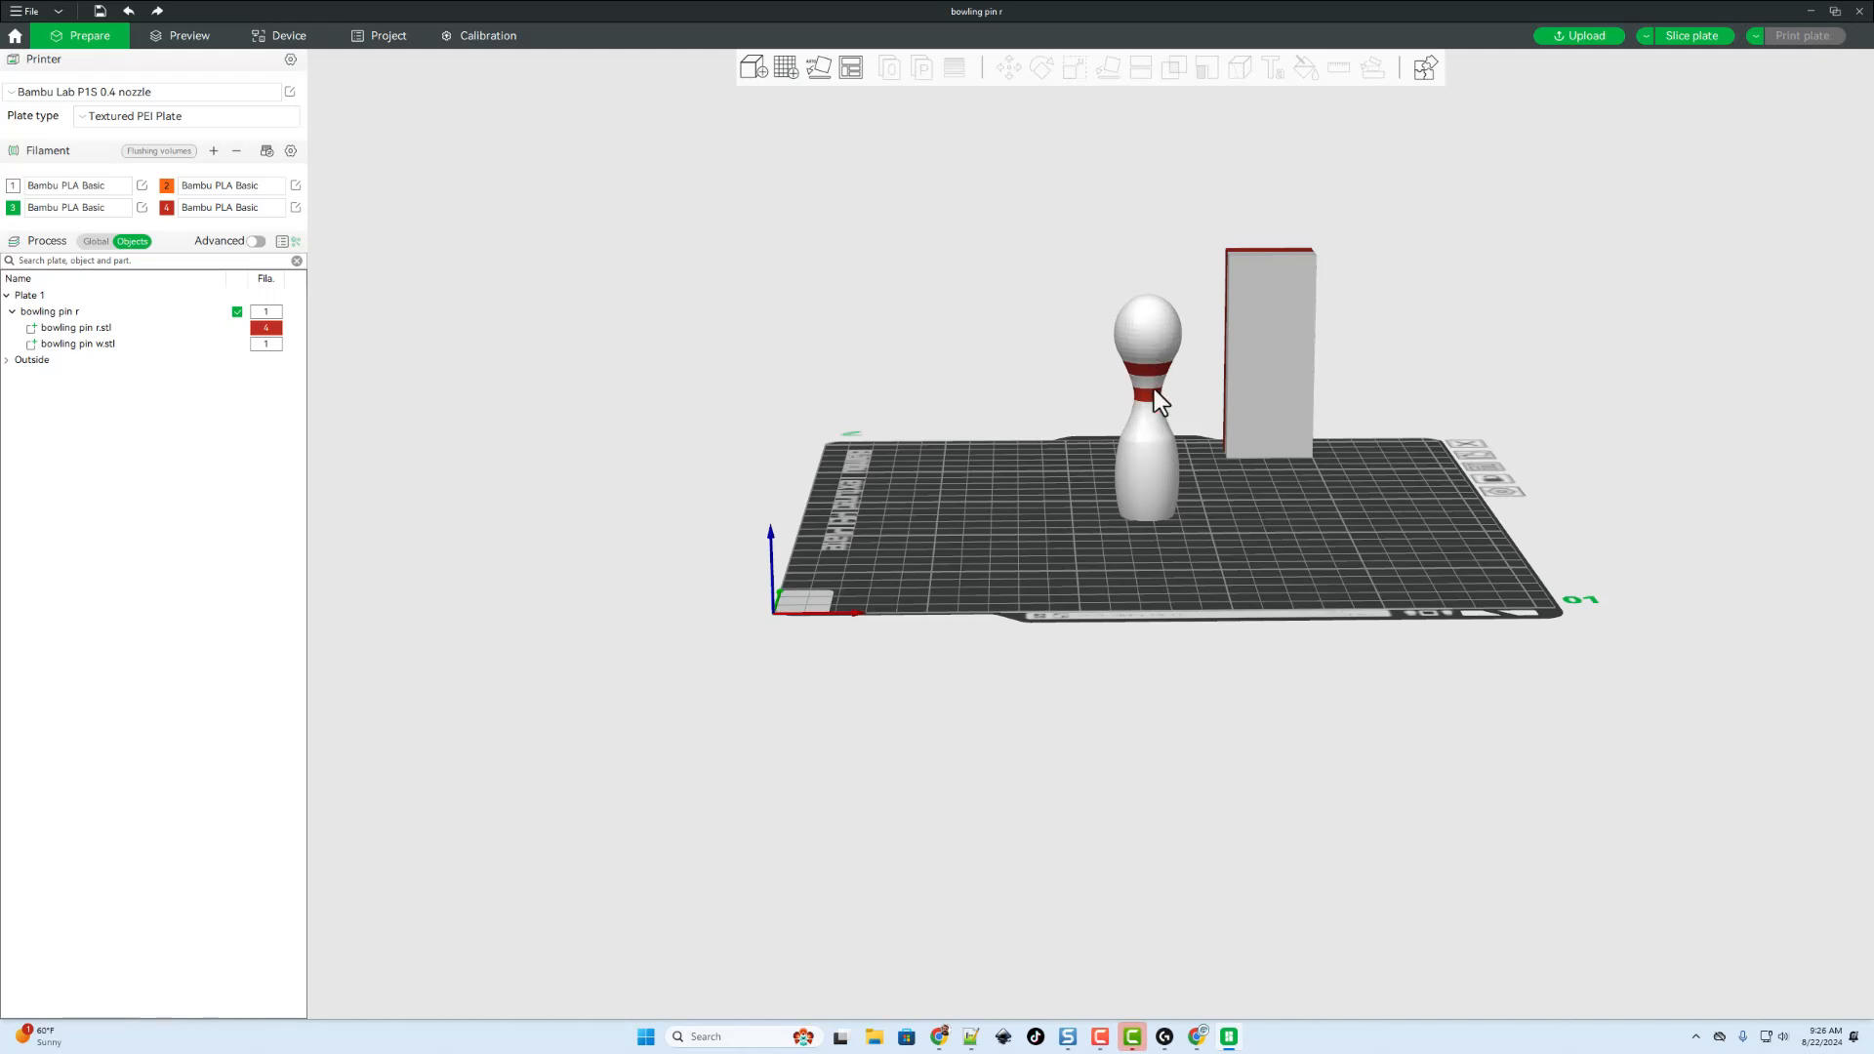
mouse_move(1268, 361)
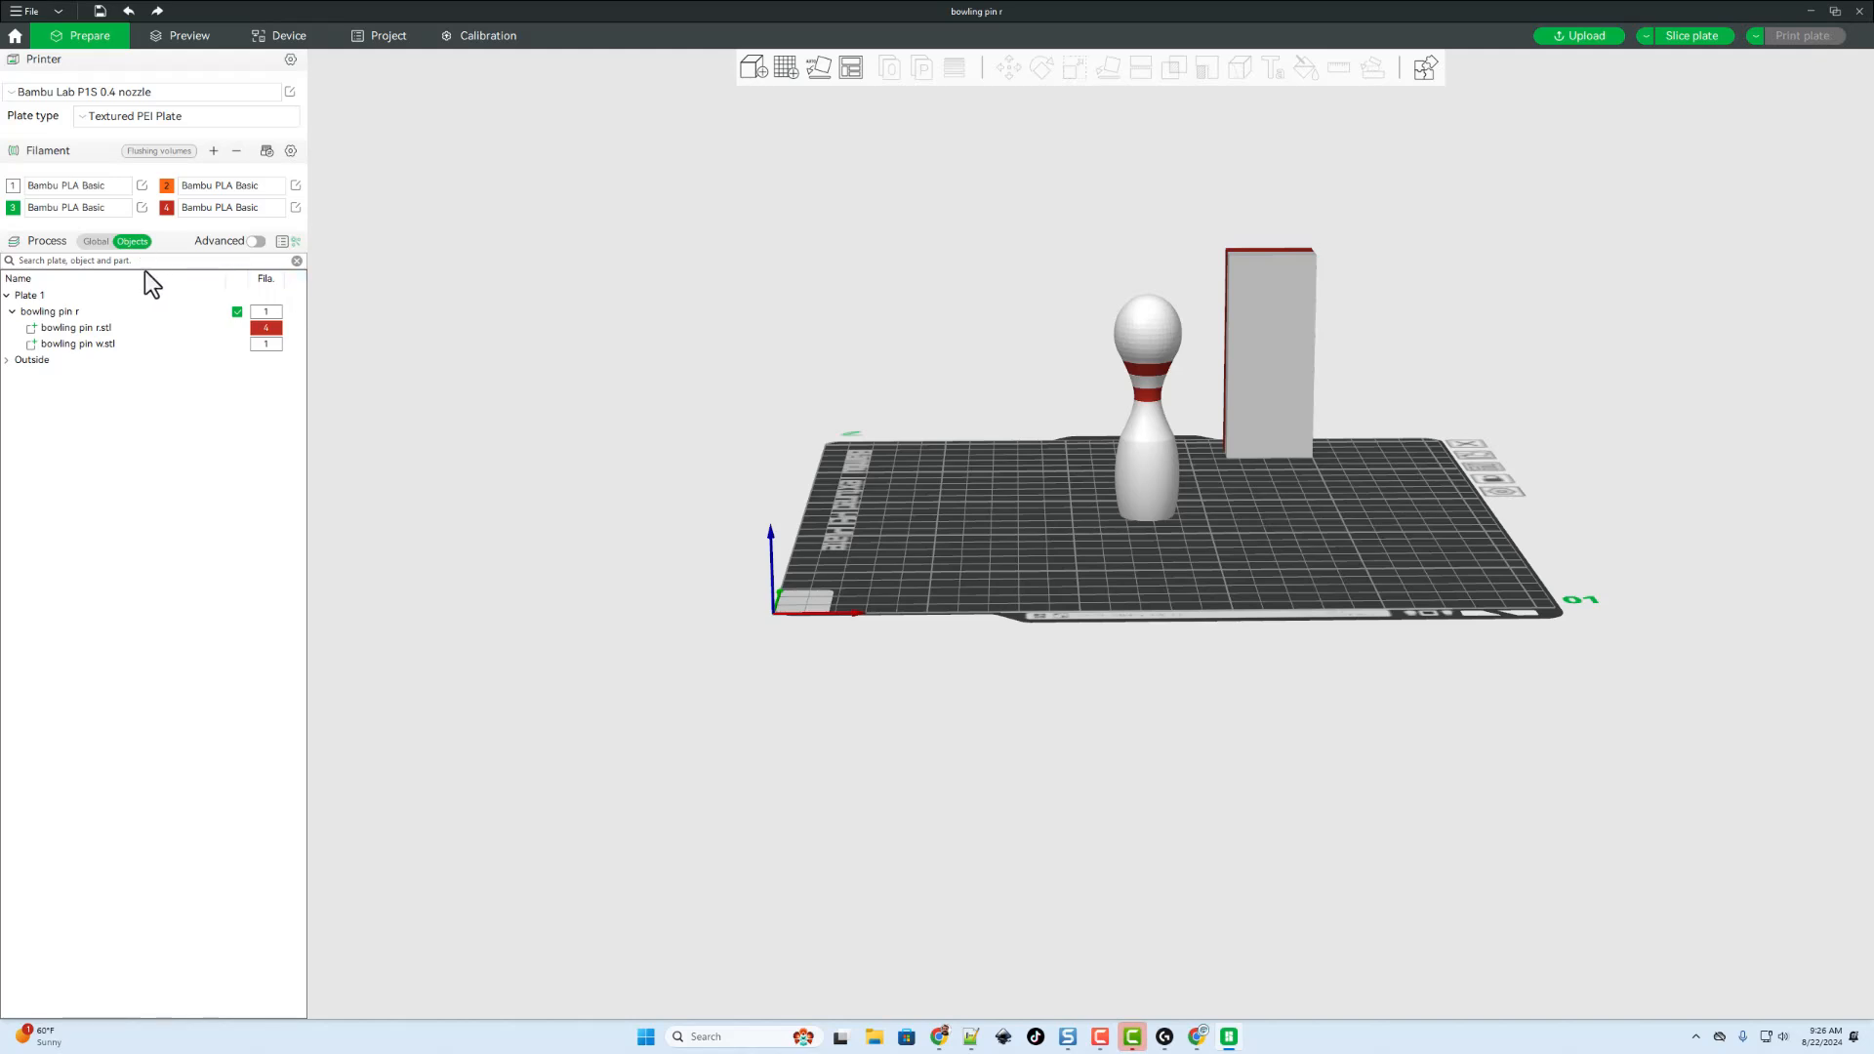
click(95, 241)
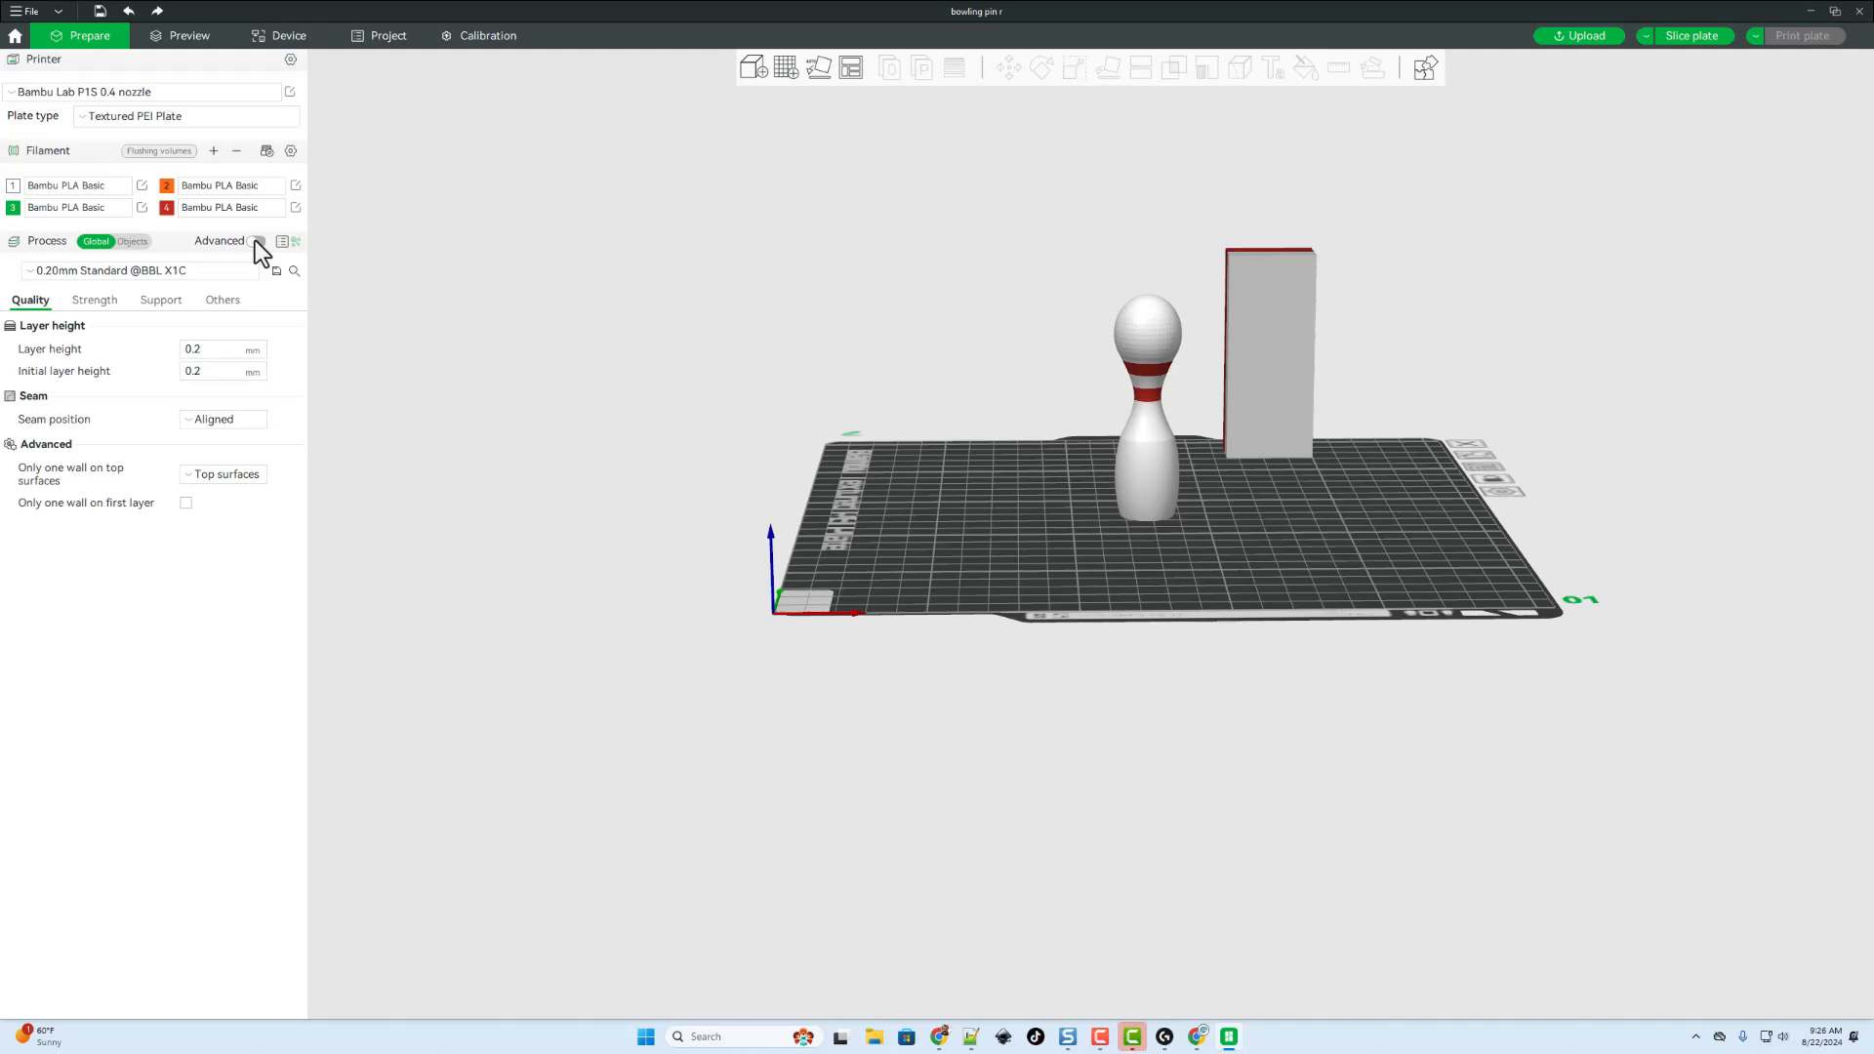
Disable the prime tower under advanced Others settings, slice the plate, and reselect the pin
click(256, 243)
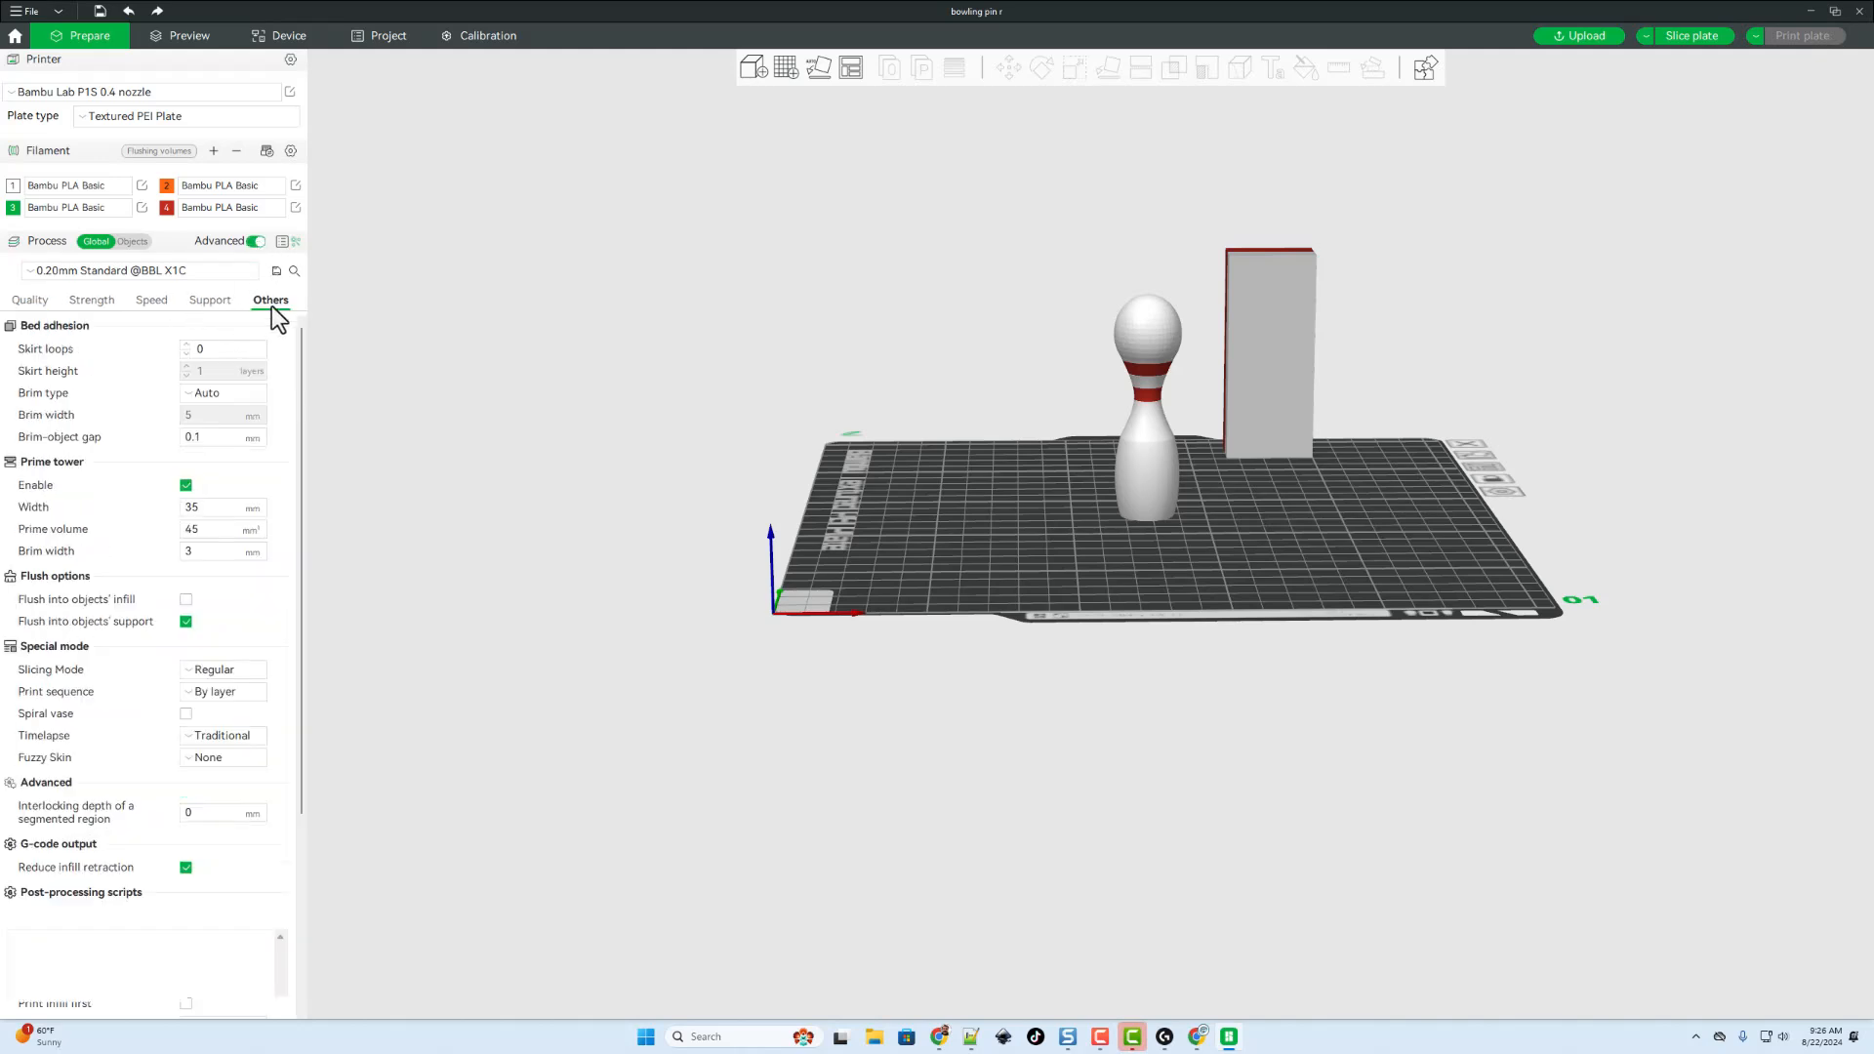
click(185, 485)
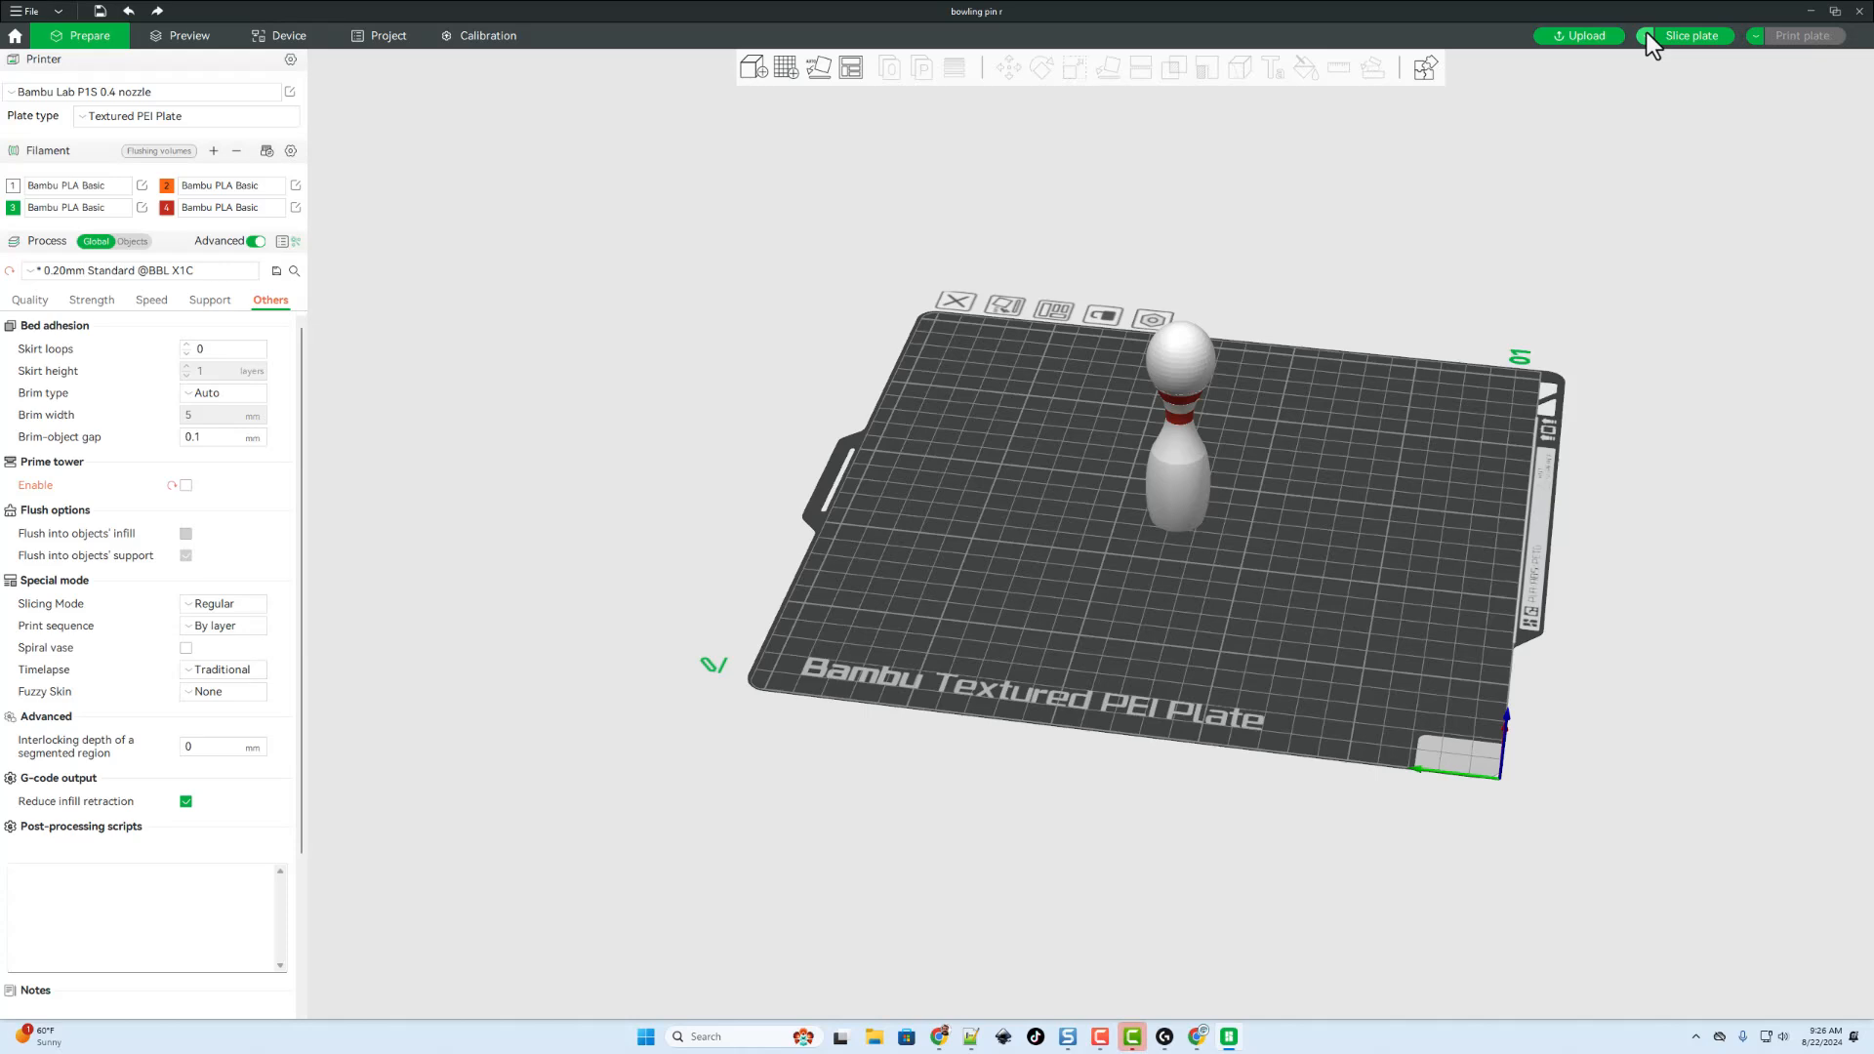
click(1689, 35)
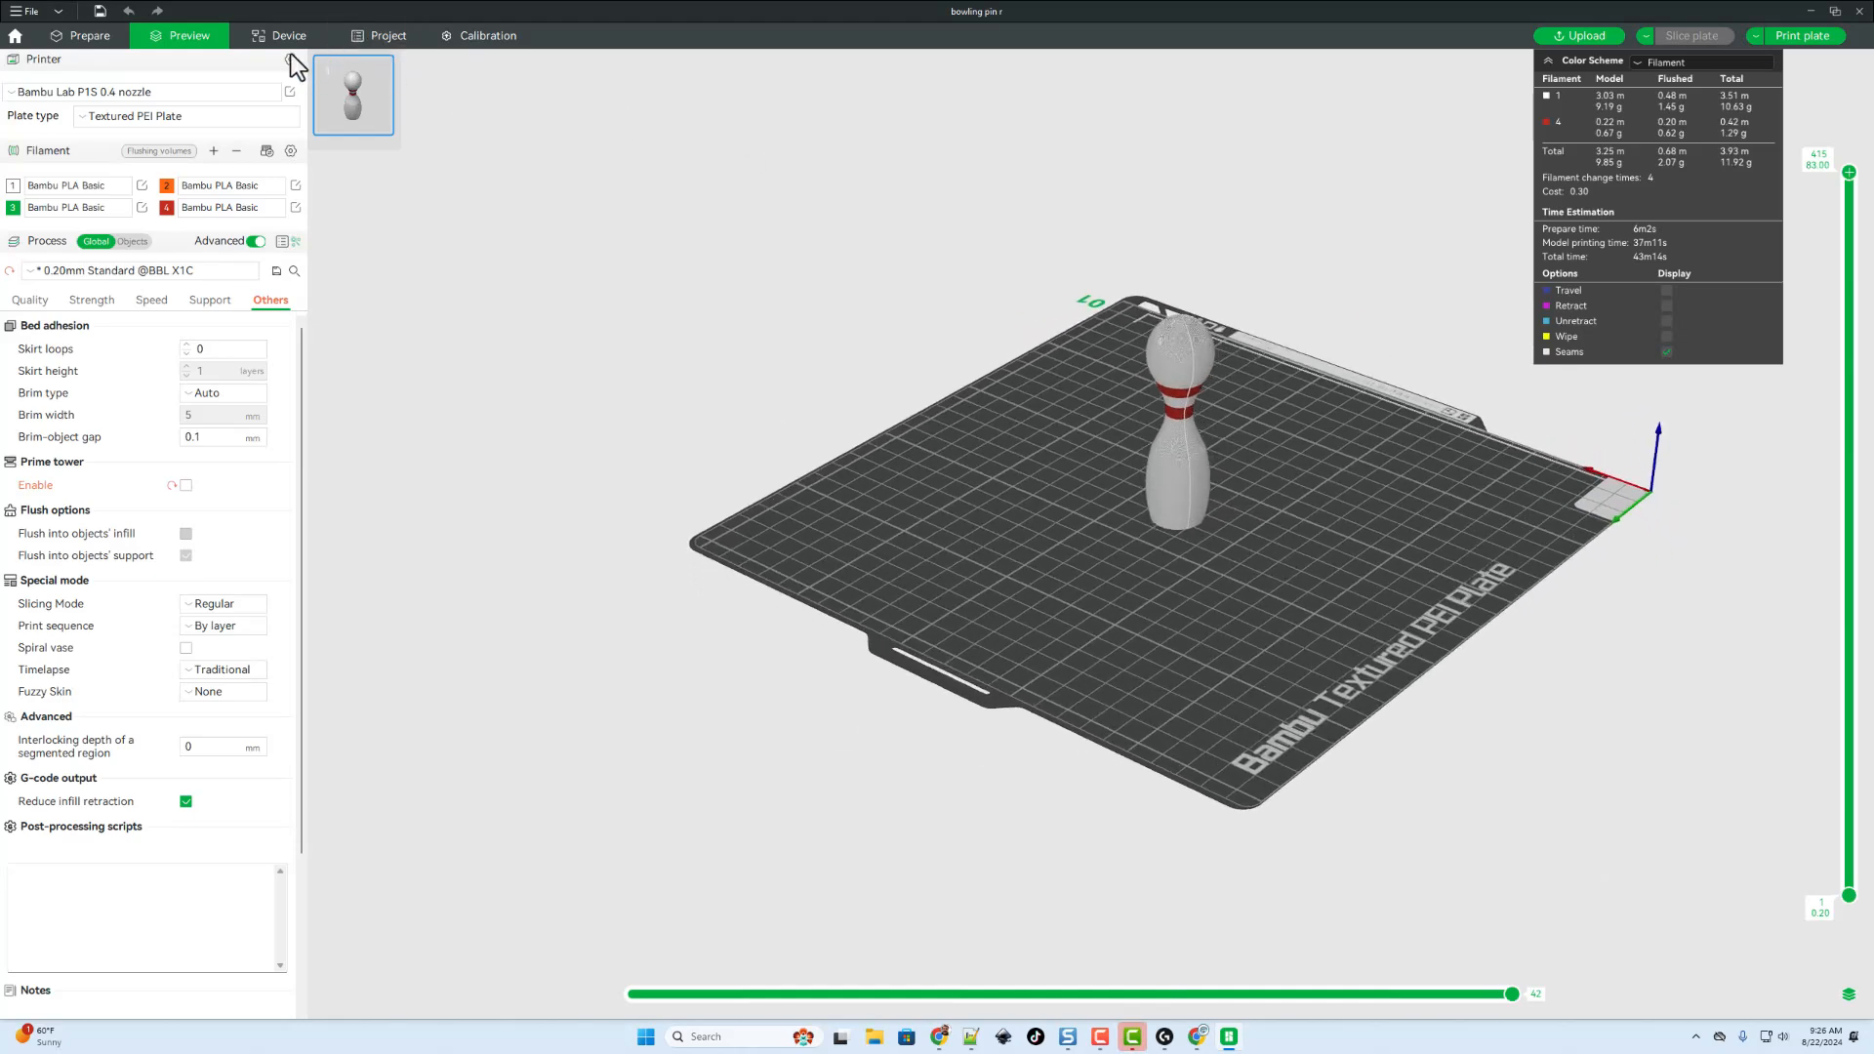
click(86, 35)
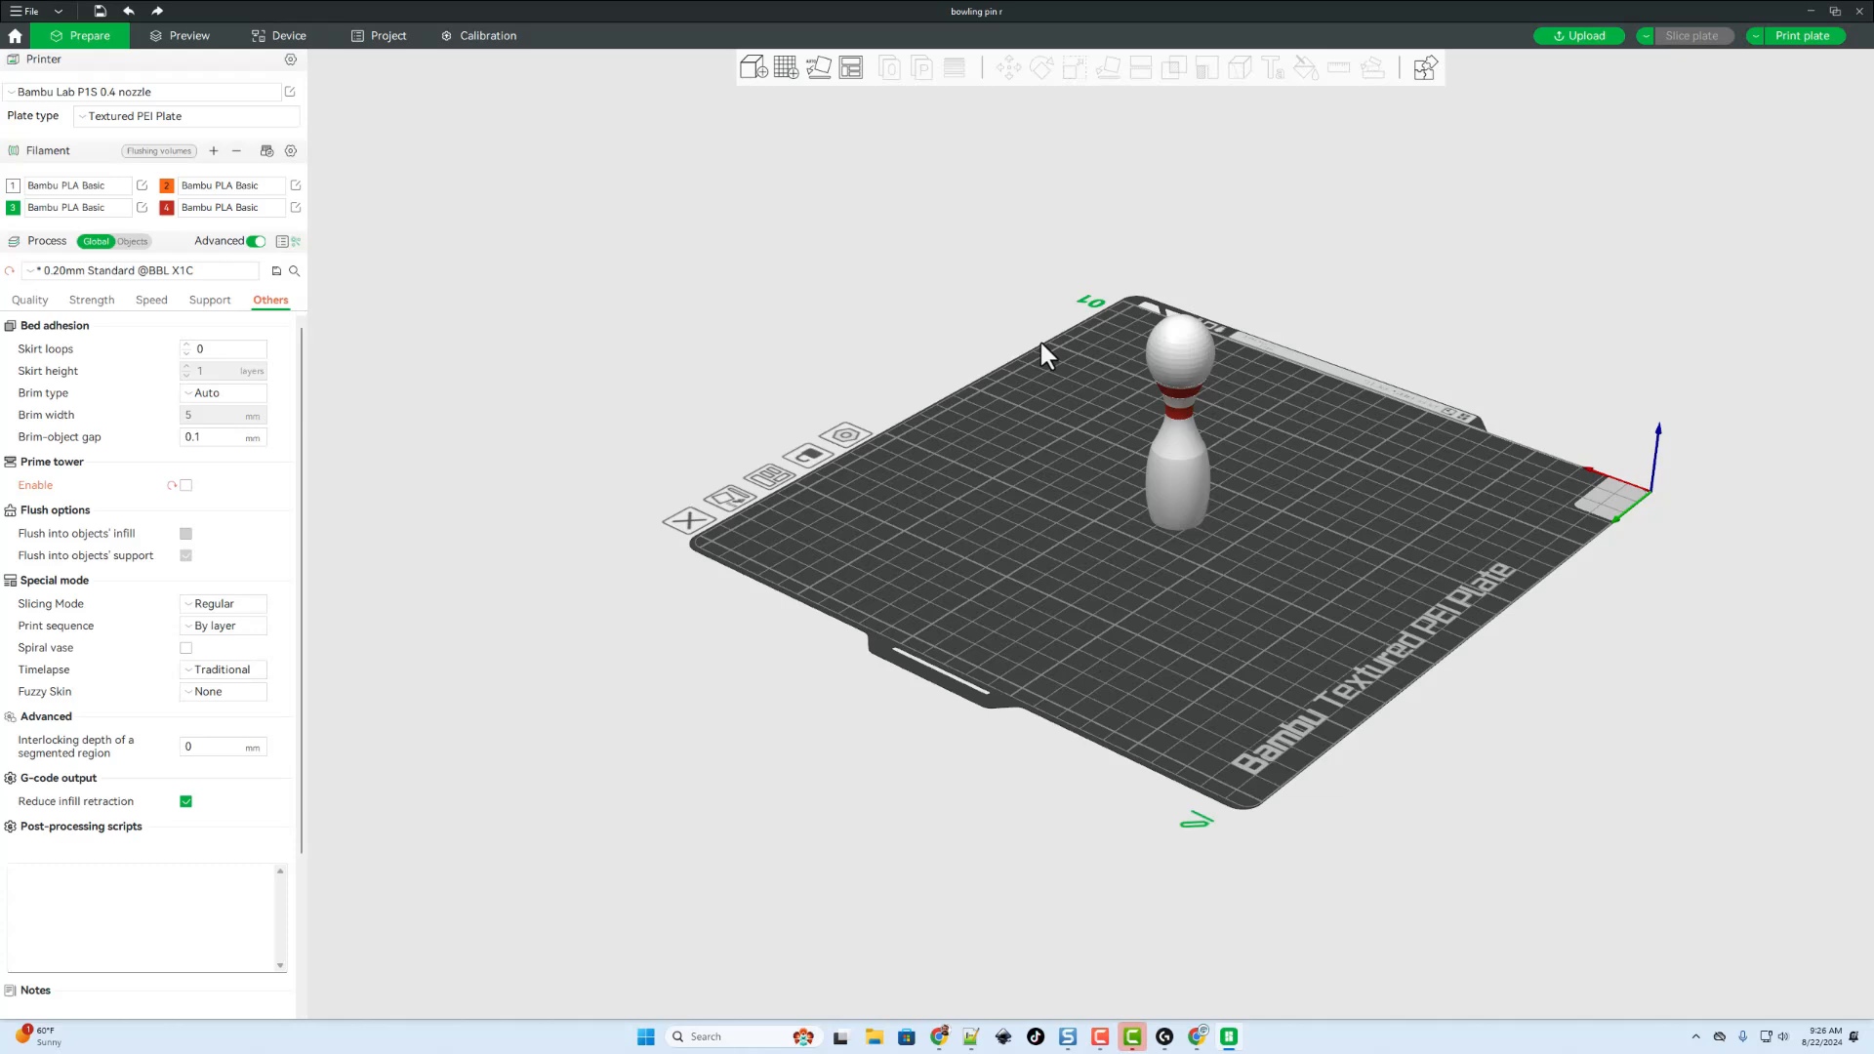
click(1074, 68)
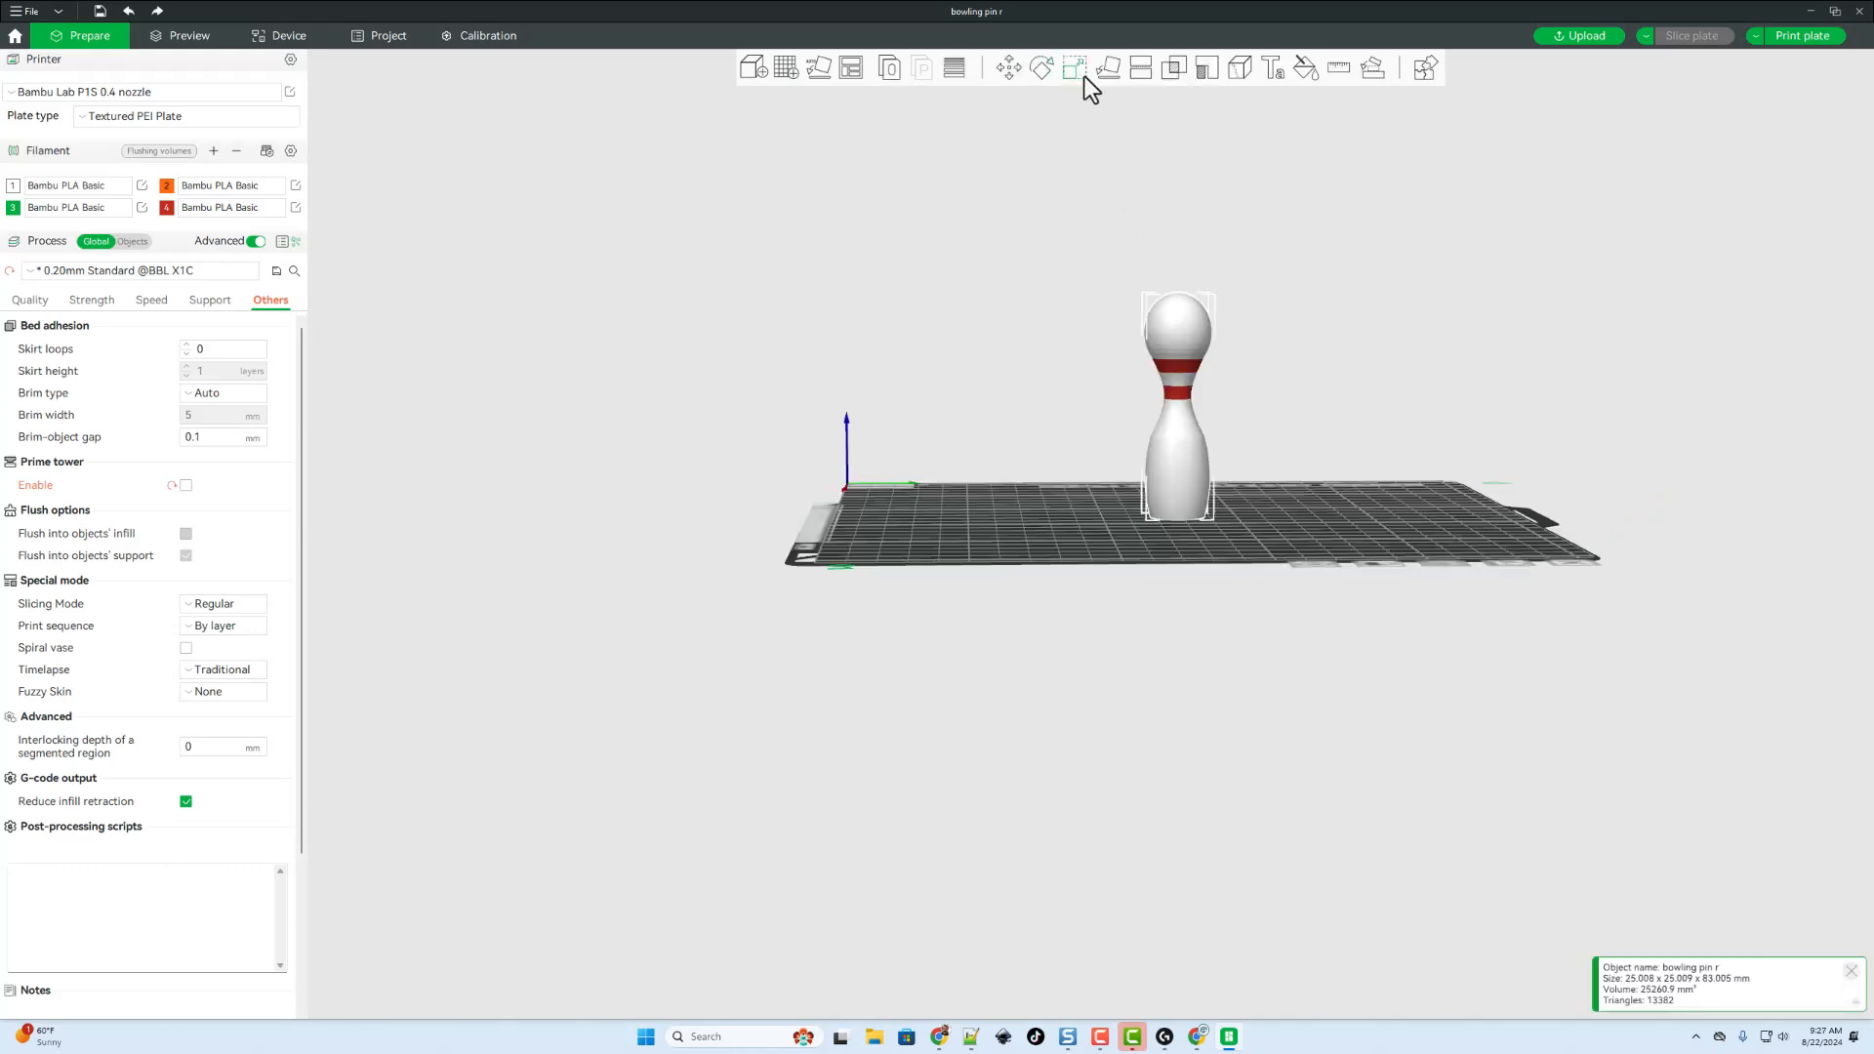
Scale the pin uniformly to 40 mm in Z
click(1075, 67)
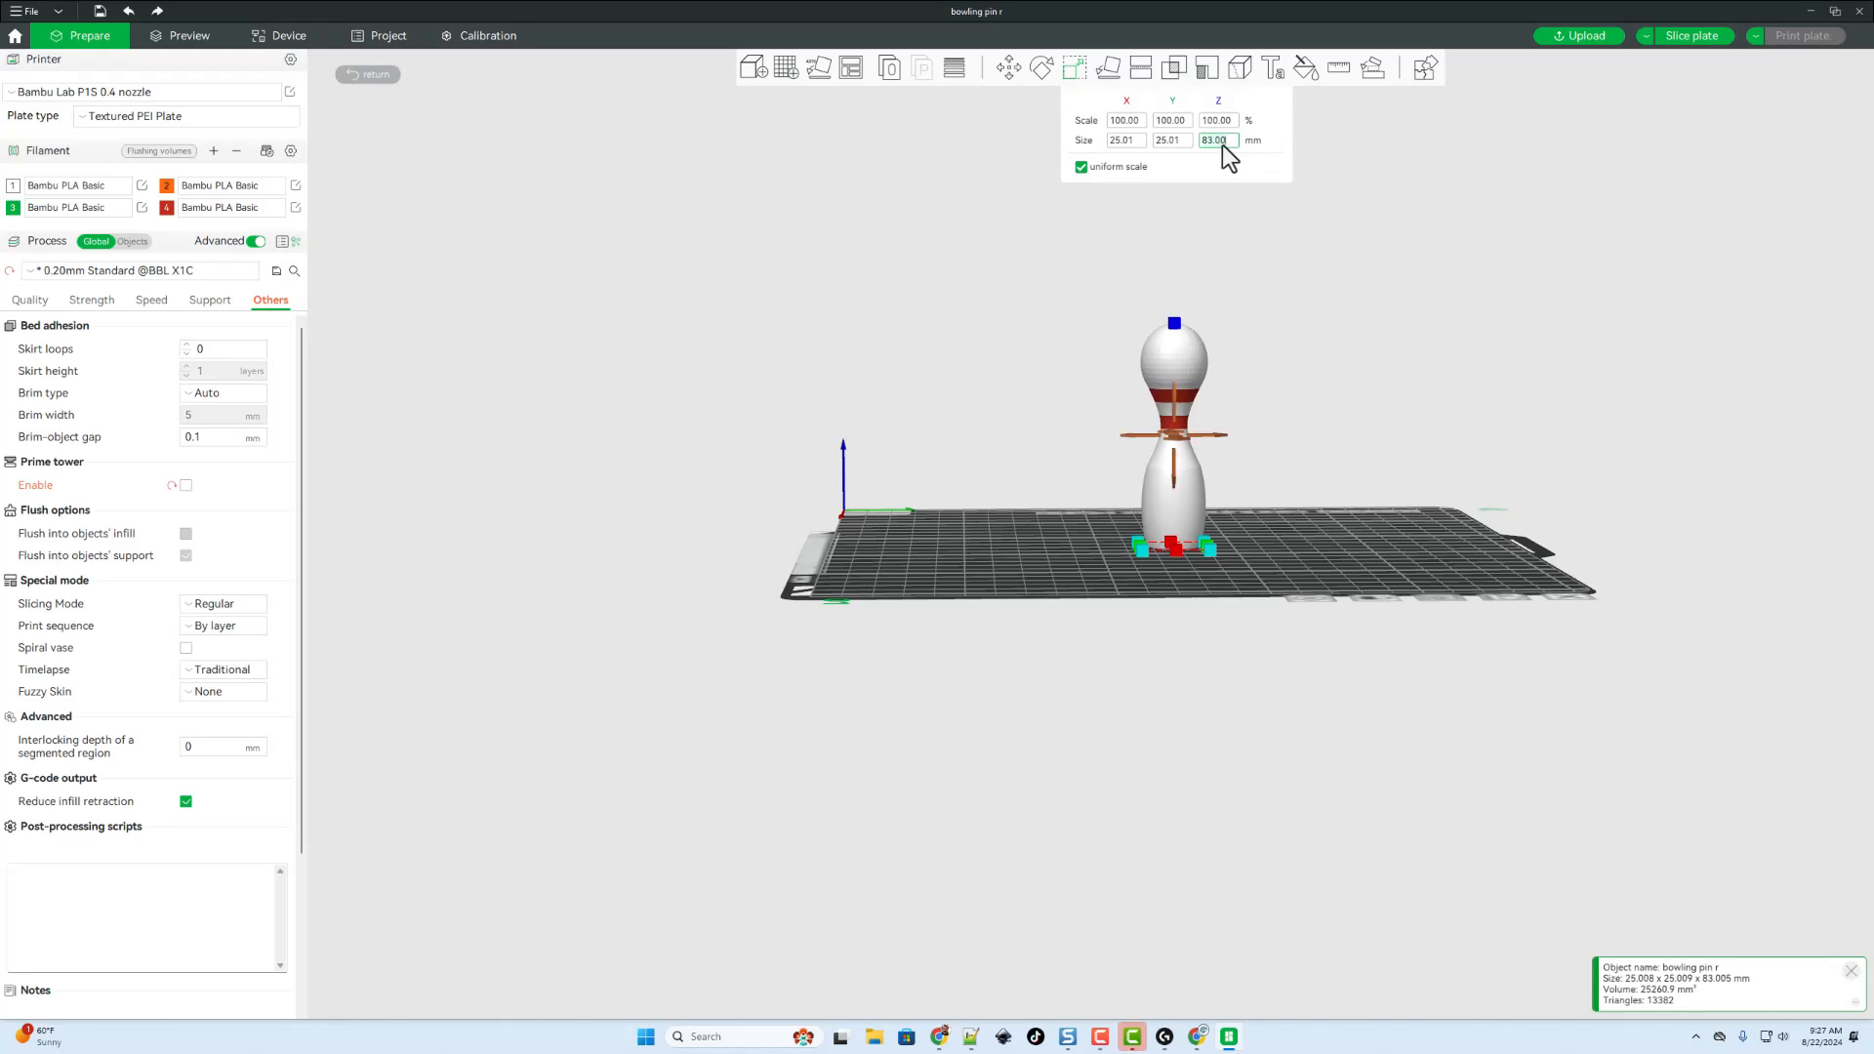
mouse_move(1224, 155)
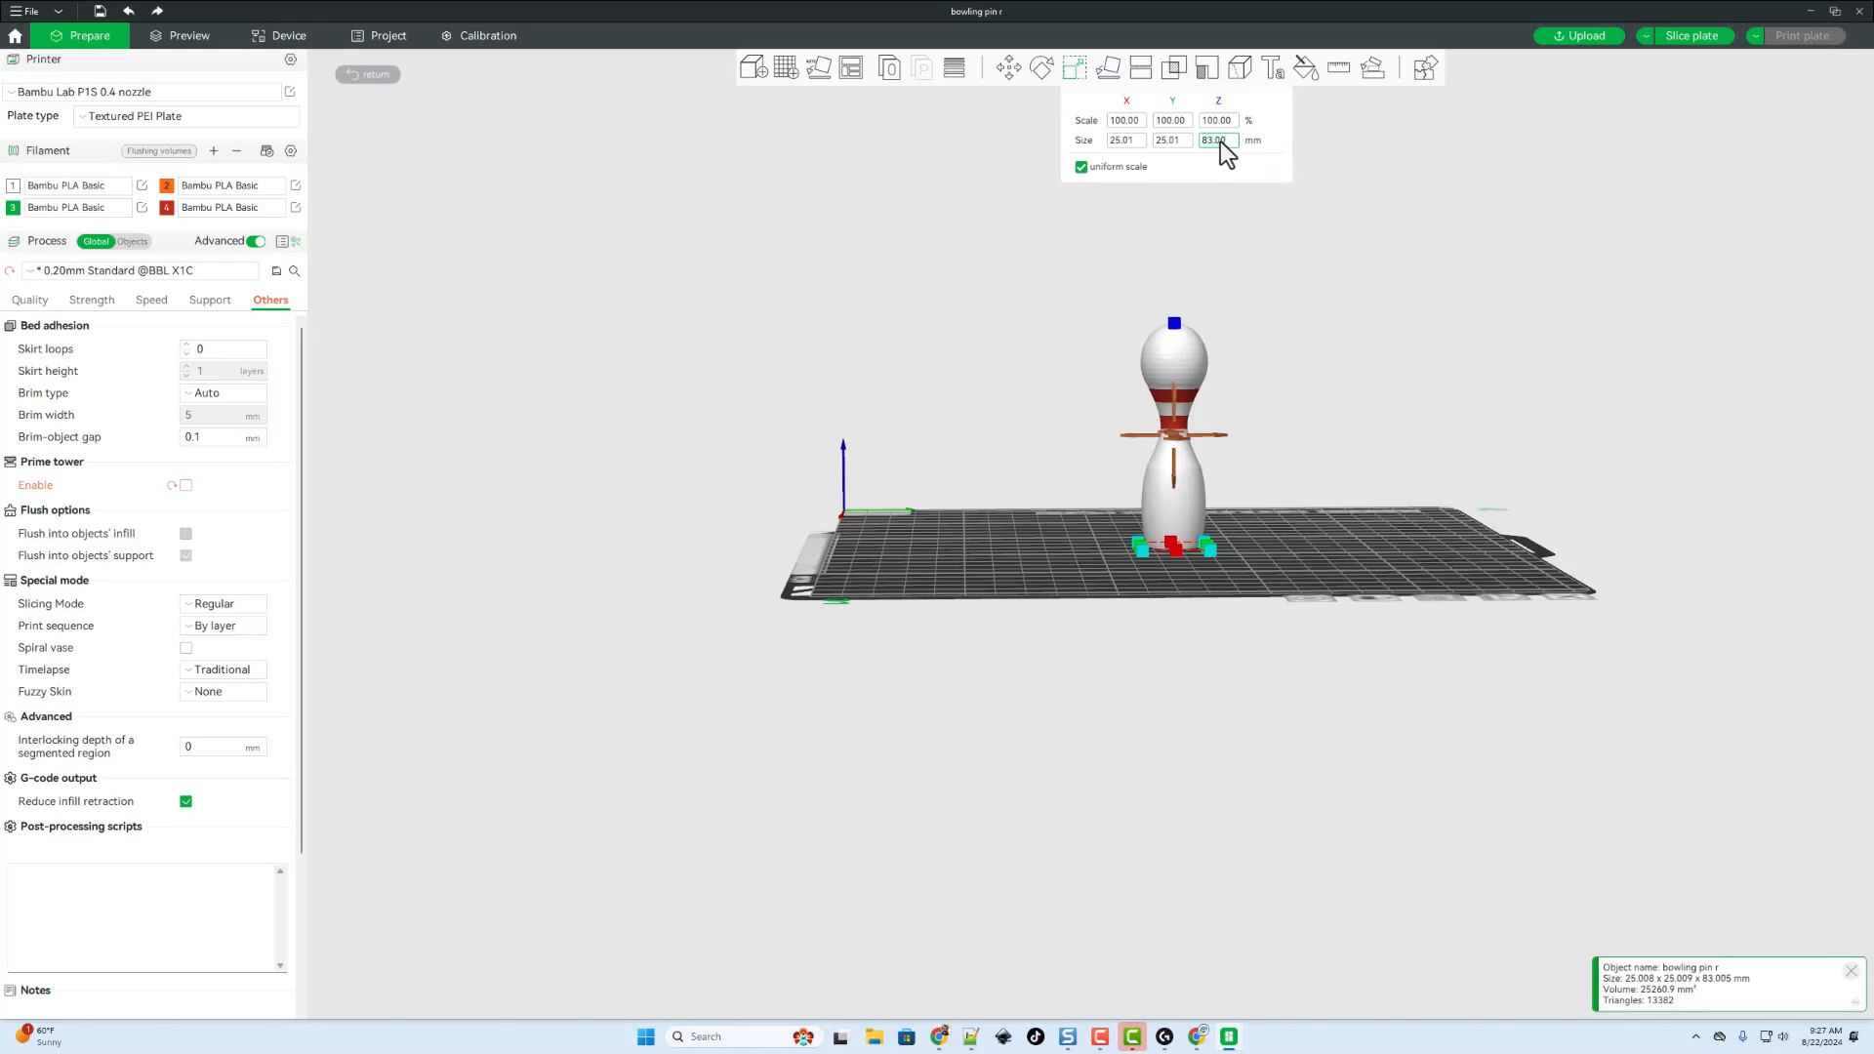
text(40)
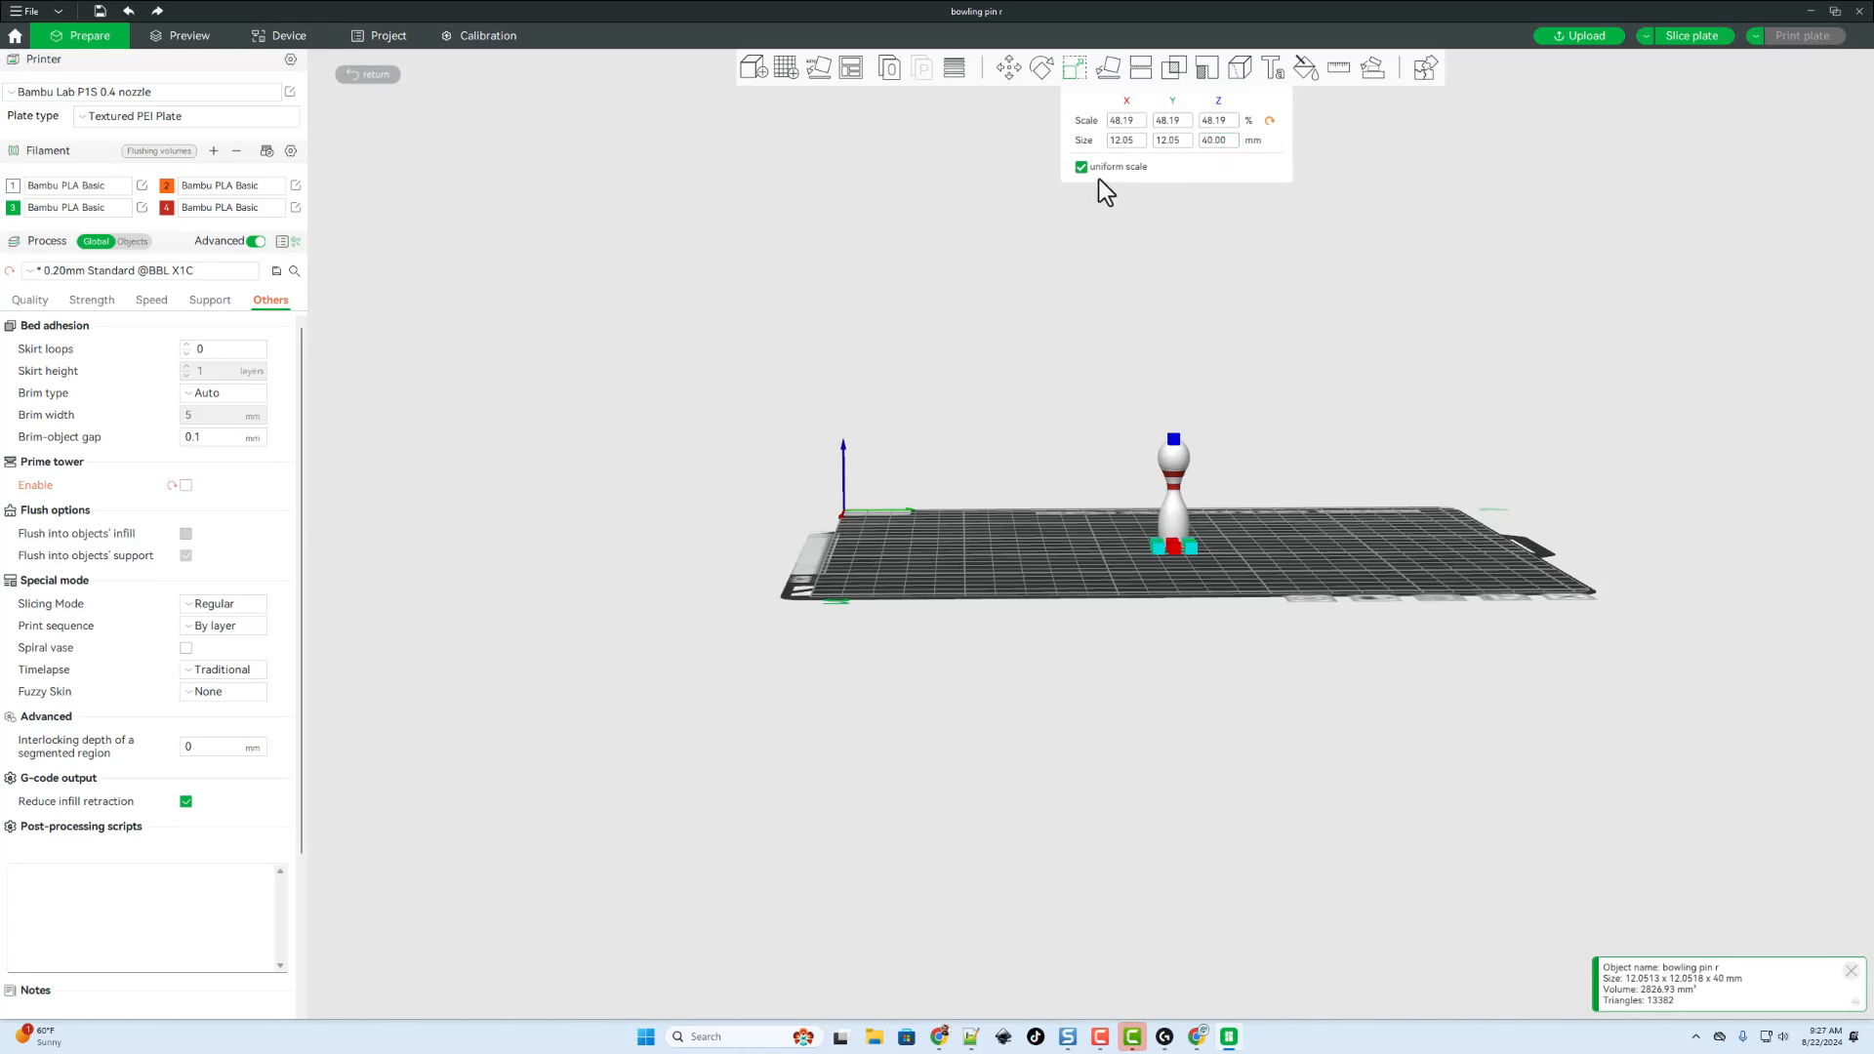
mouse_move(1113, 193)
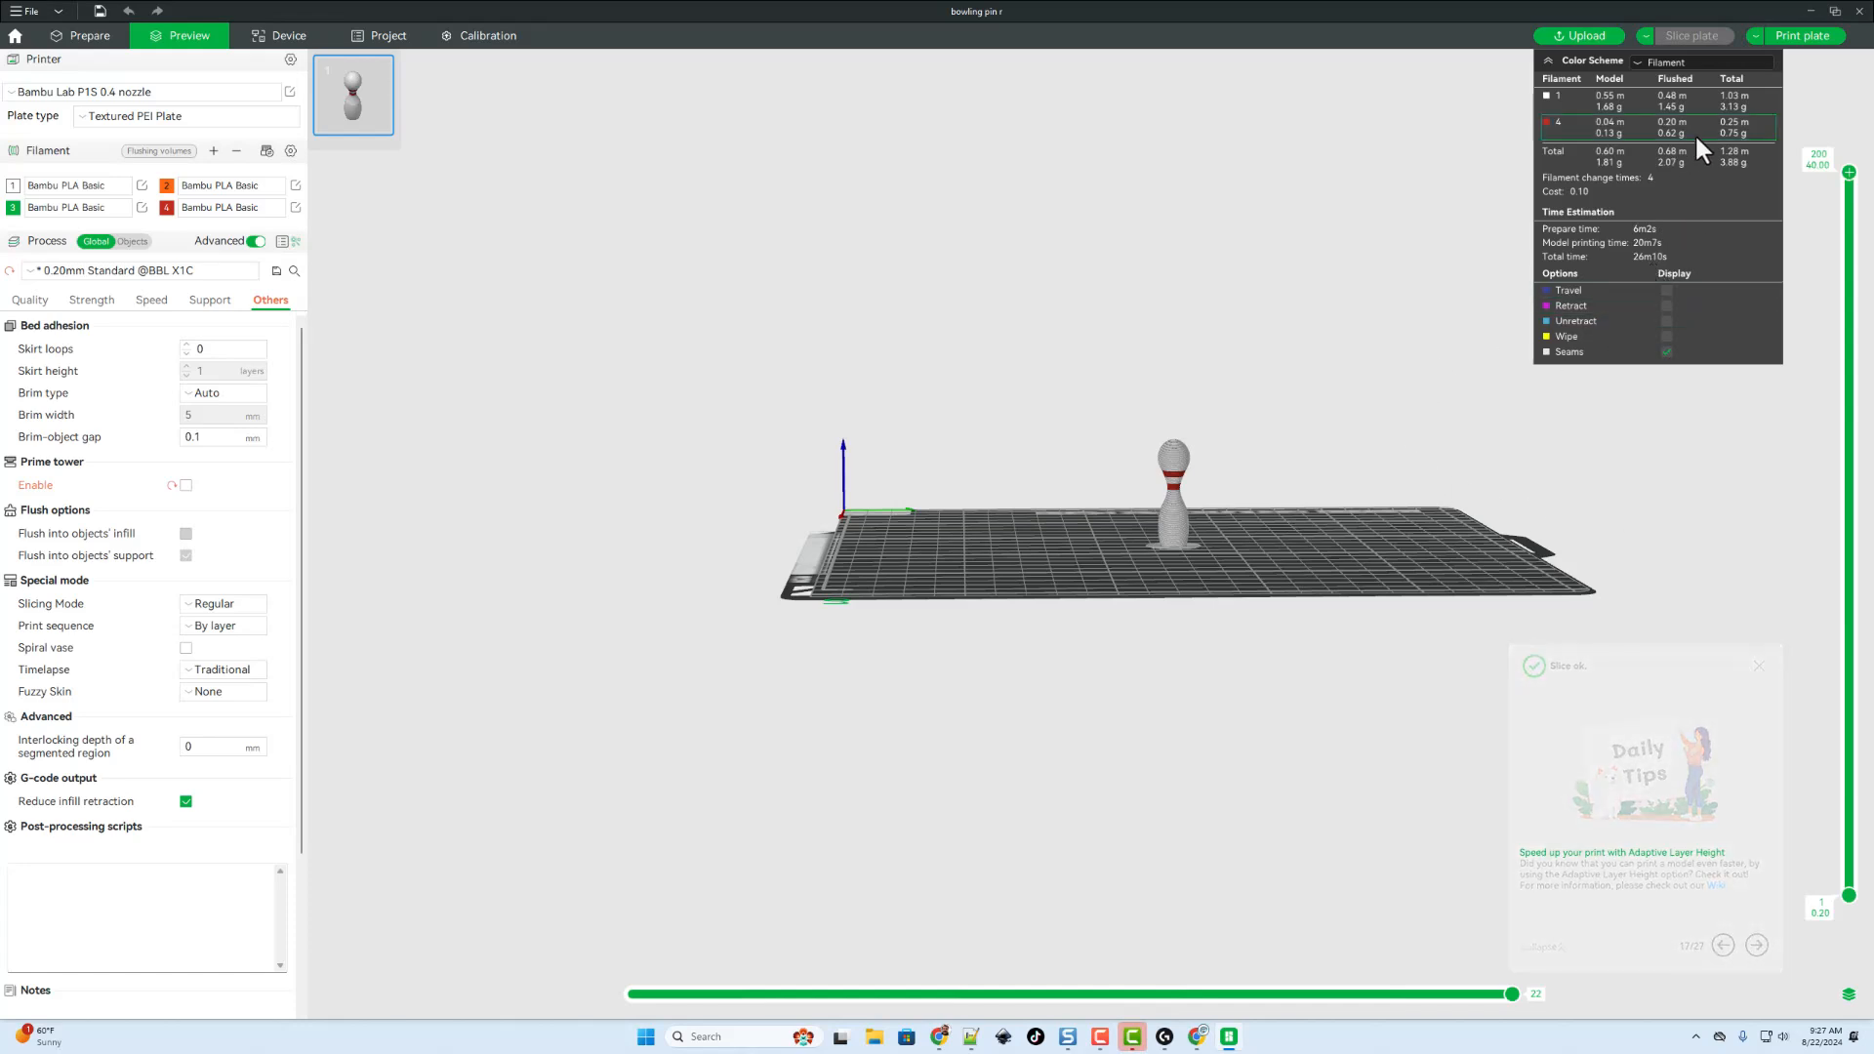
Send the print to printer 3DP-01P-140 with bed levelling, timelapse and AMS enabled
click(1799, 35)
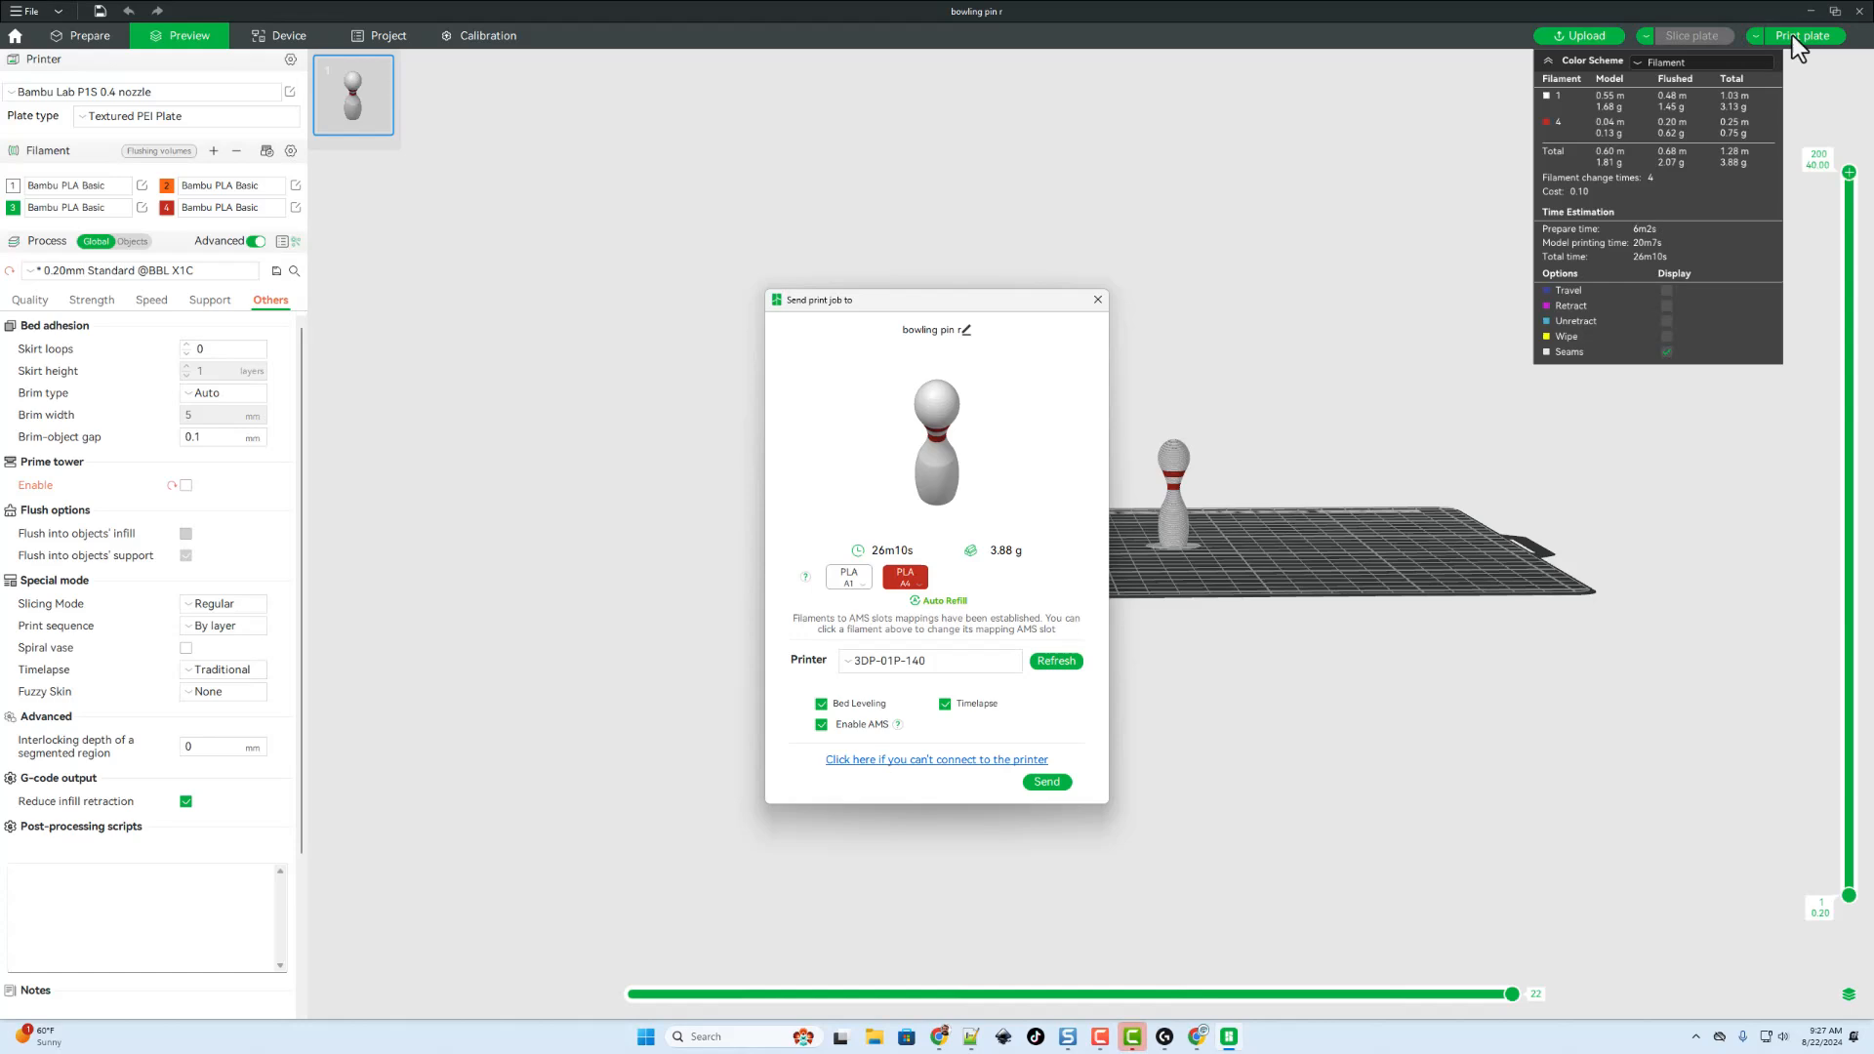
mouse_move(932, 582)
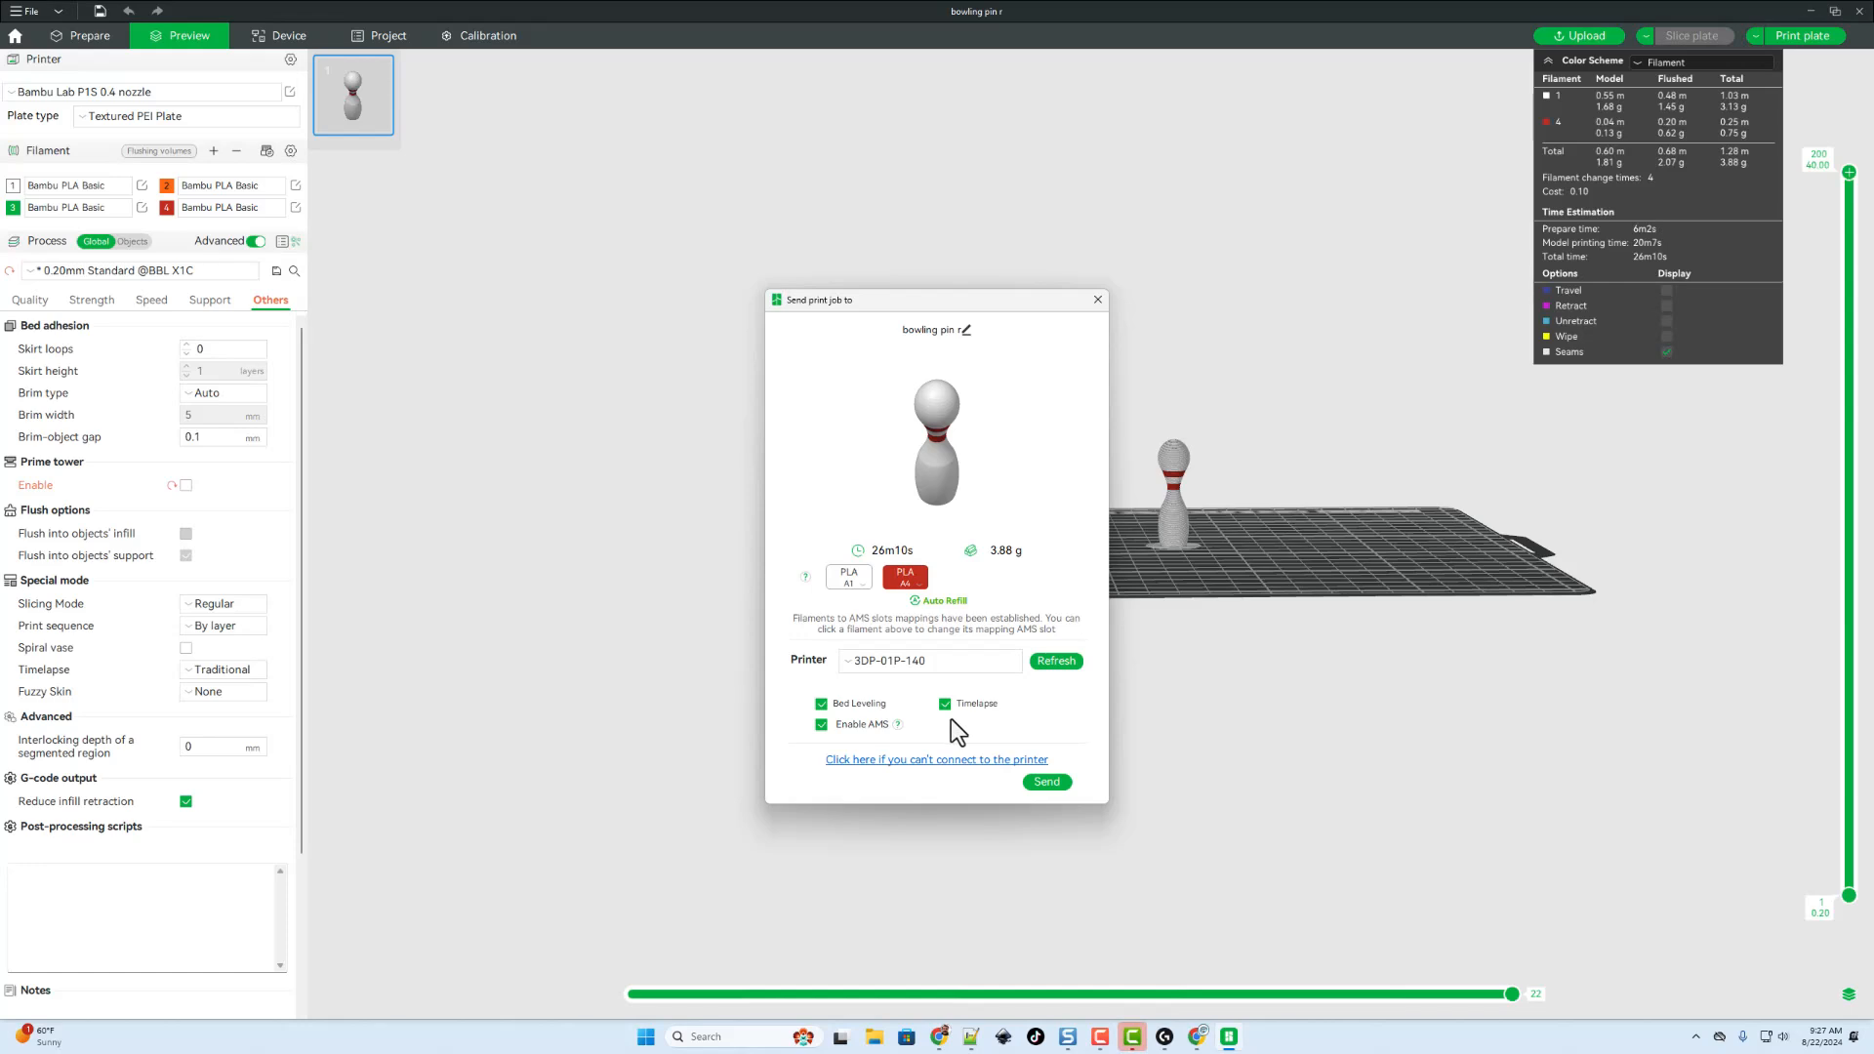
click(1044, 782)
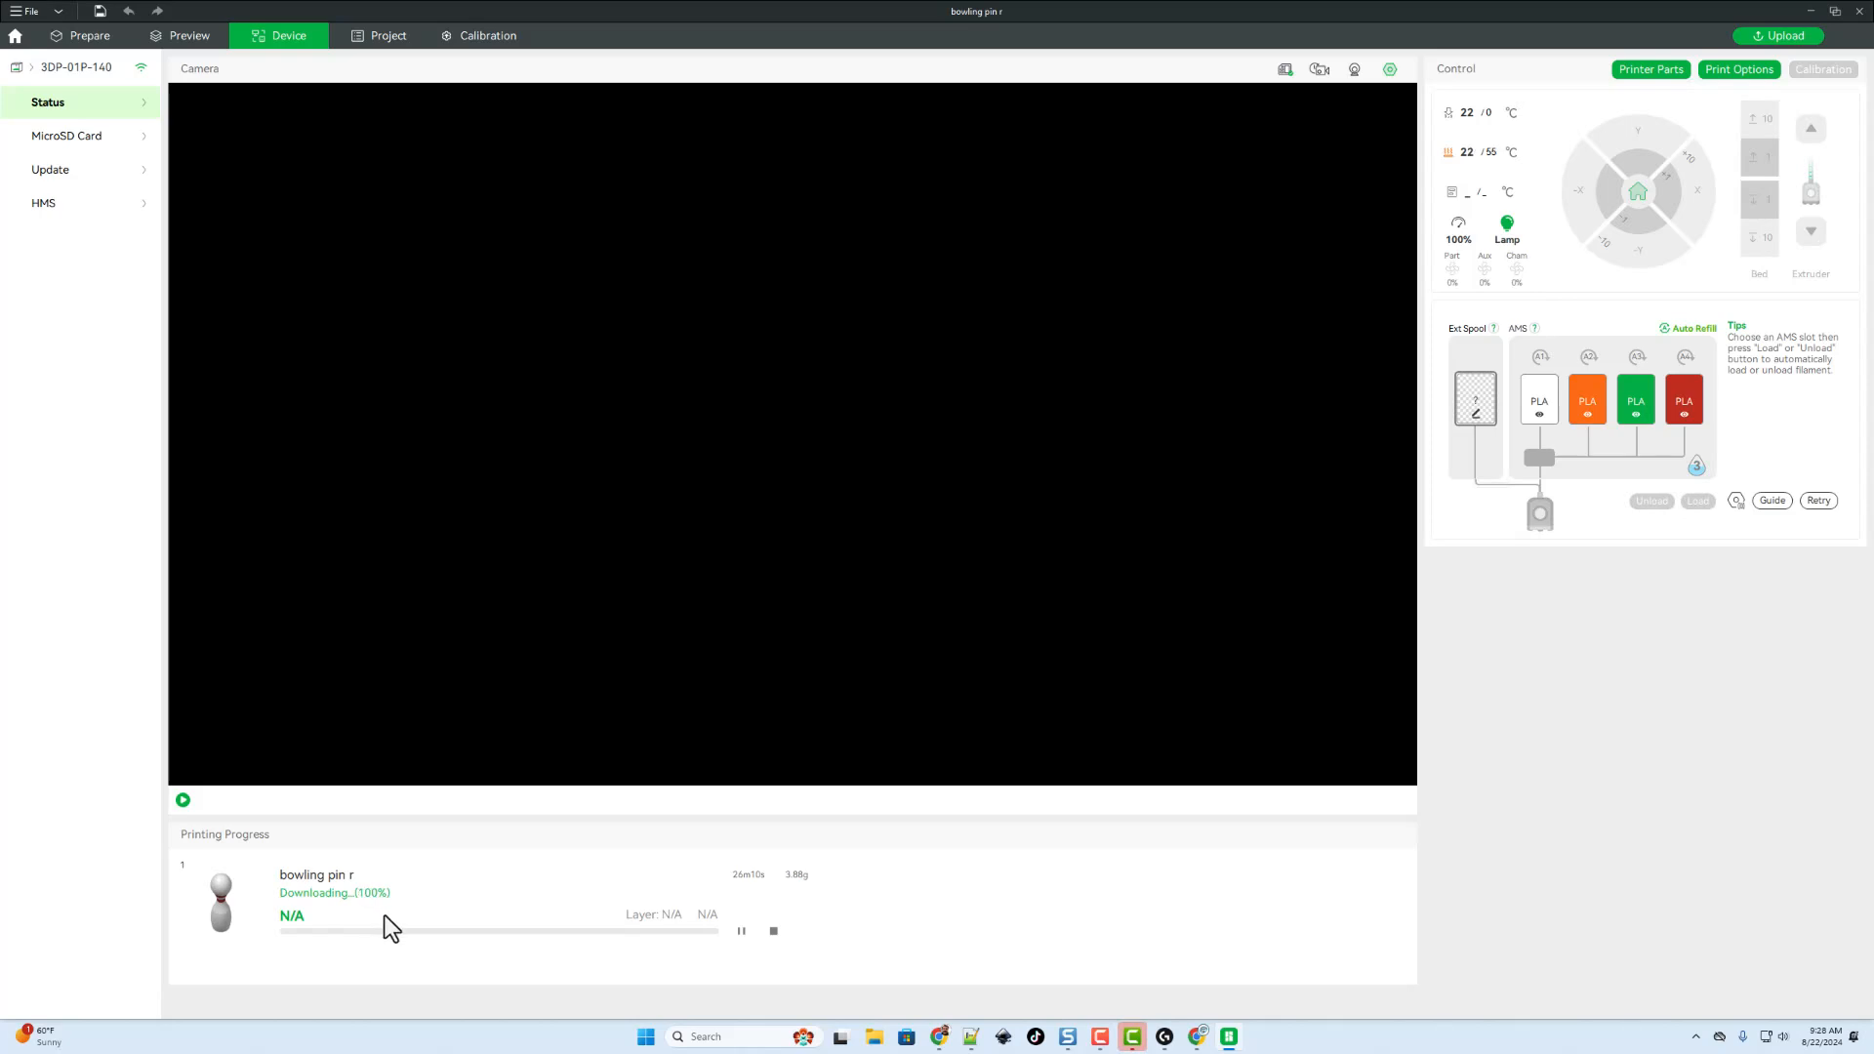
Start the P1S live camera view on the bowling pin print's status page
click(183, 799)
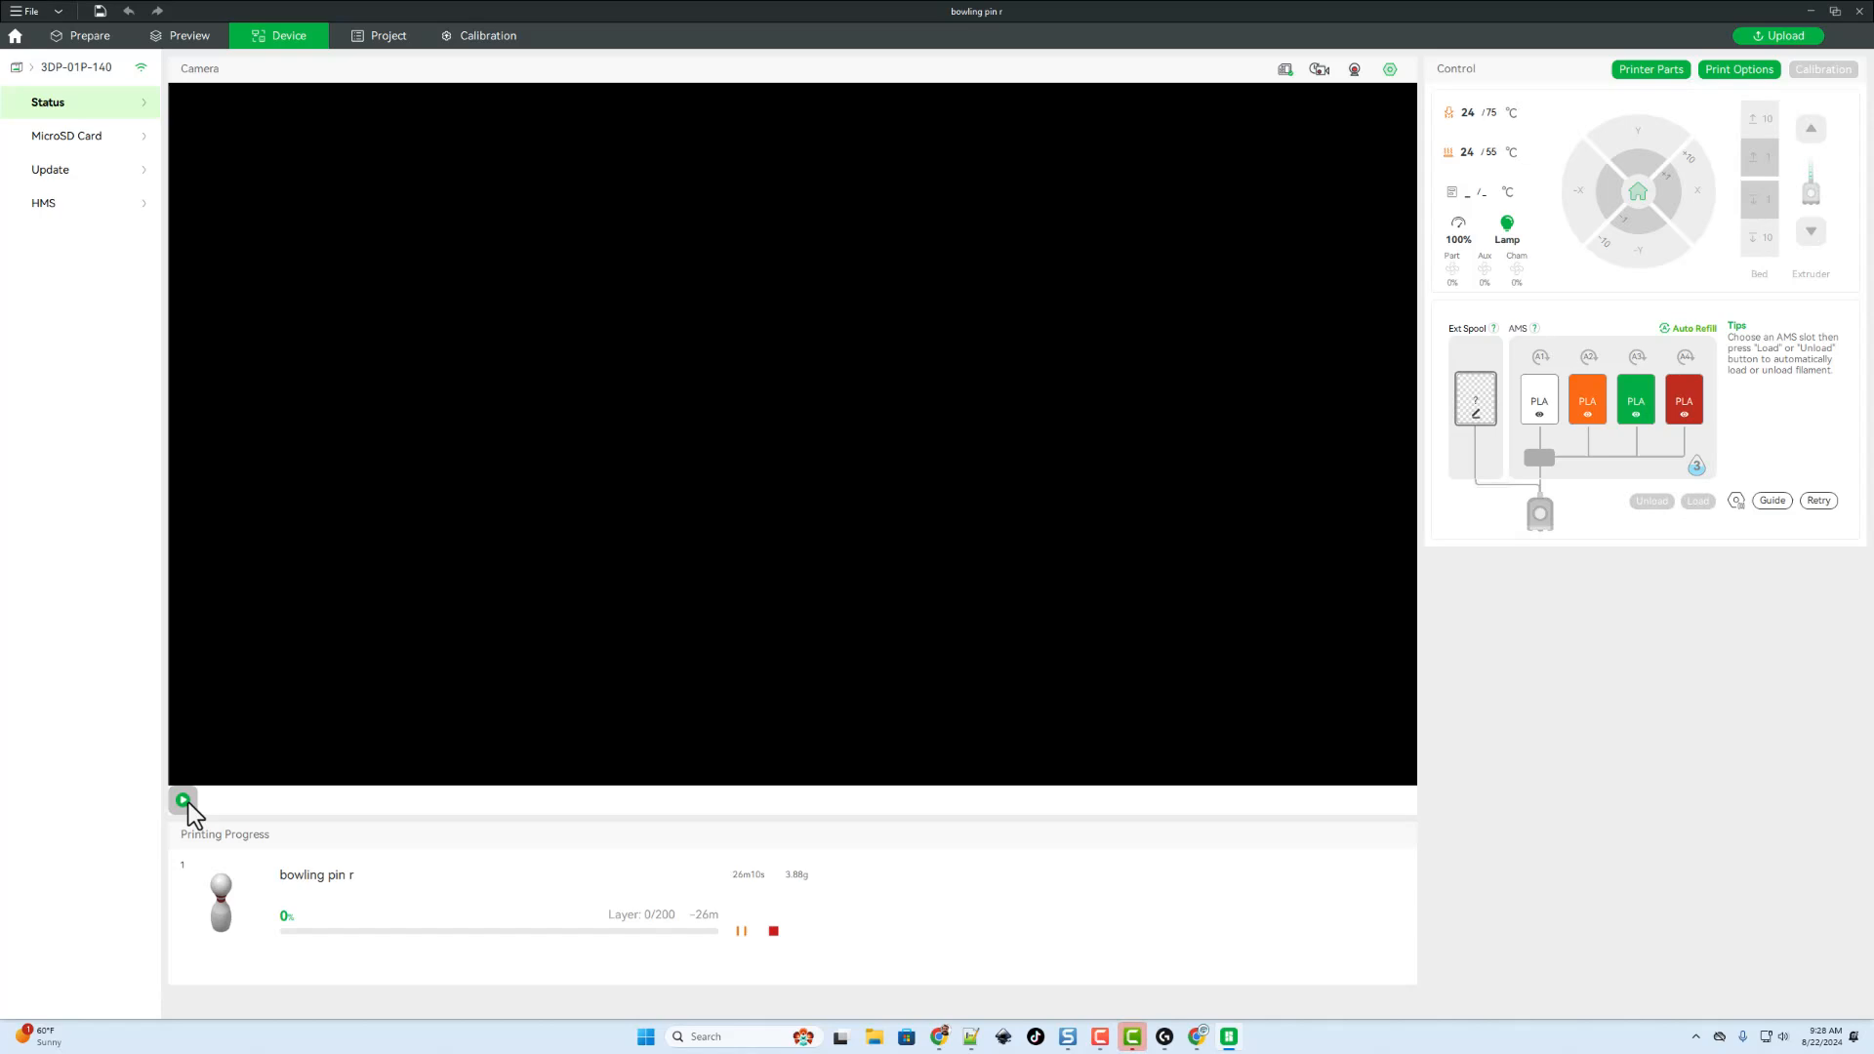
click(182, 799)
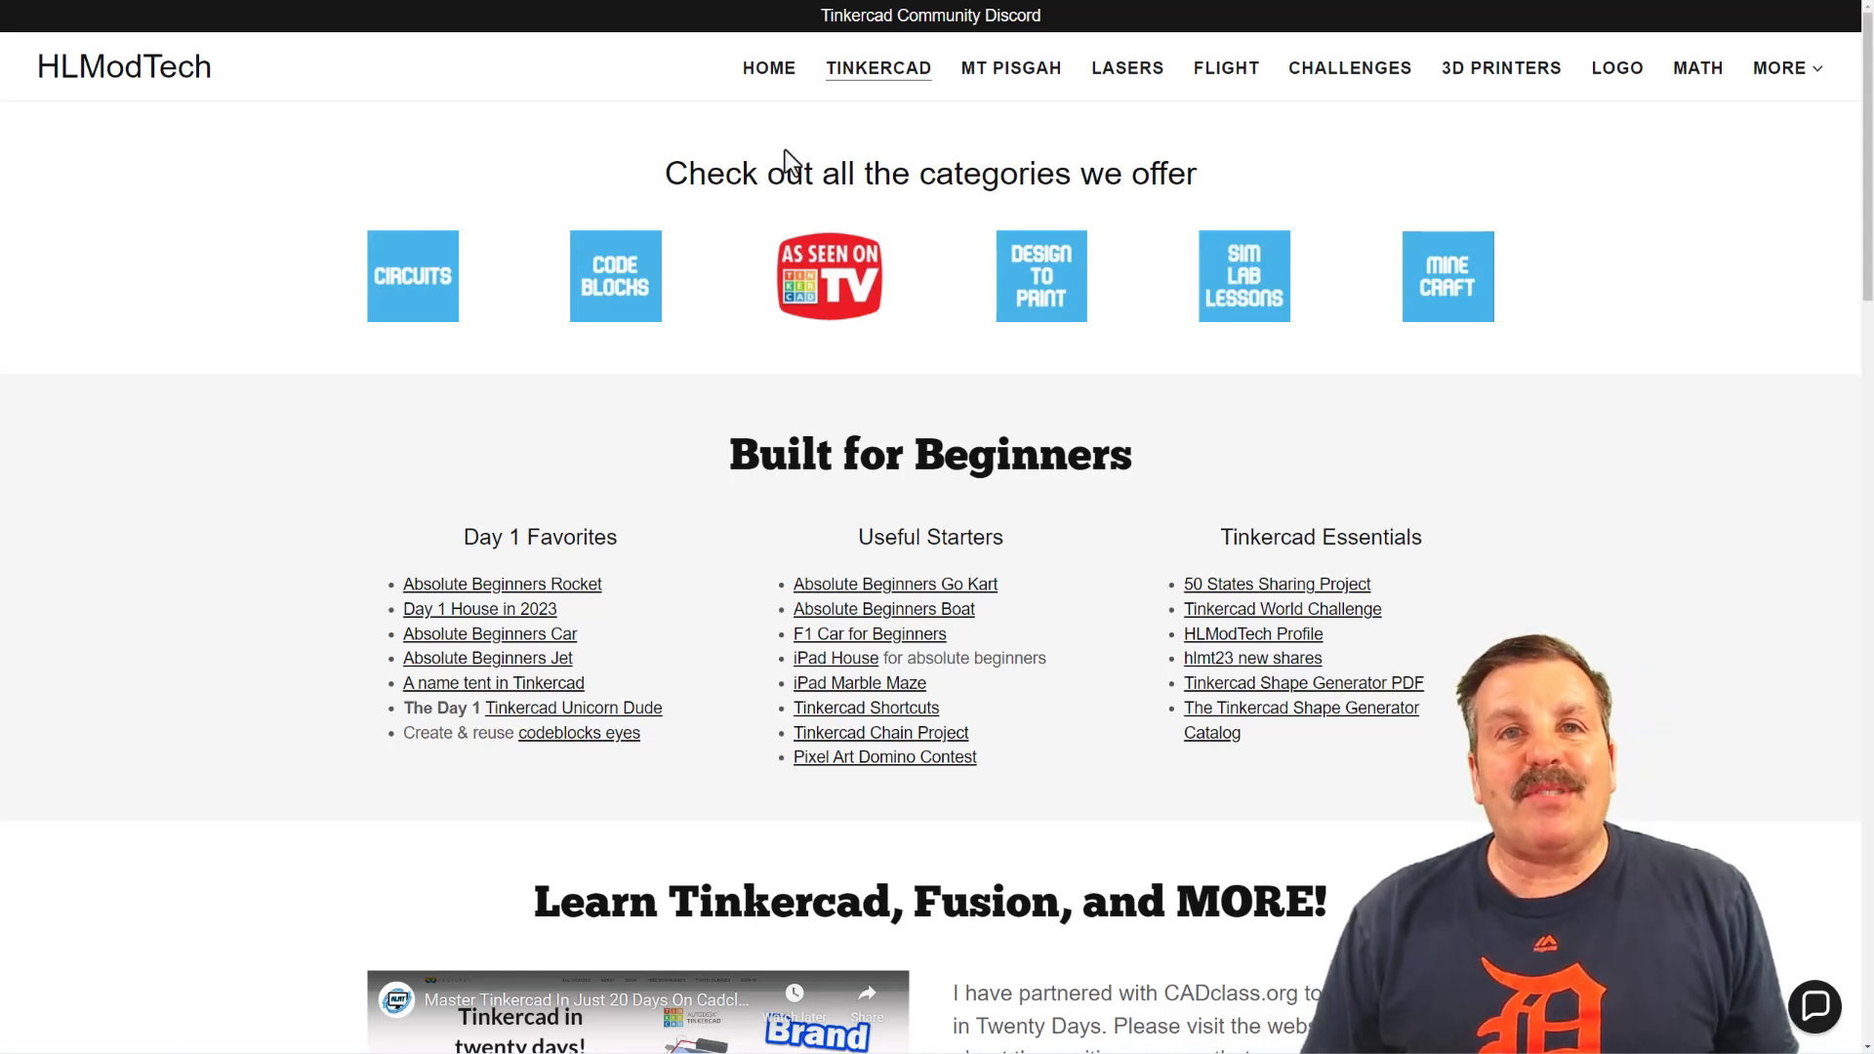
mouse_move(659, 436)
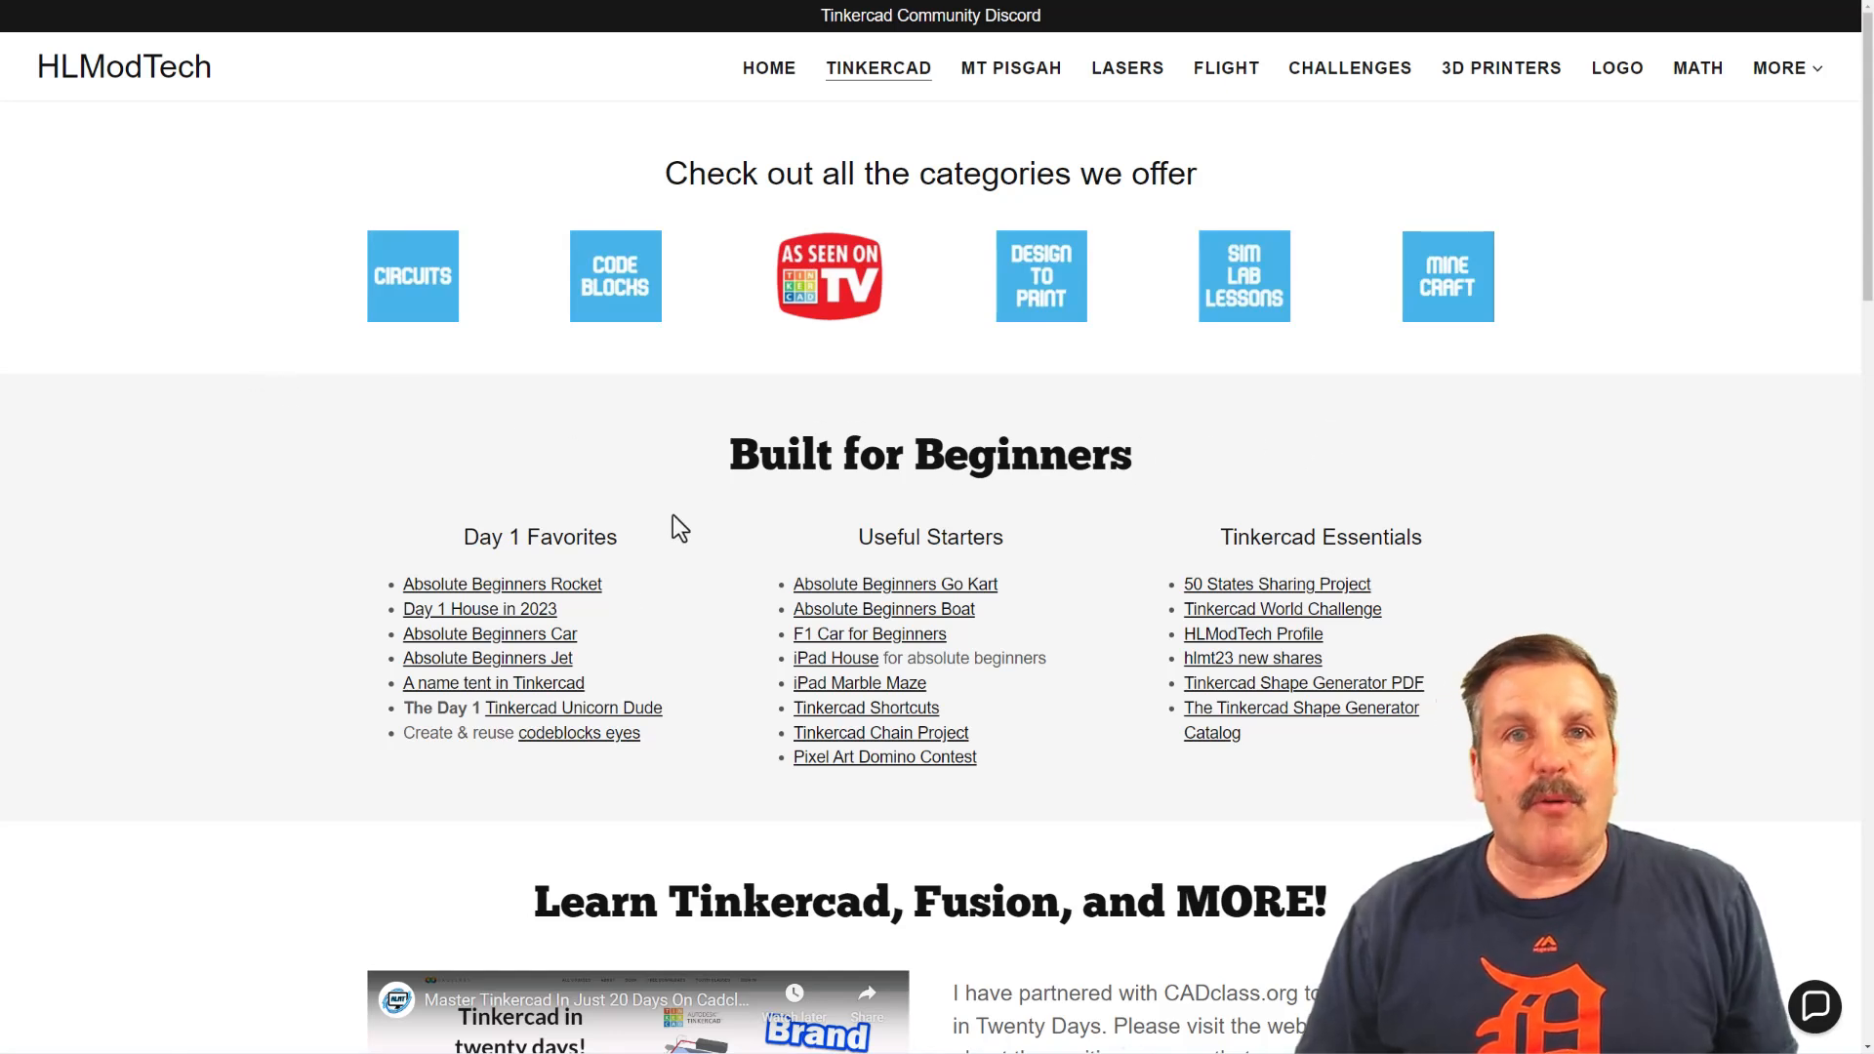
mouse_move(793, 655)
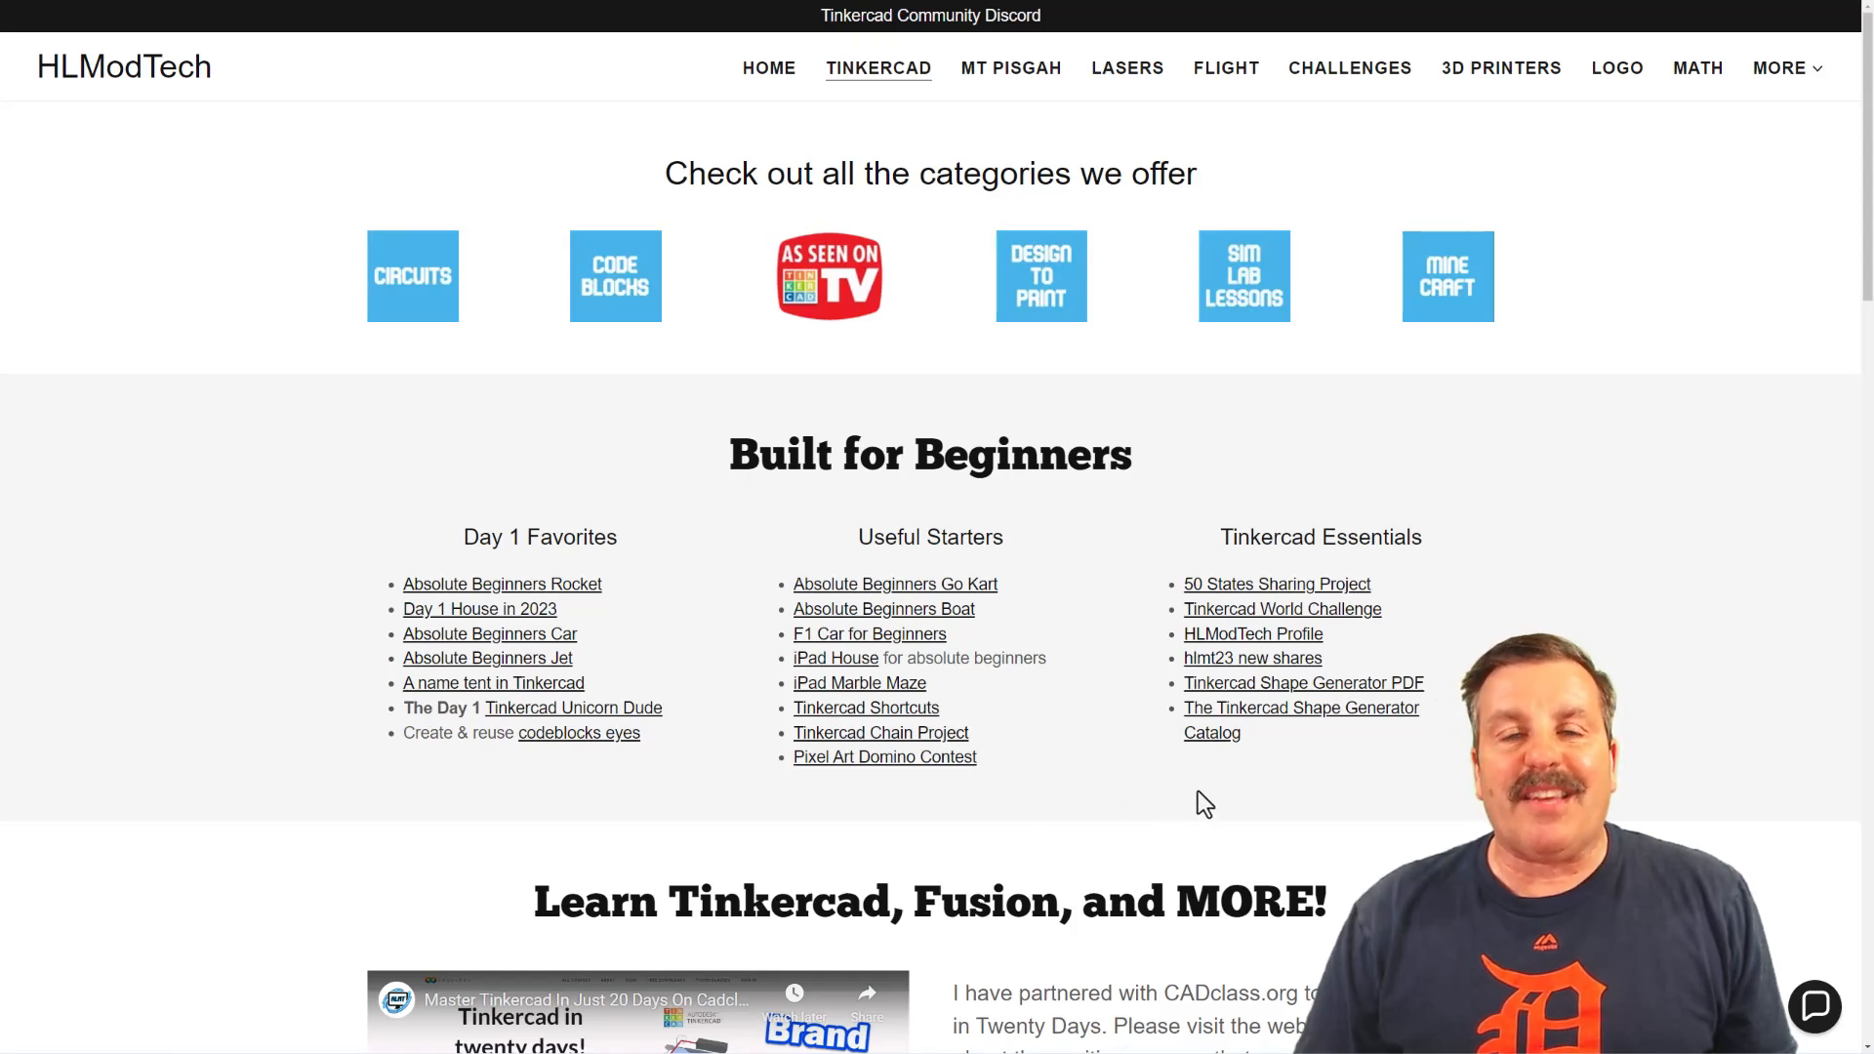
Scroll the HLModTech Tinkercad page and open the bottom-right Contact Us chat
scroll(down, 3)
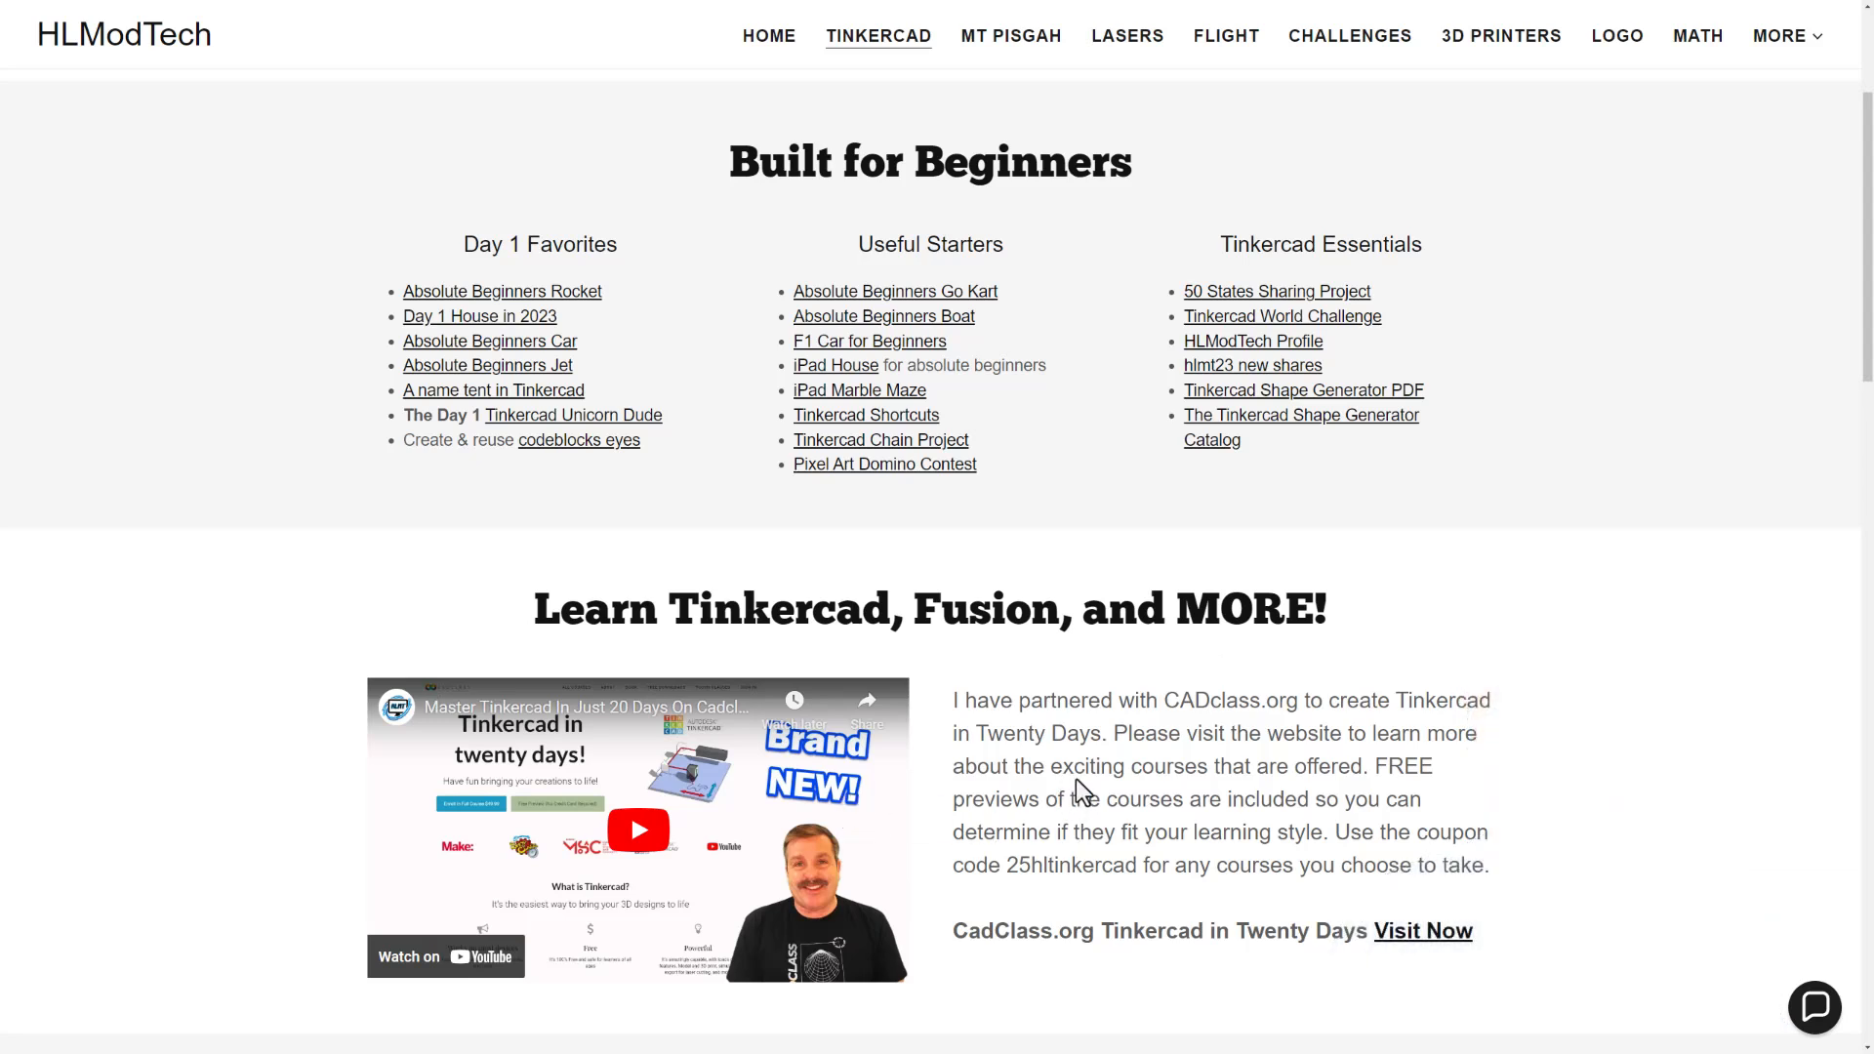
mouse_move(1121, 804)
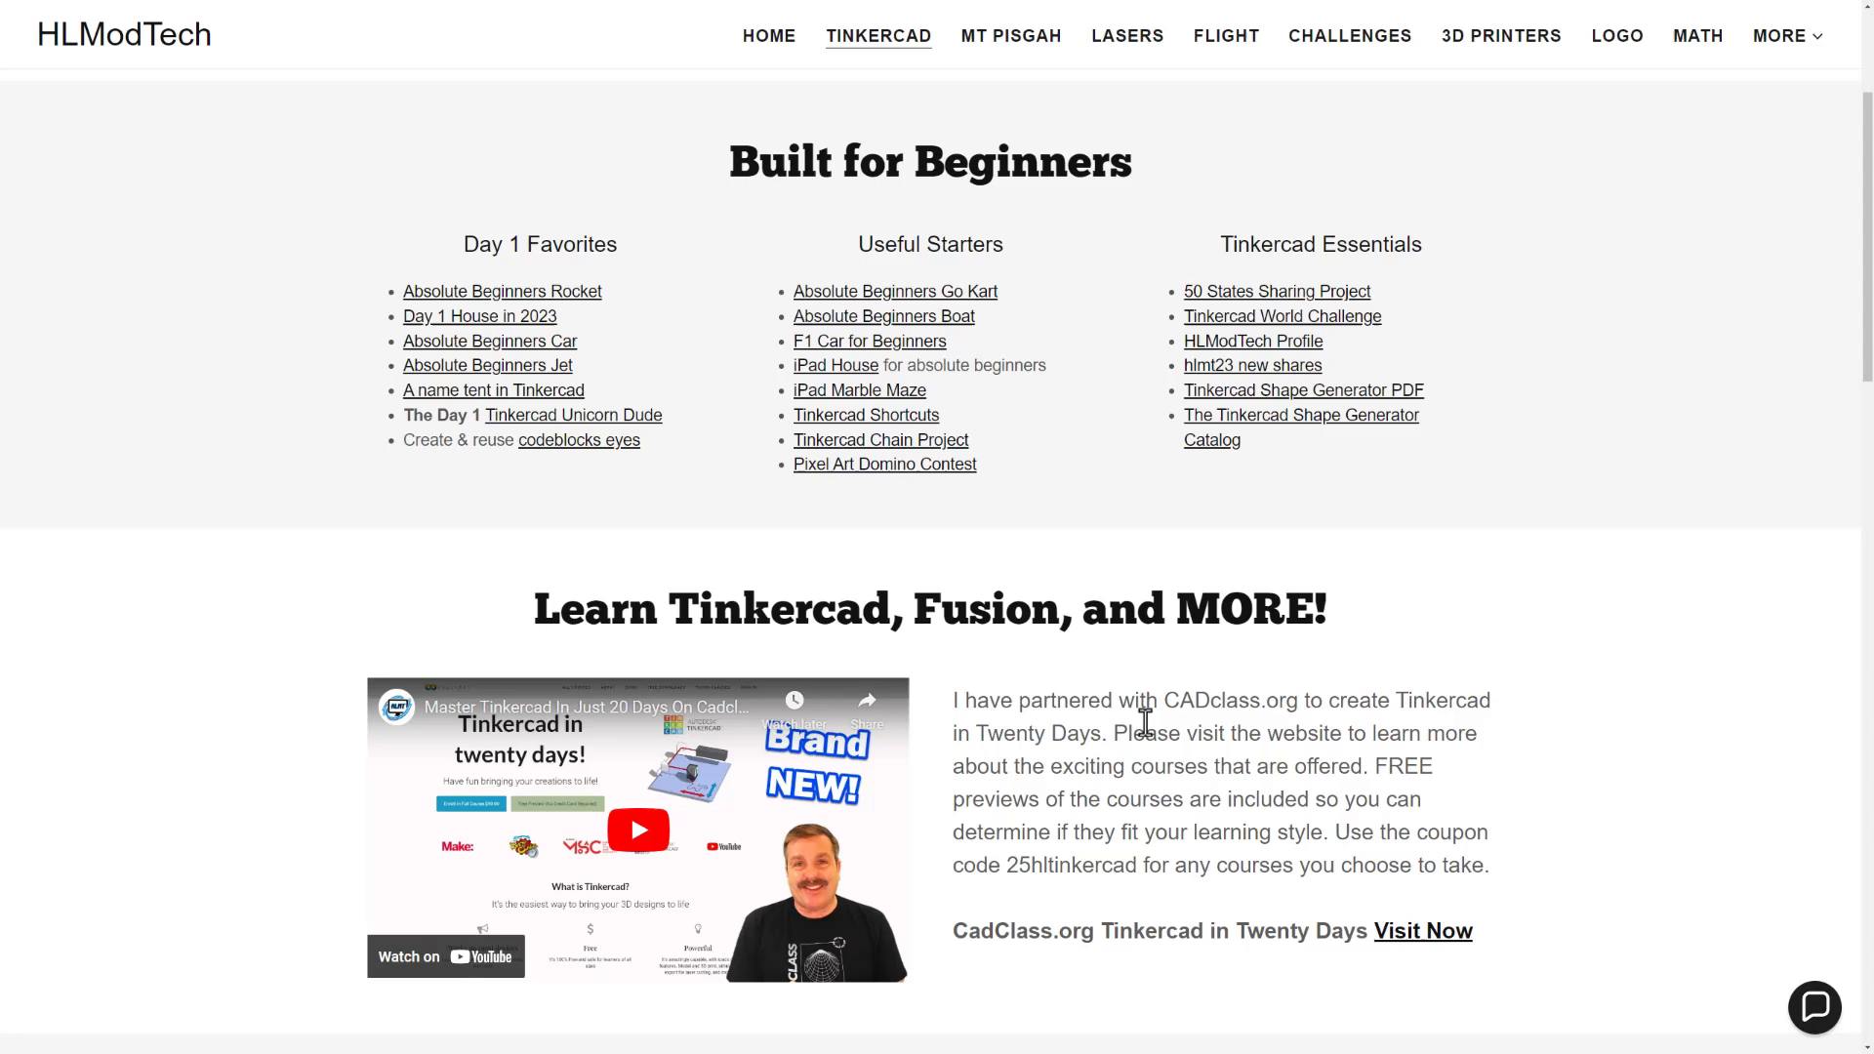
mouse_move(1398, 968)
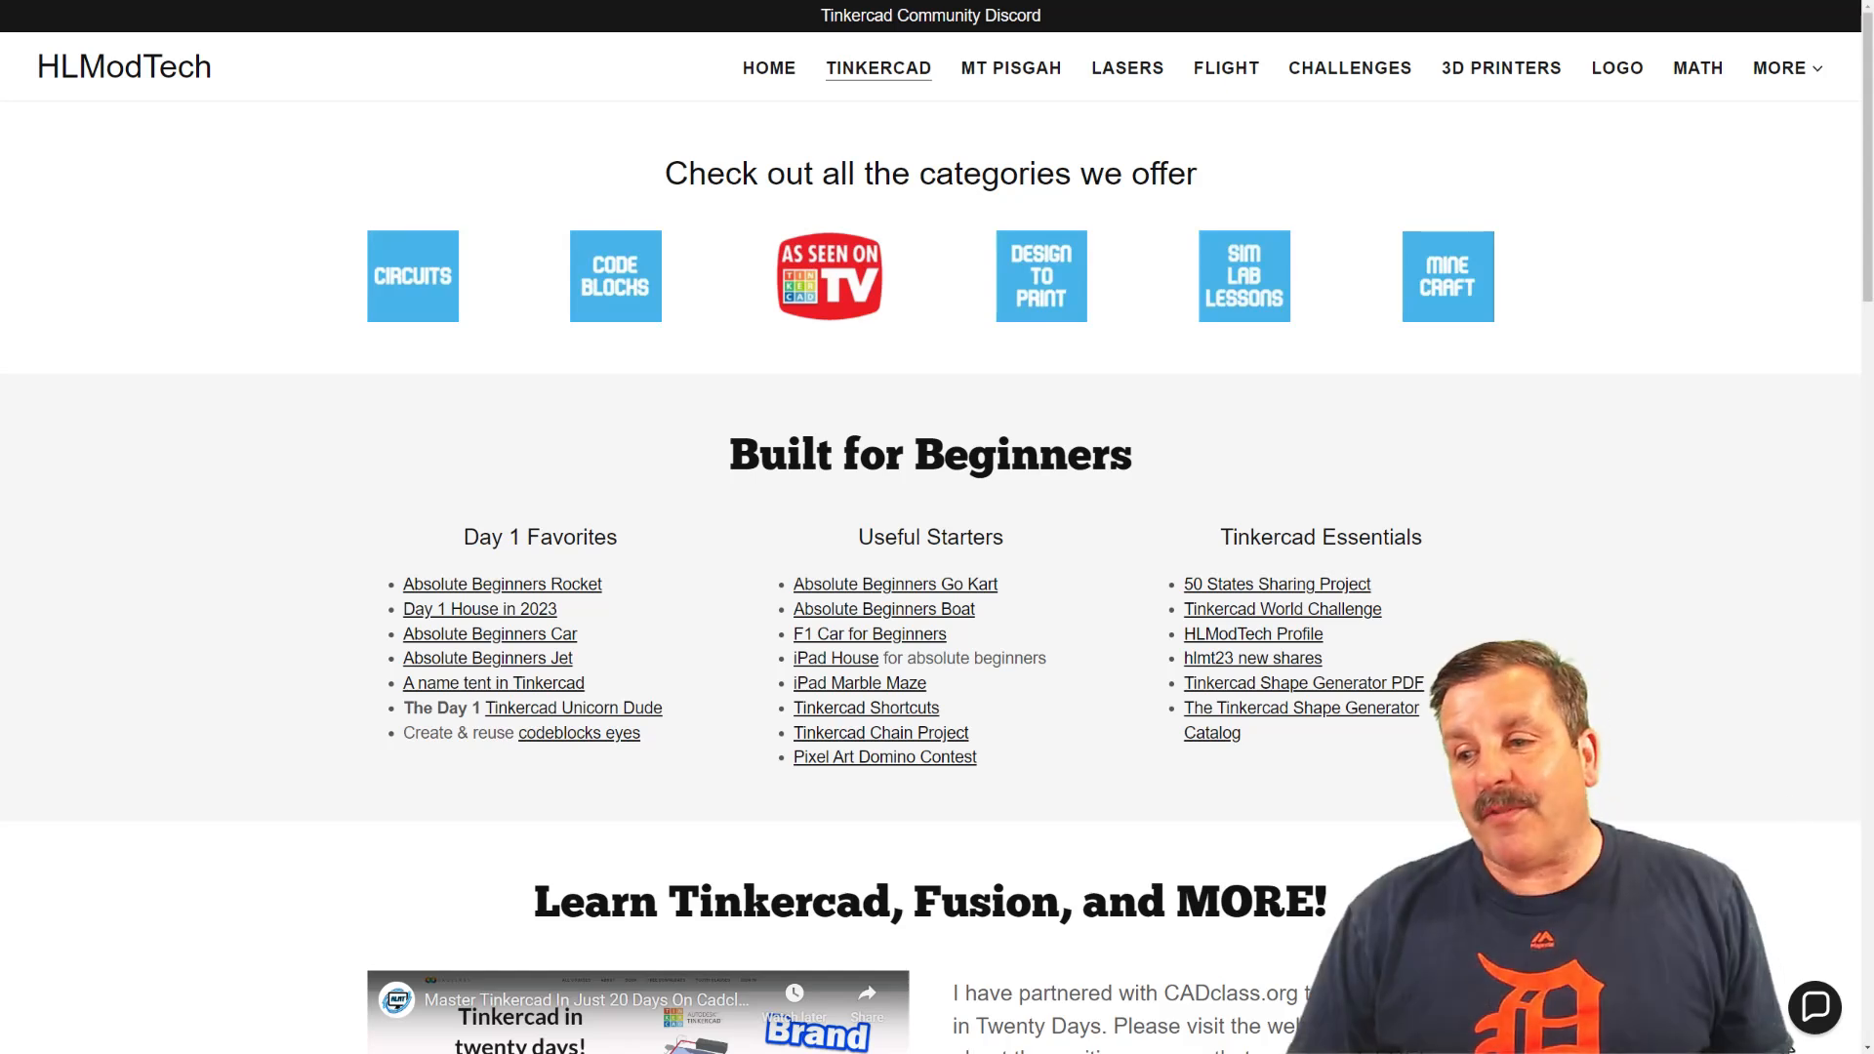
click(1811, 1007)
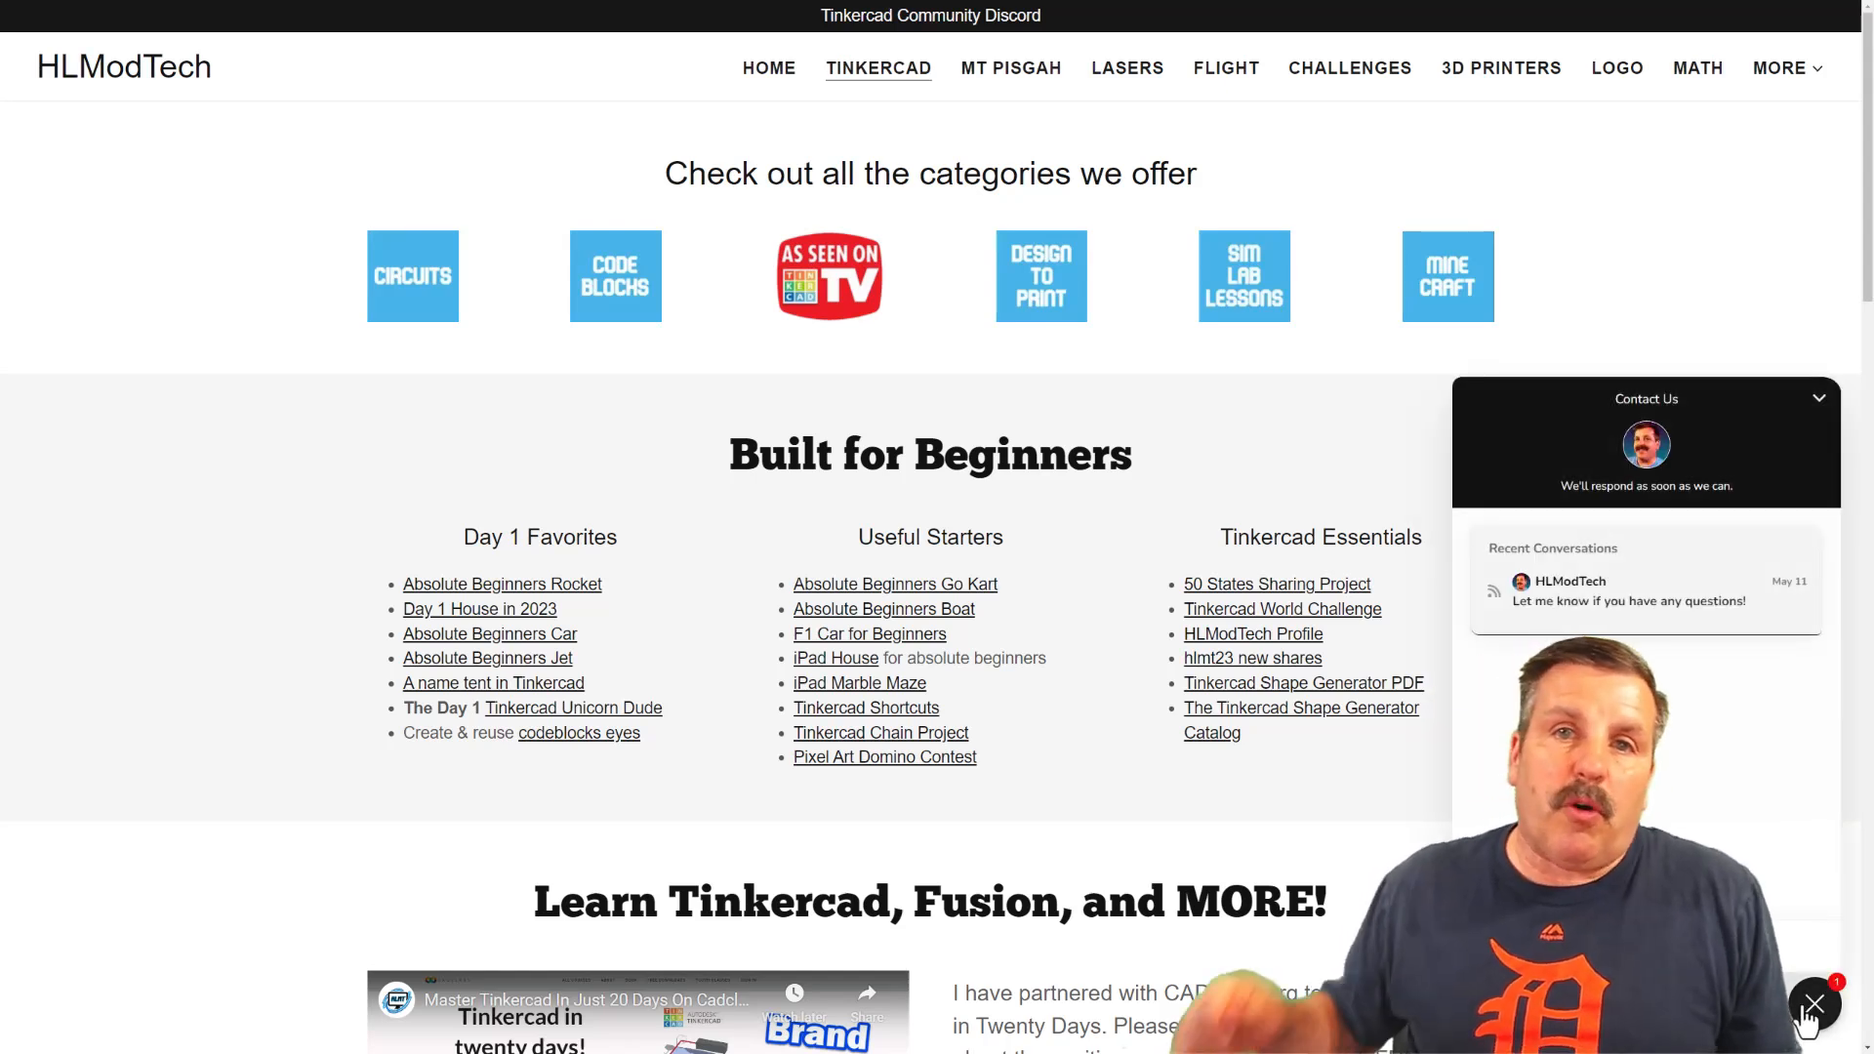